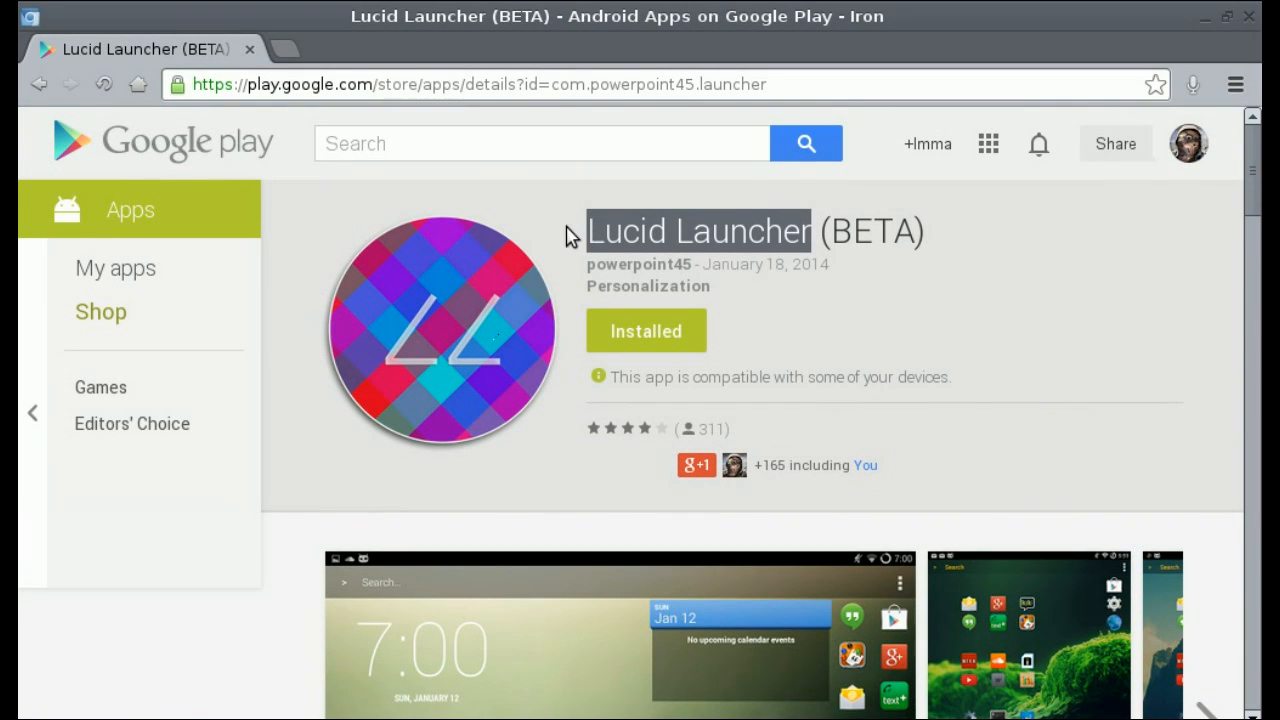
- Long-press Settings in the drawer, place it on the home screen, then try dragging its icon
{"action": "left_click", "coordinate": [573, 232]}
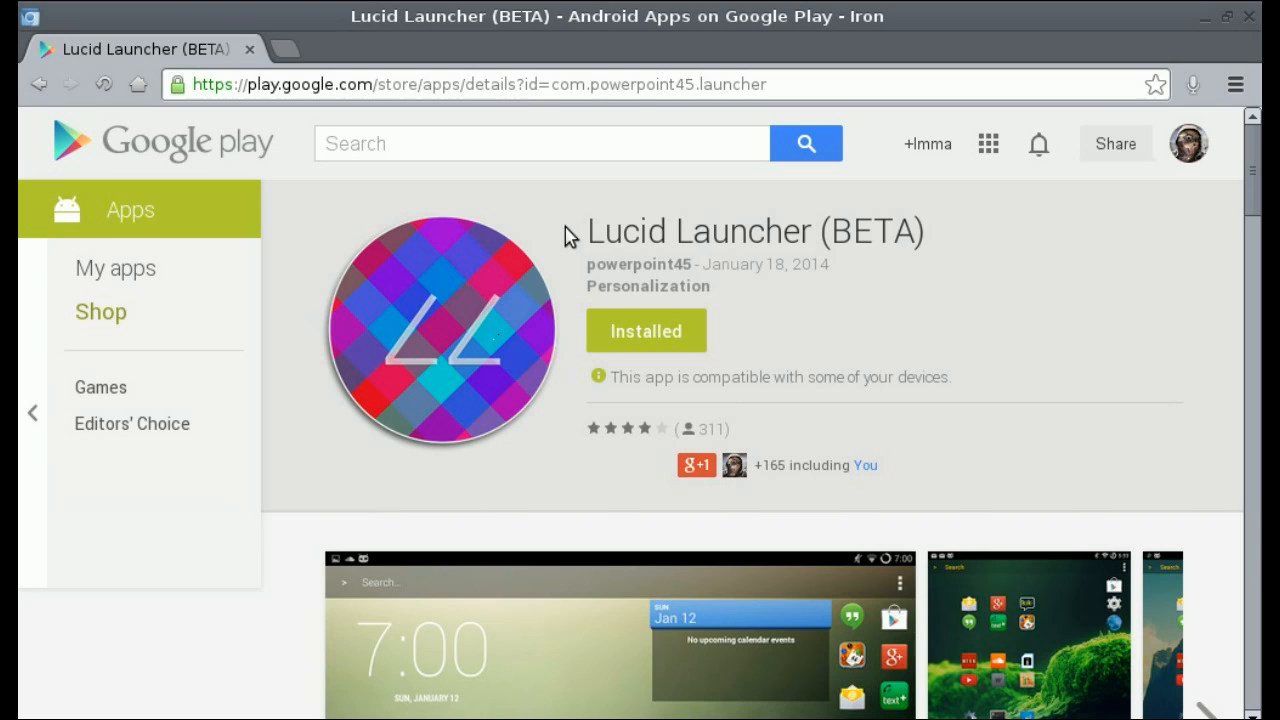
{"action": "mouse_move", "coordinate": [790, 192]}
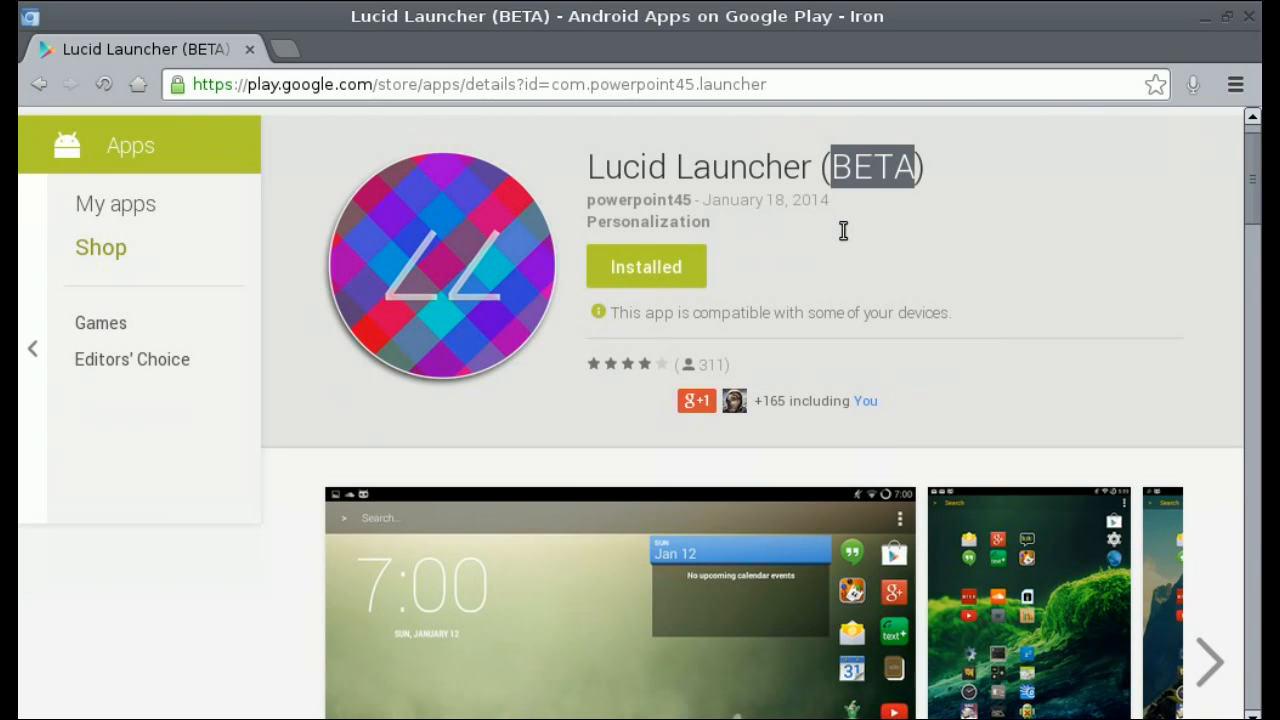
{"action": "scroll", "scroll_direction": "down", "scroll_amount": 3}
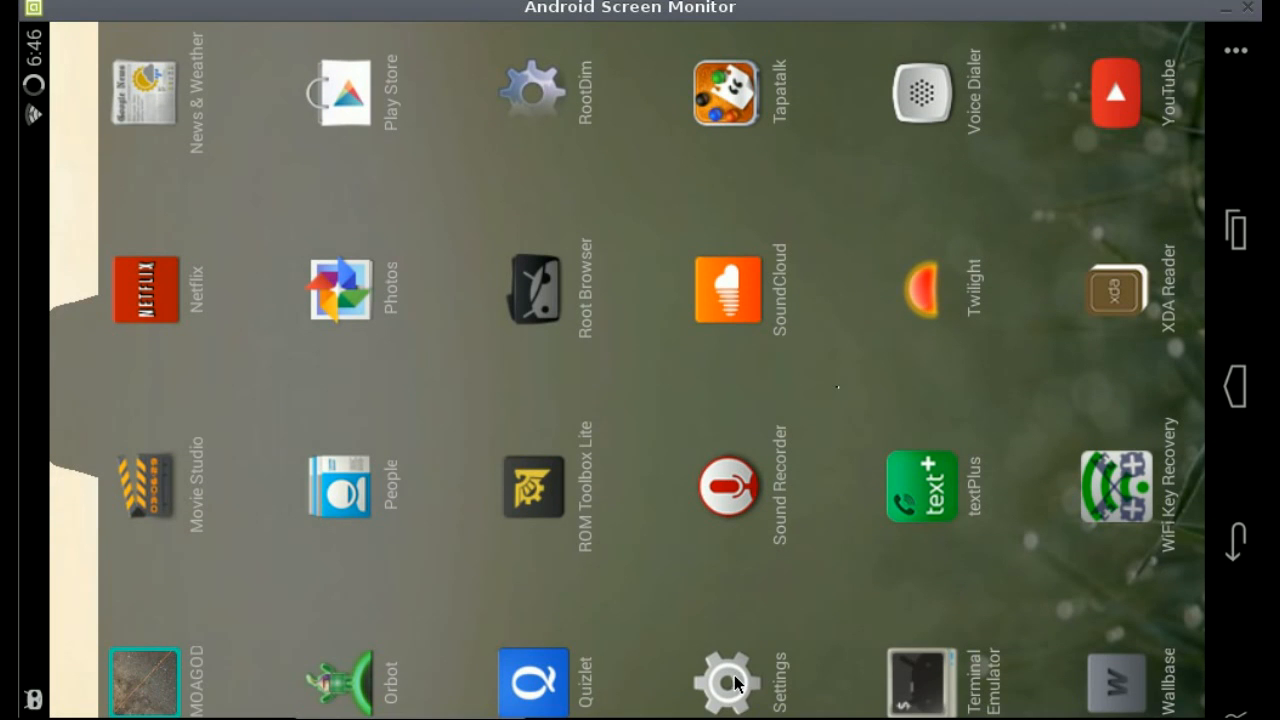
{"action": "left_click", "coordinate": [725, 683]}
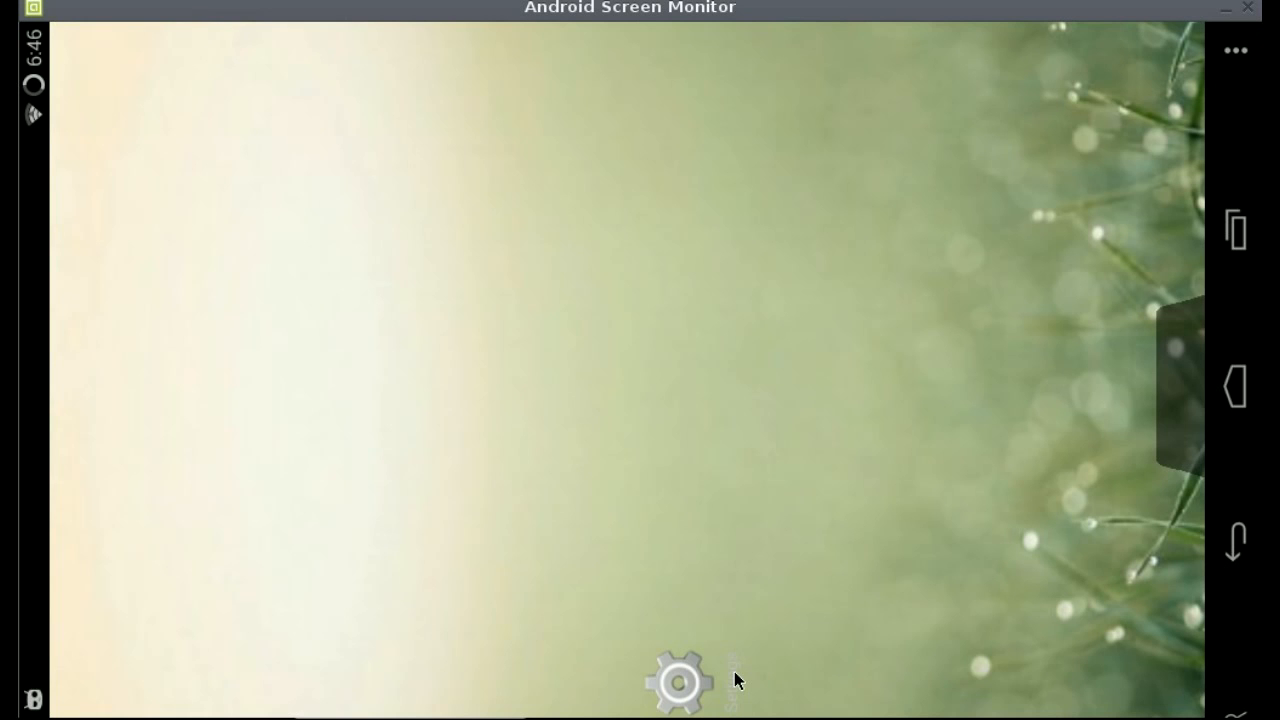
{"action": "left_click", "coordinate": [675, 680]}
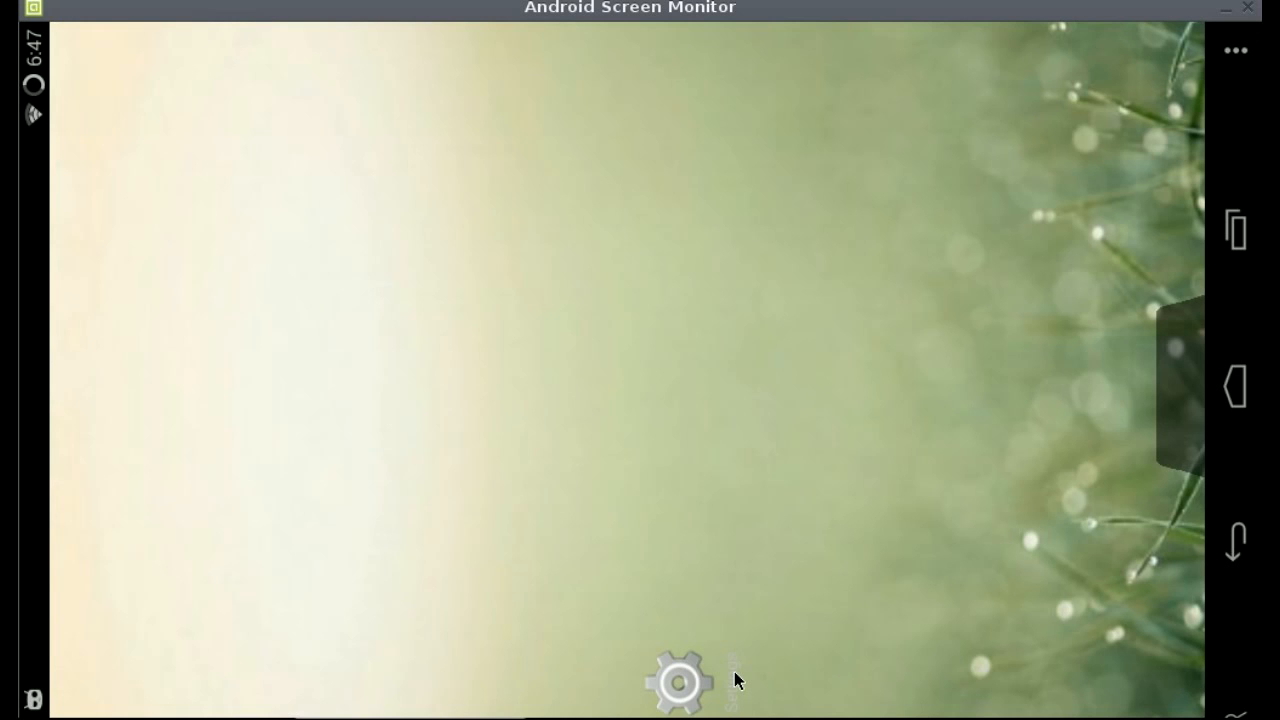
{"action": "left_click_drag", "start_coordinate": [680, 682], "coordinate": [565, 412]}
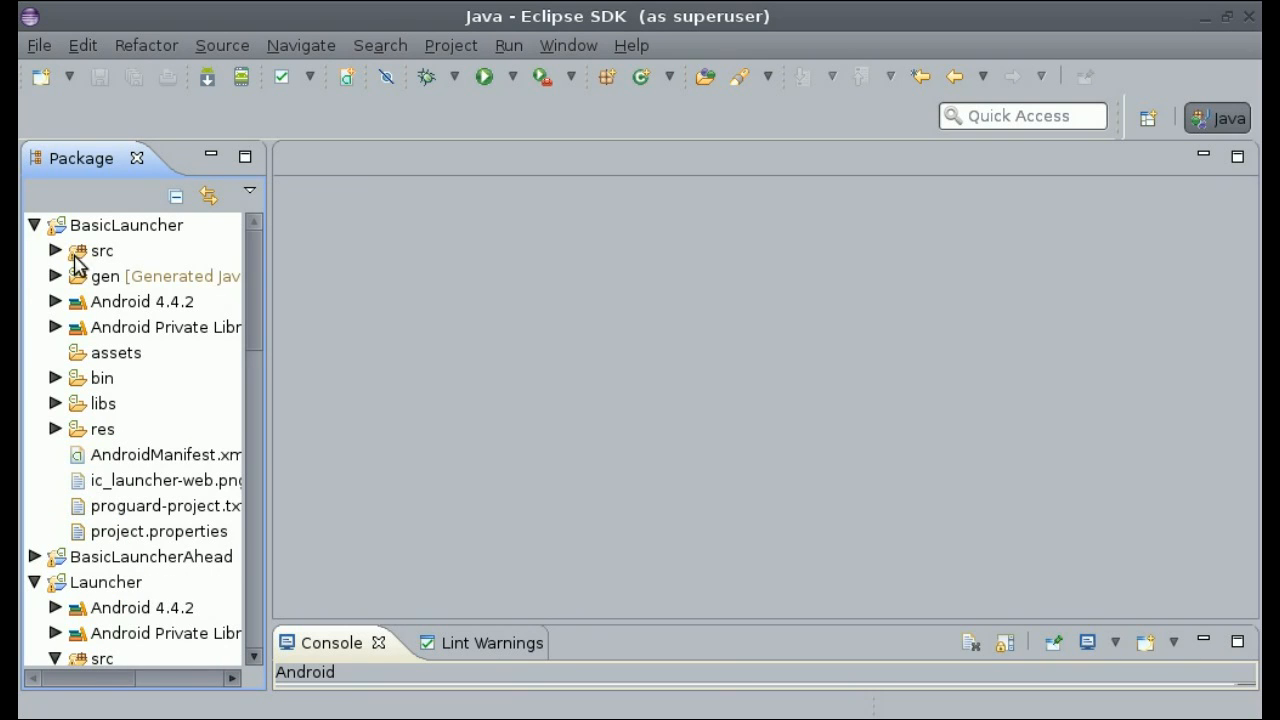
- Expand BasicLauncher's src and bring MainActivity.java's onCreate into view
{"action": "left_click", "coordinate": [55, 250]}
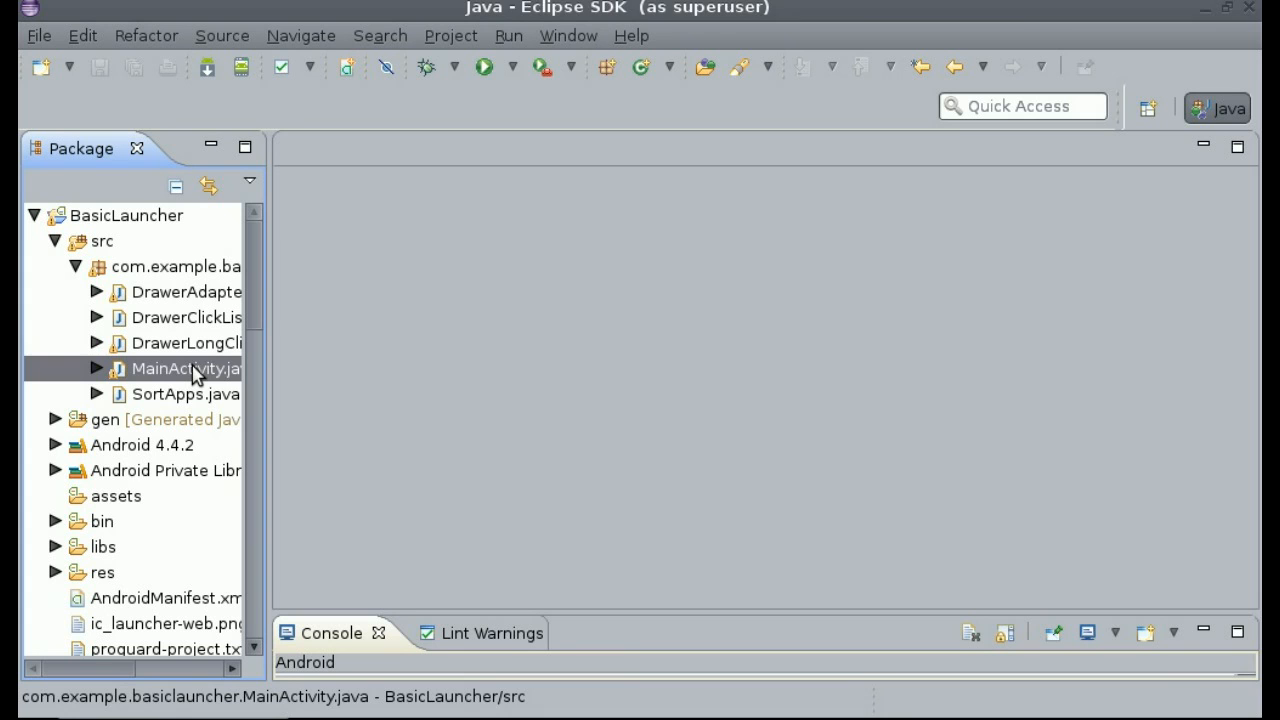
{"action": "double_click", "coordinate": [178, 369]}
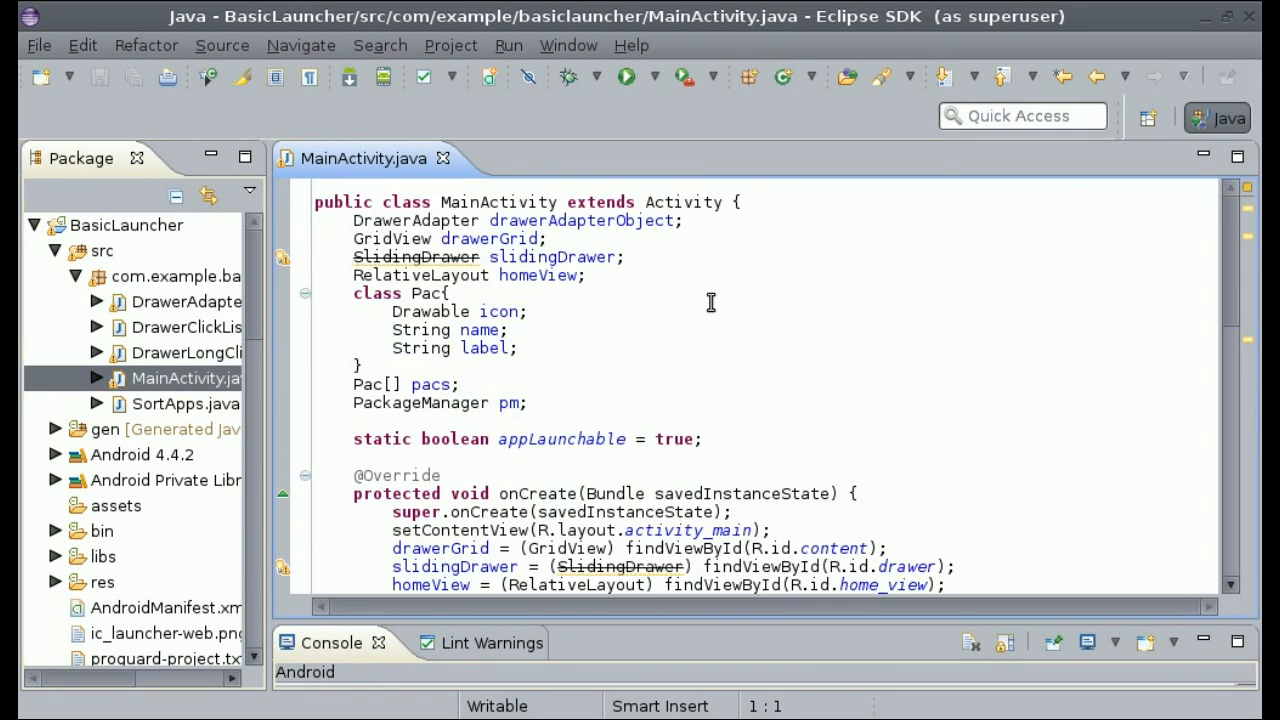
{"action": "scroll", "scroll_direction": "down", "scroll_amount": 3}
{"action": "type", "text": "set_pacs();"}
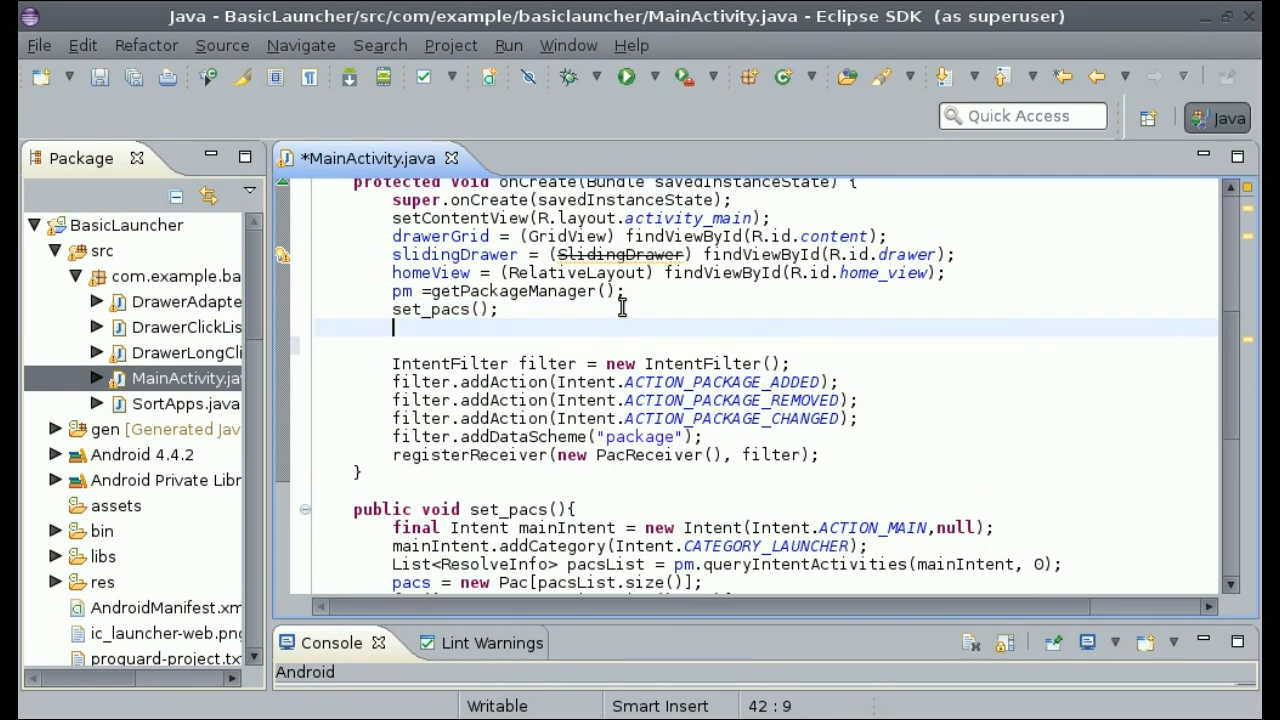
- Register slidingDrawer.setOnDrawerOpenListener(new OnDrawerOpenListener()) in onCreate via Content Assist
{"action": "type", "text": "slidingDrawer"}
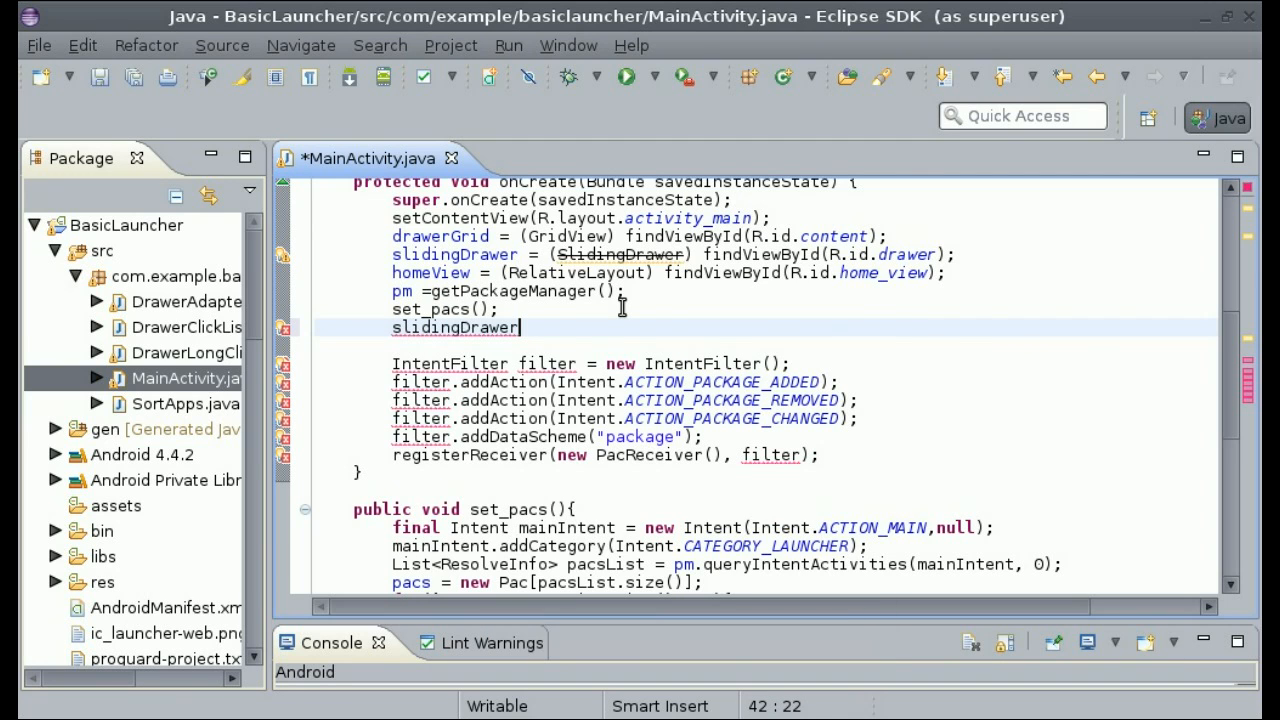
{"action": "type", "text": ".s"}
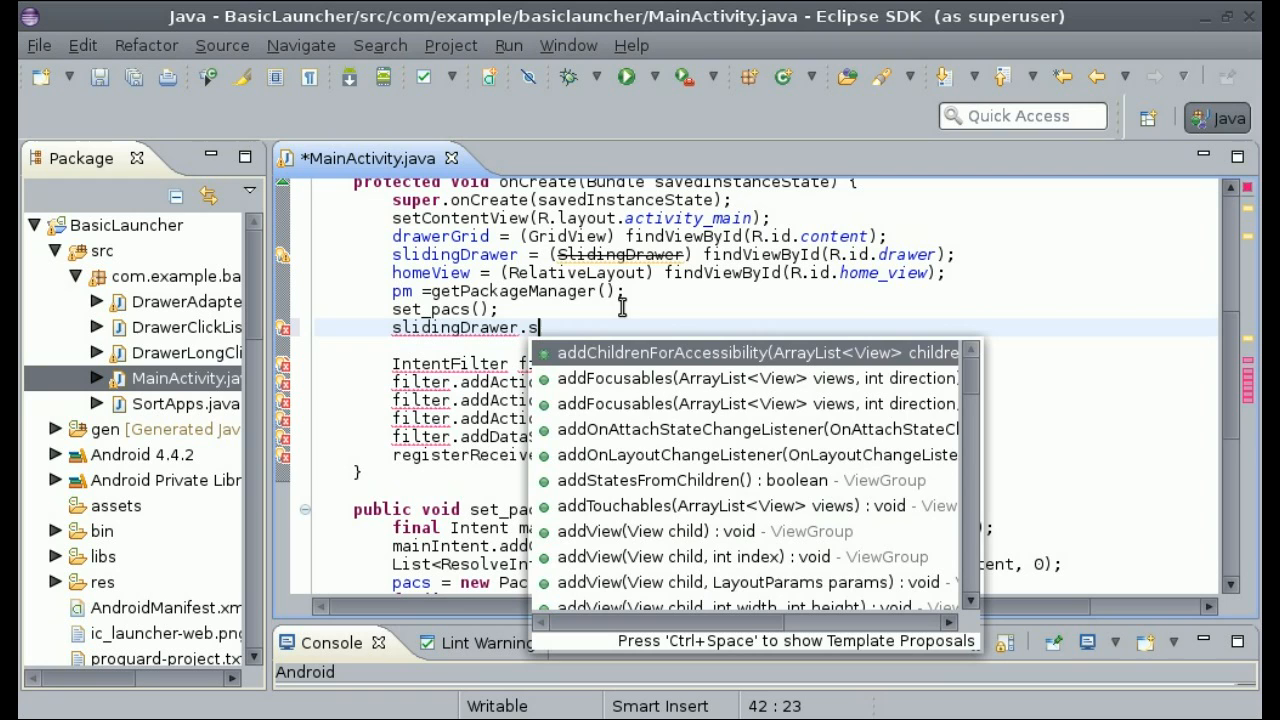
{"action": "type", "text": "eton"}
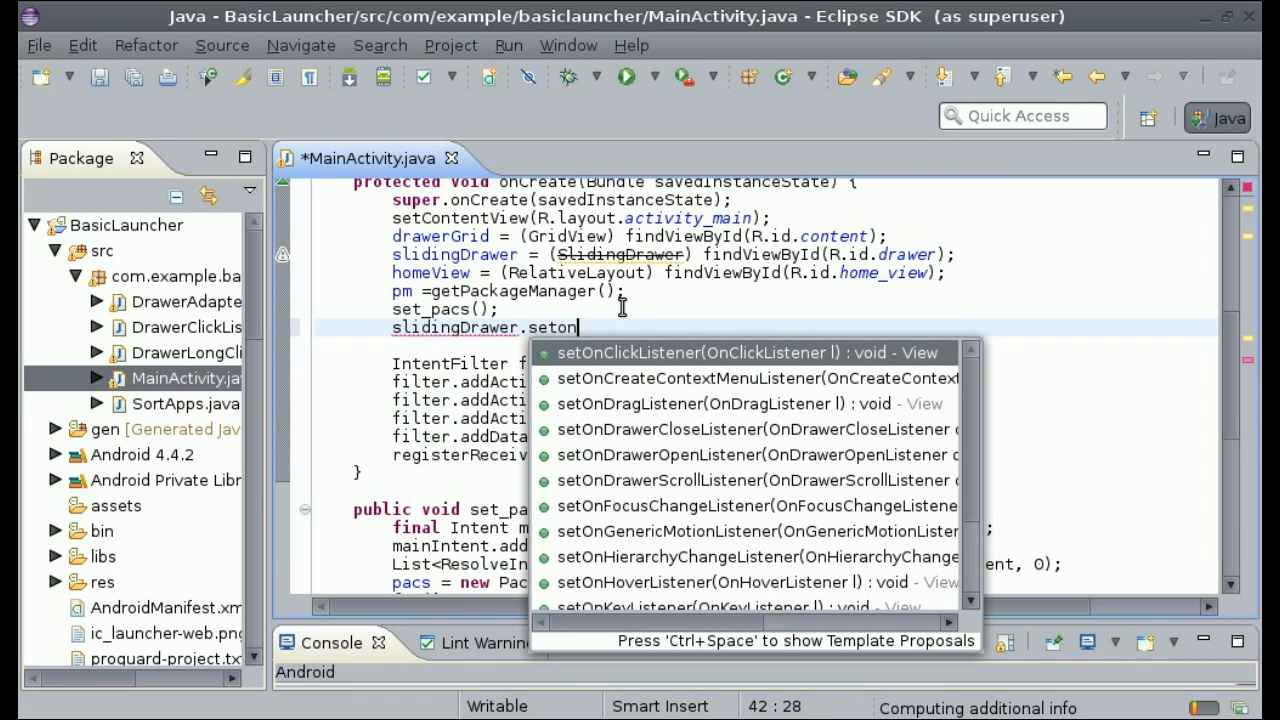
{"action": "type", "text": "d"}
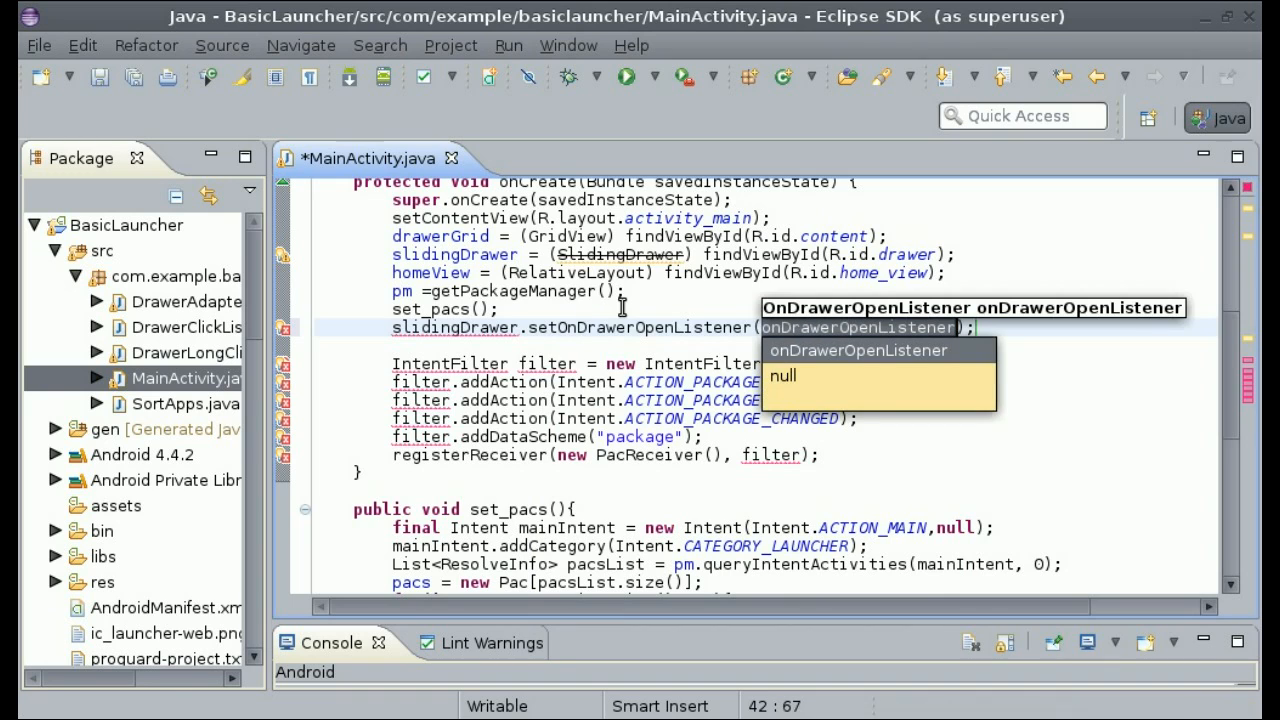
{"action": "type", "text": "new"}
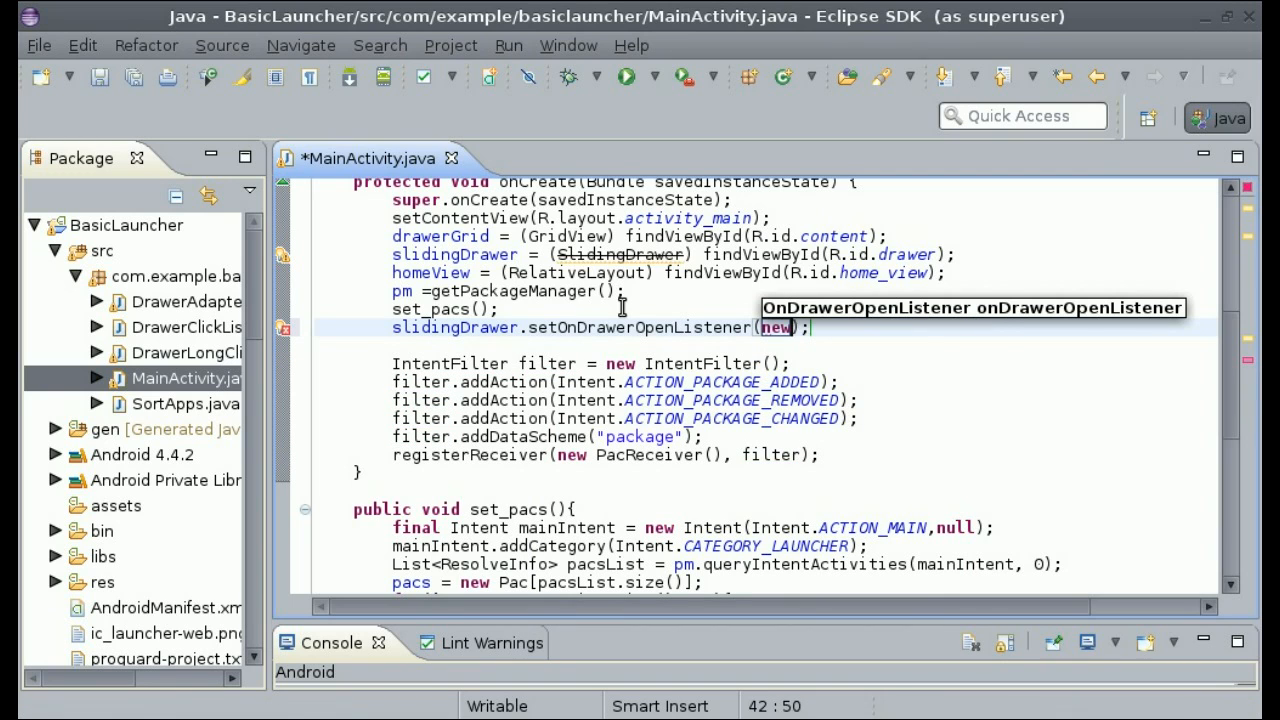
{"action": "type", "text": "ondr"}
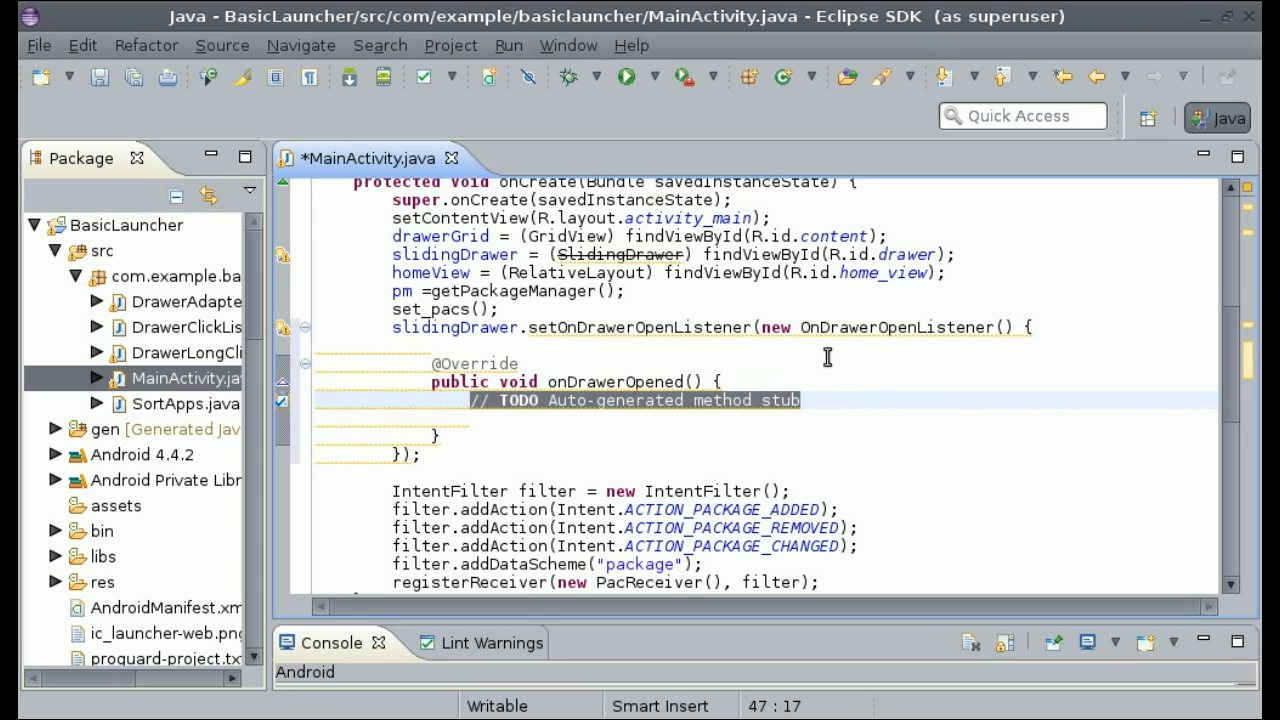
- Replace the generated TODO in onDrawerOpened with appLaunchable=true;
{"action": "key", "text": "Delete"}
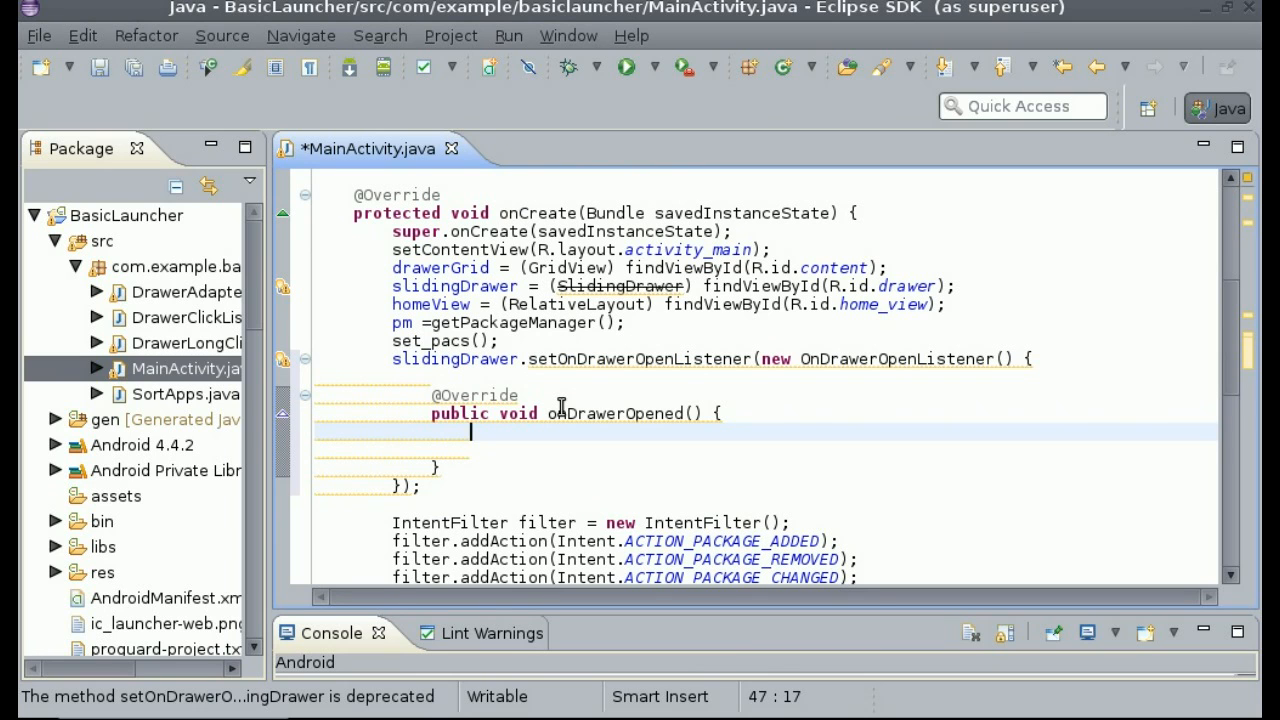
{"action": "type", "text": "appl"}
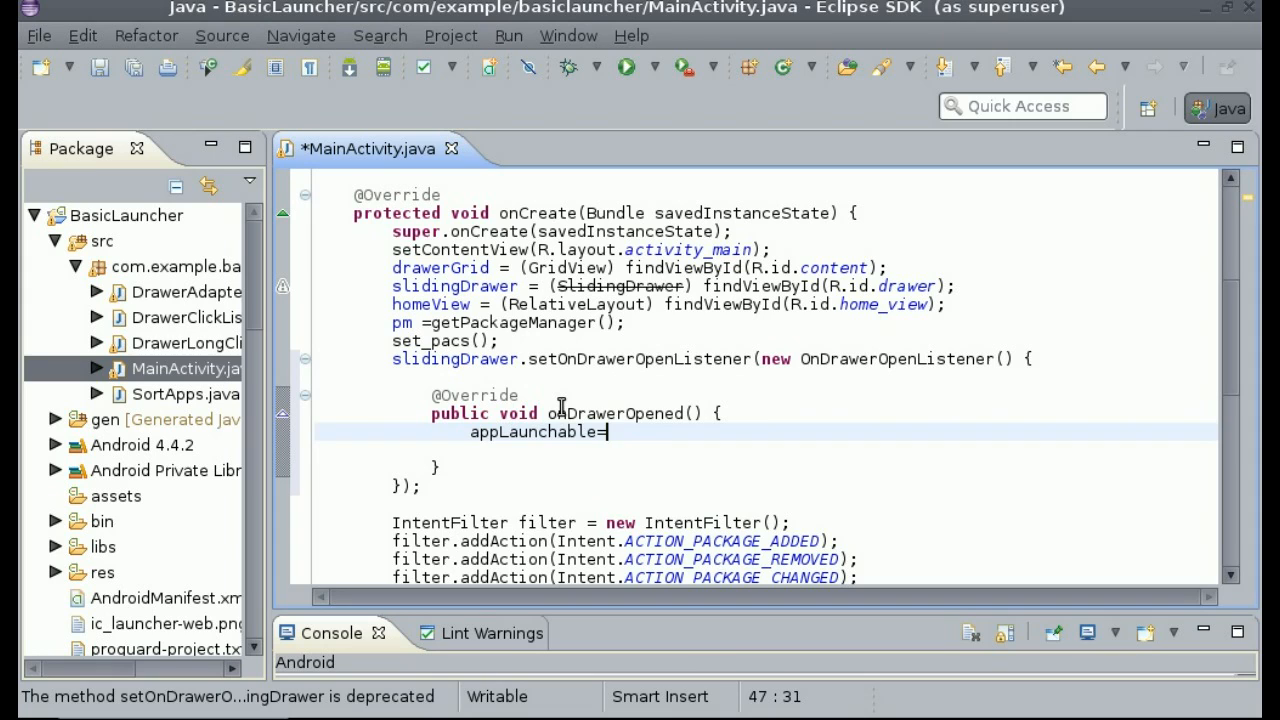
{"action": "type", "text": "true;"}
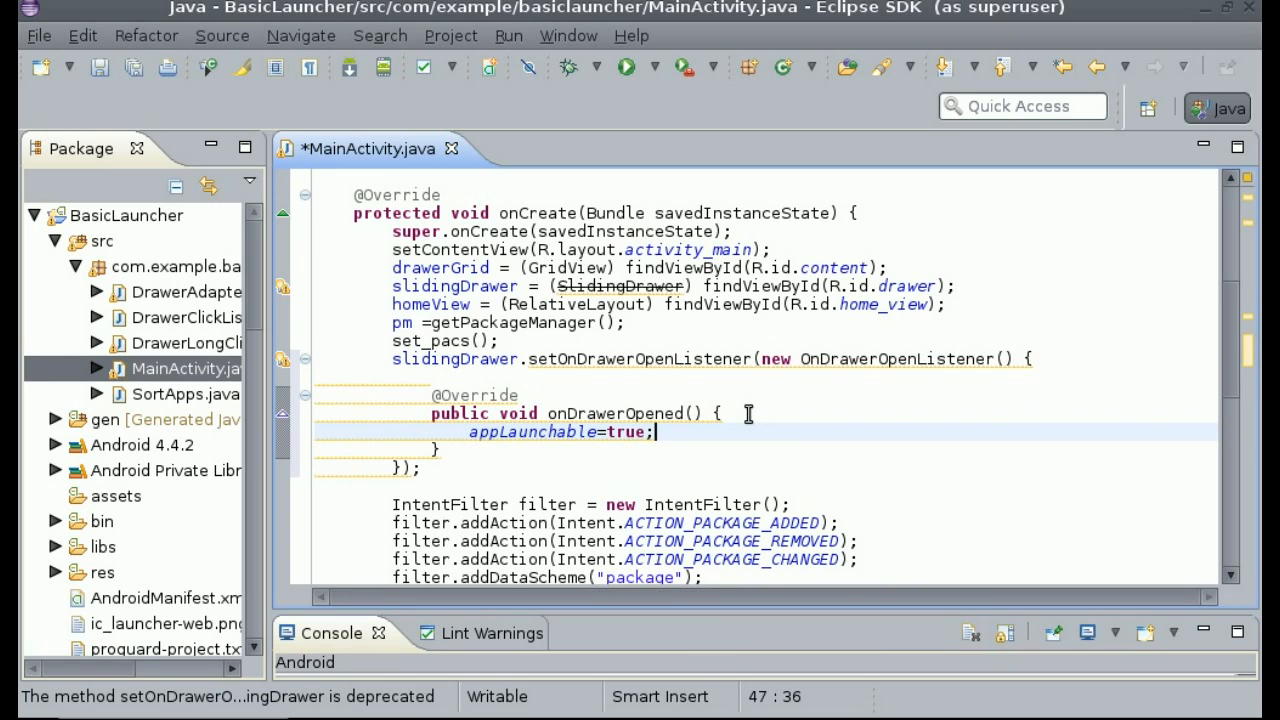
{"action": "scroll", "scroll_direction": "down", "scroll_amount": 3}
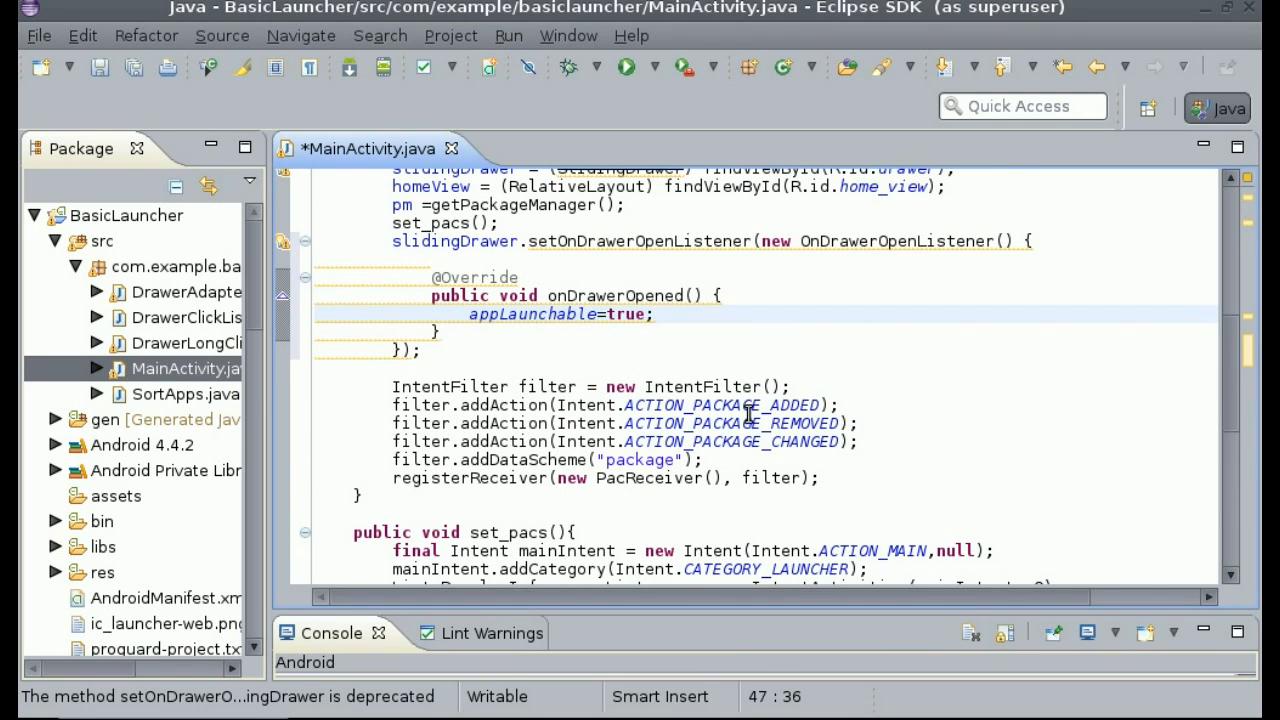
{"action": "left_click", "coordinate": [654, 313]}
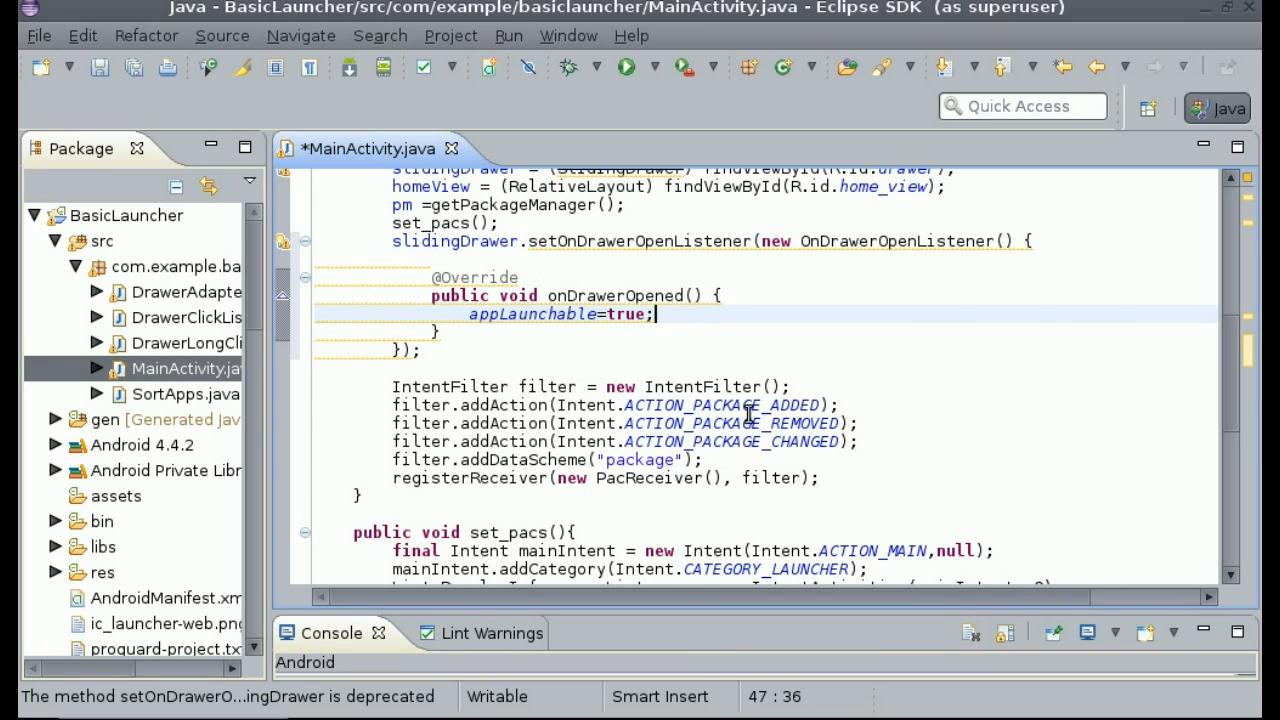
{"action": "mouse_move", "coordinate": [200, 444]}
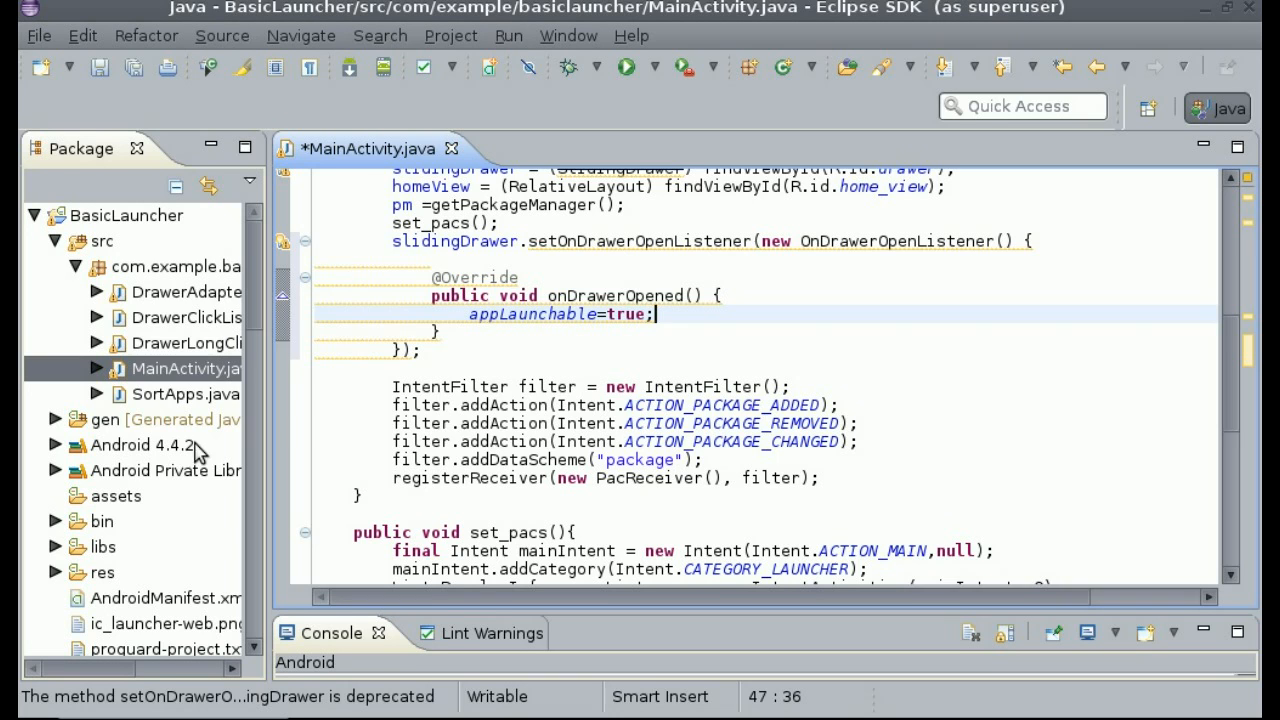
{"action": "mouse_move", "coordinate": [210, 393]}
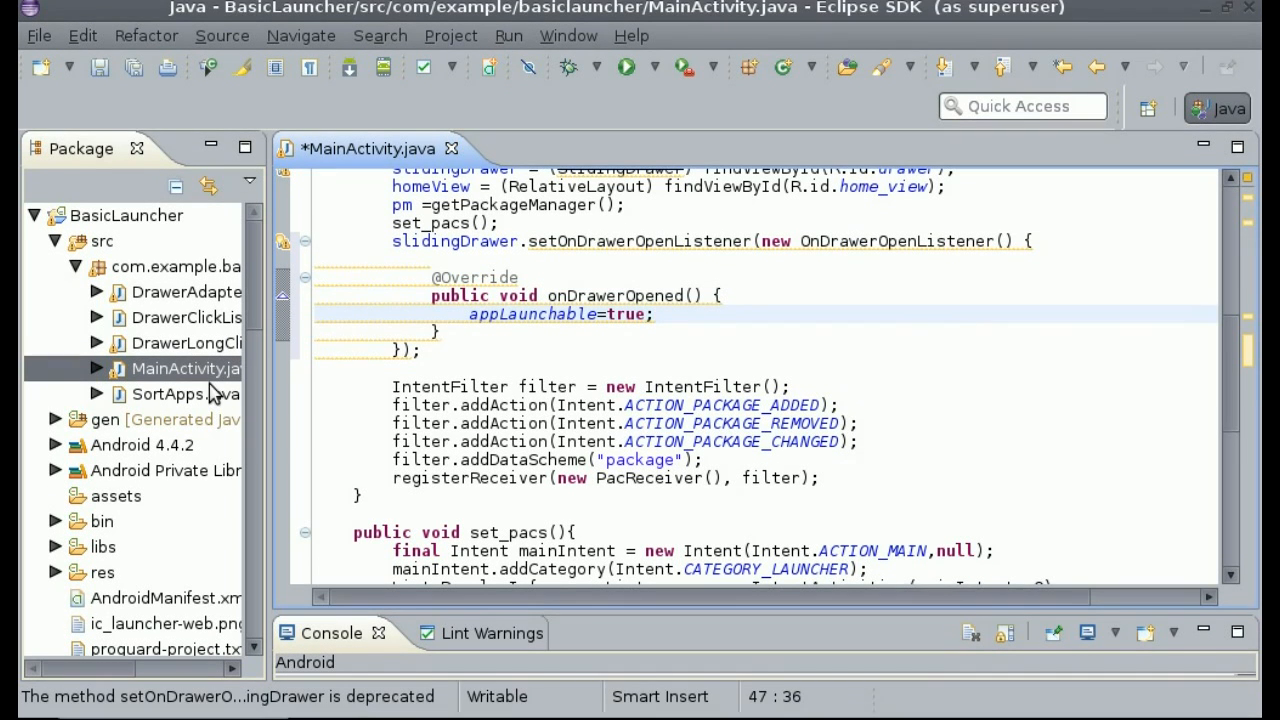
- Bring up DrawerLongClickListener.java and start a new Java class in its package
{"action": "left_click", "coordinate": [180, 352]}
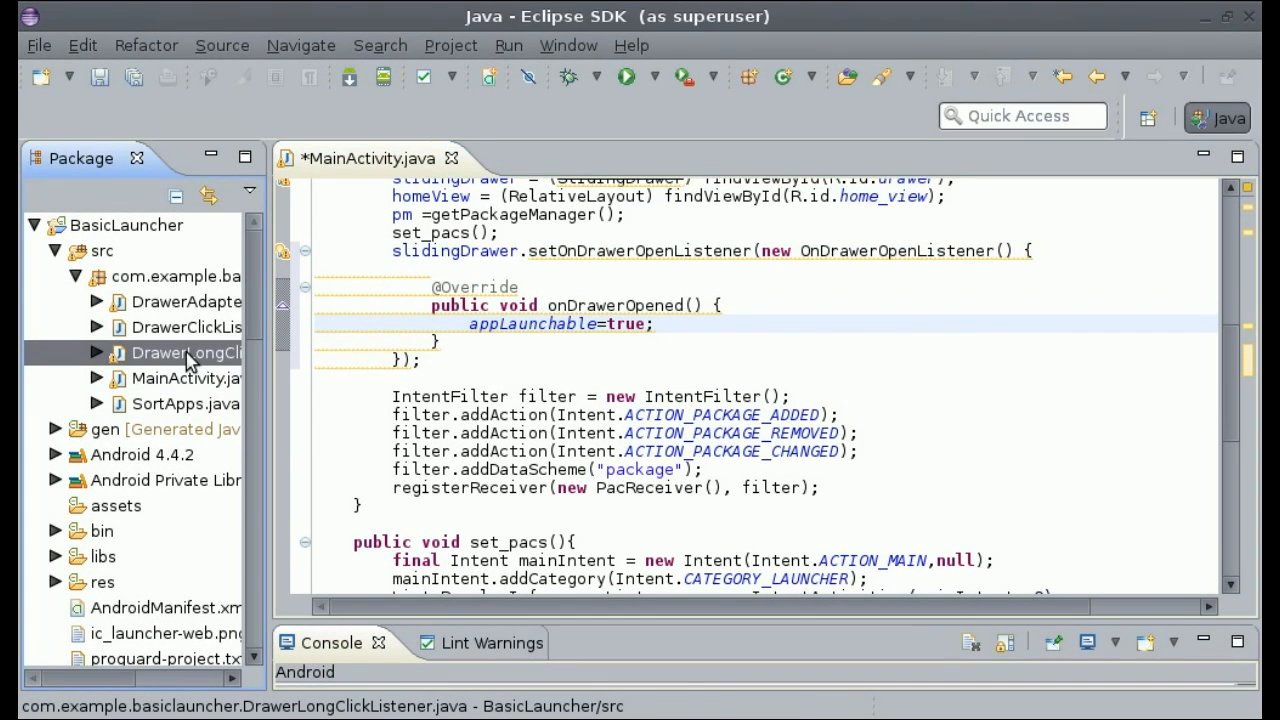
{"action": "double_click", "coordinate": [180, 353]}
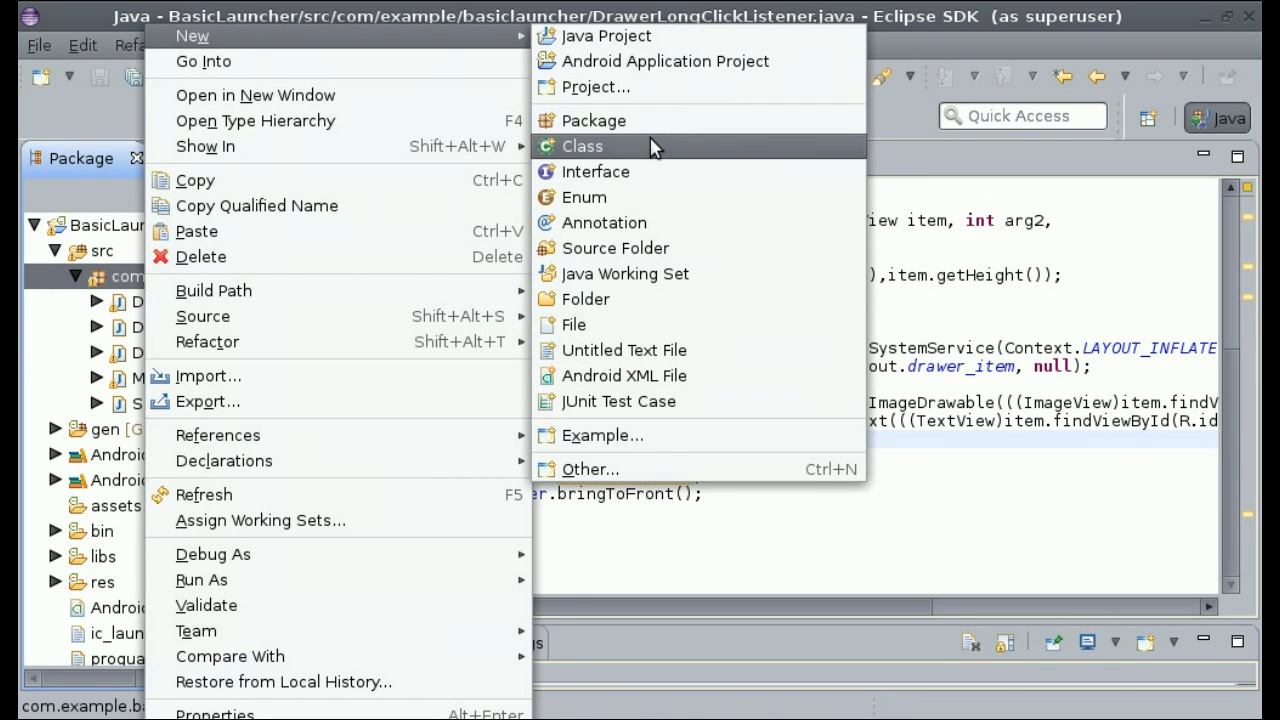
{"action": "left_click", "coordinate": [583, 146]}
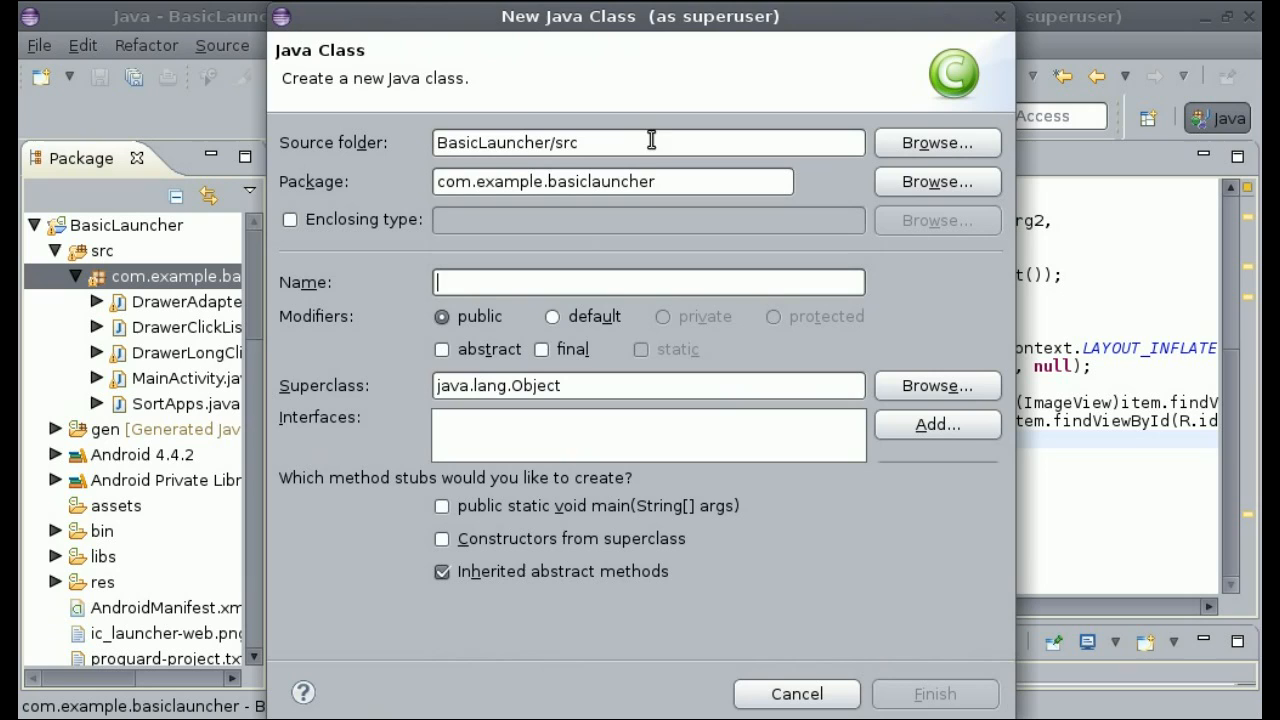
- Name the new class AppTouchListener and finish creating it
{"action": "type", "text": "A"}
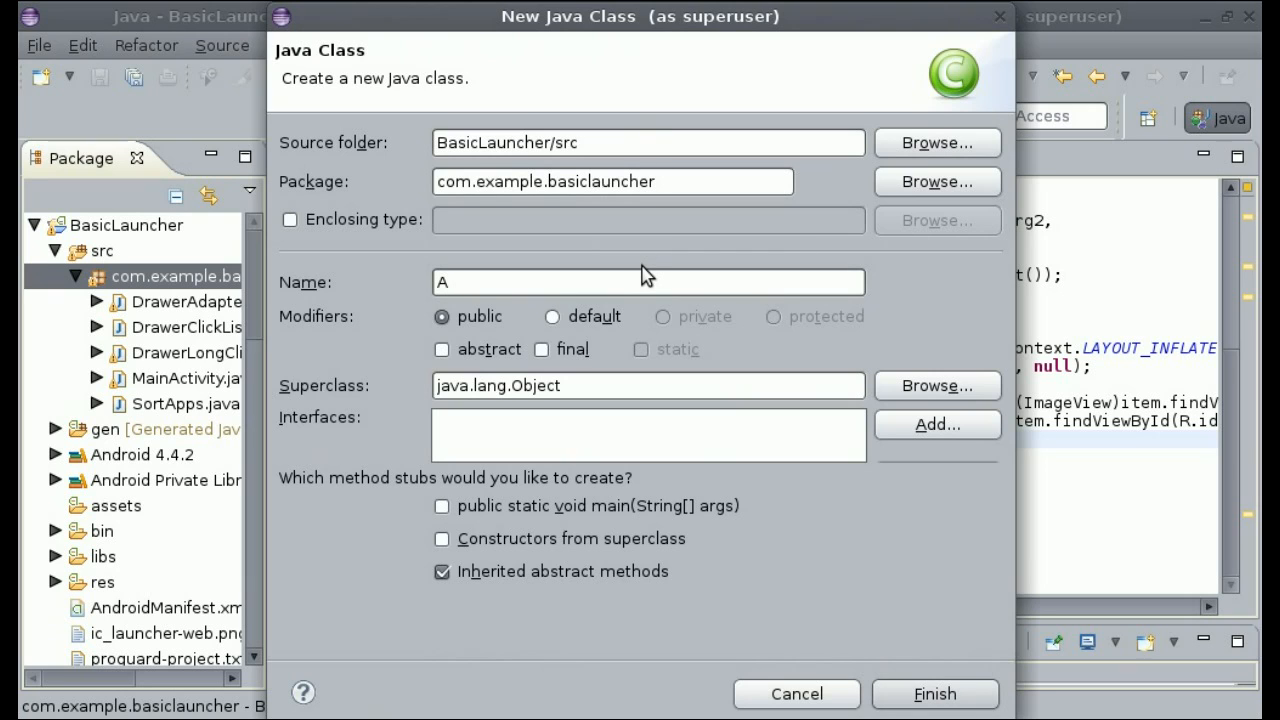
{"action": "type", "text": "pp"}
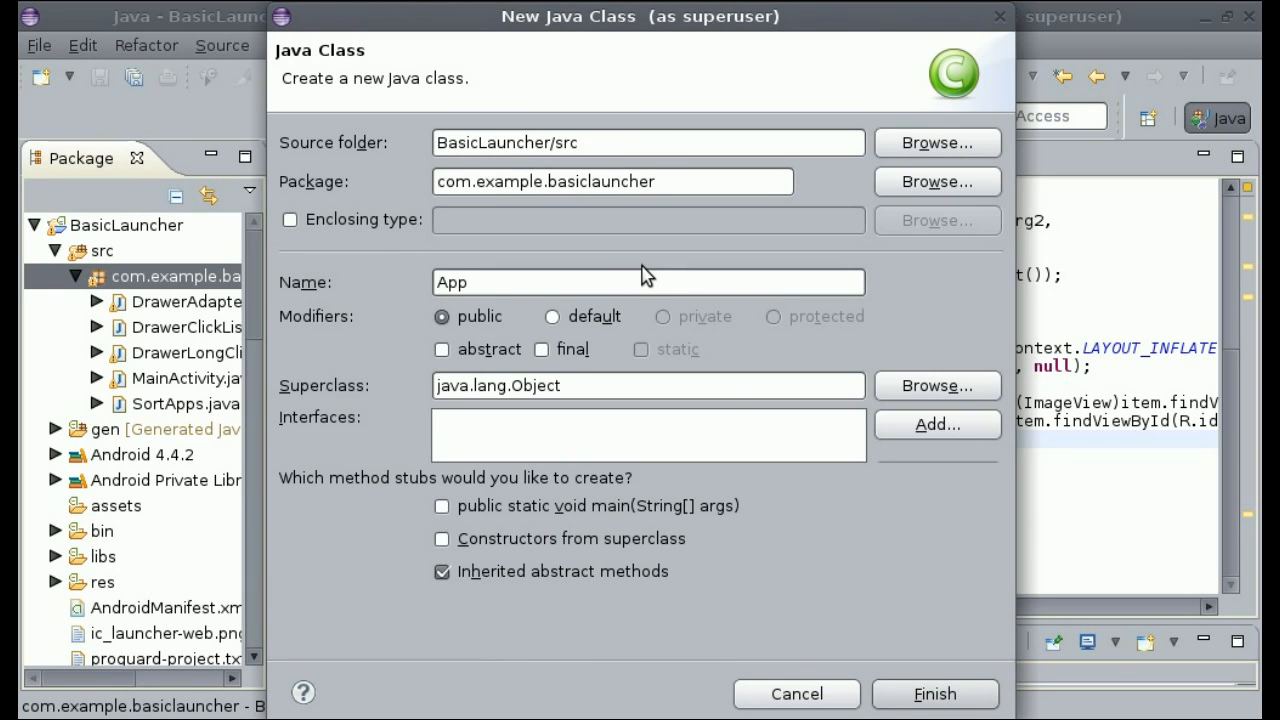
{"action": "type", "text": "T"}
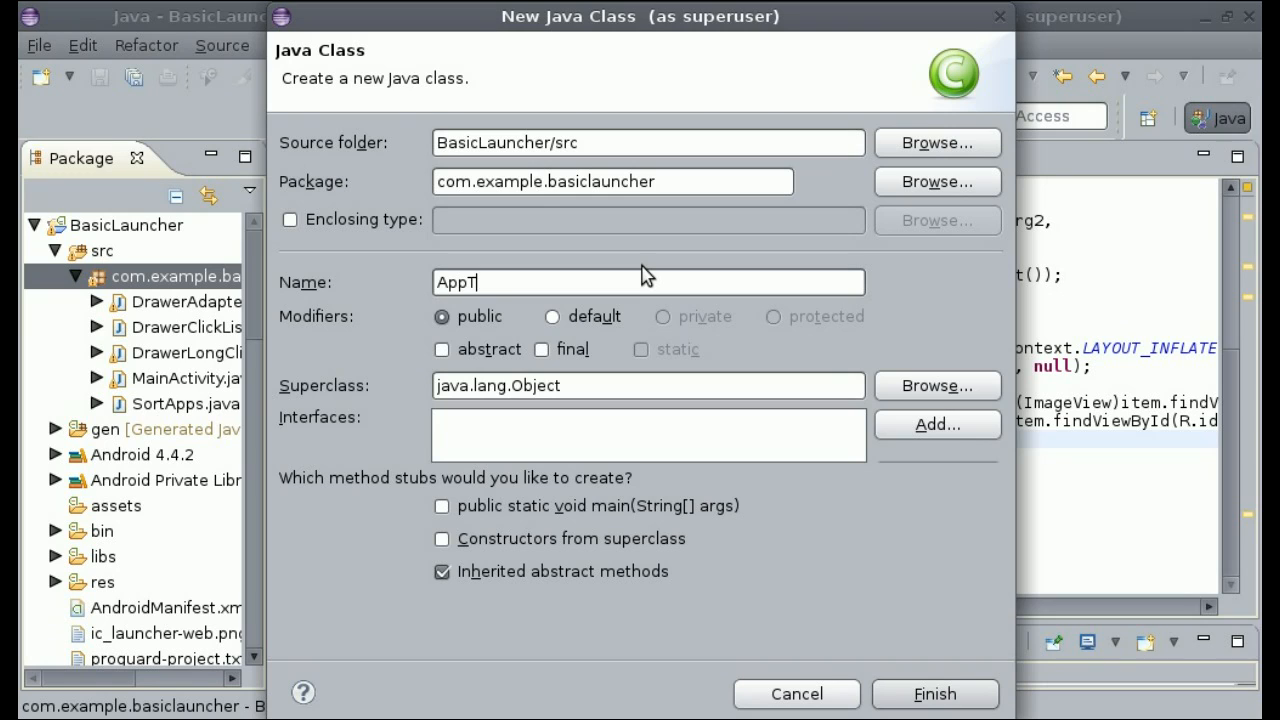
{"action": "type", "text": "ouchL"}
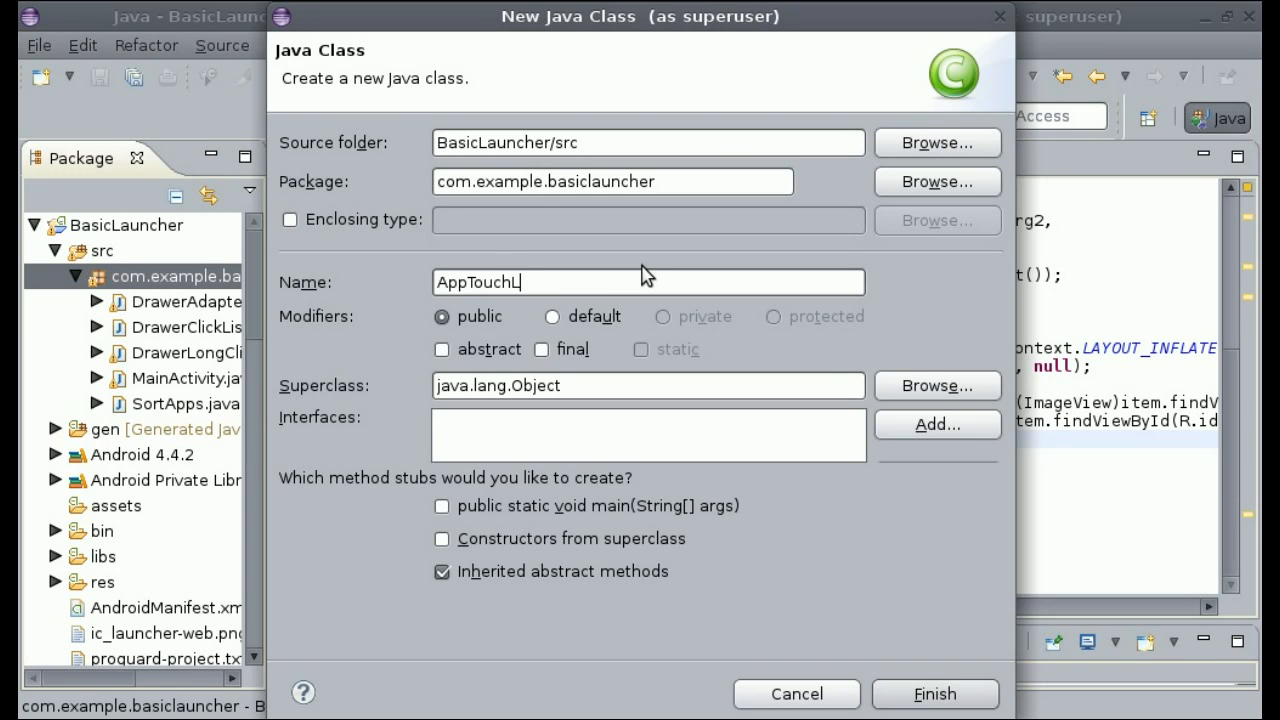
{"action": "type", "text": "istene"}
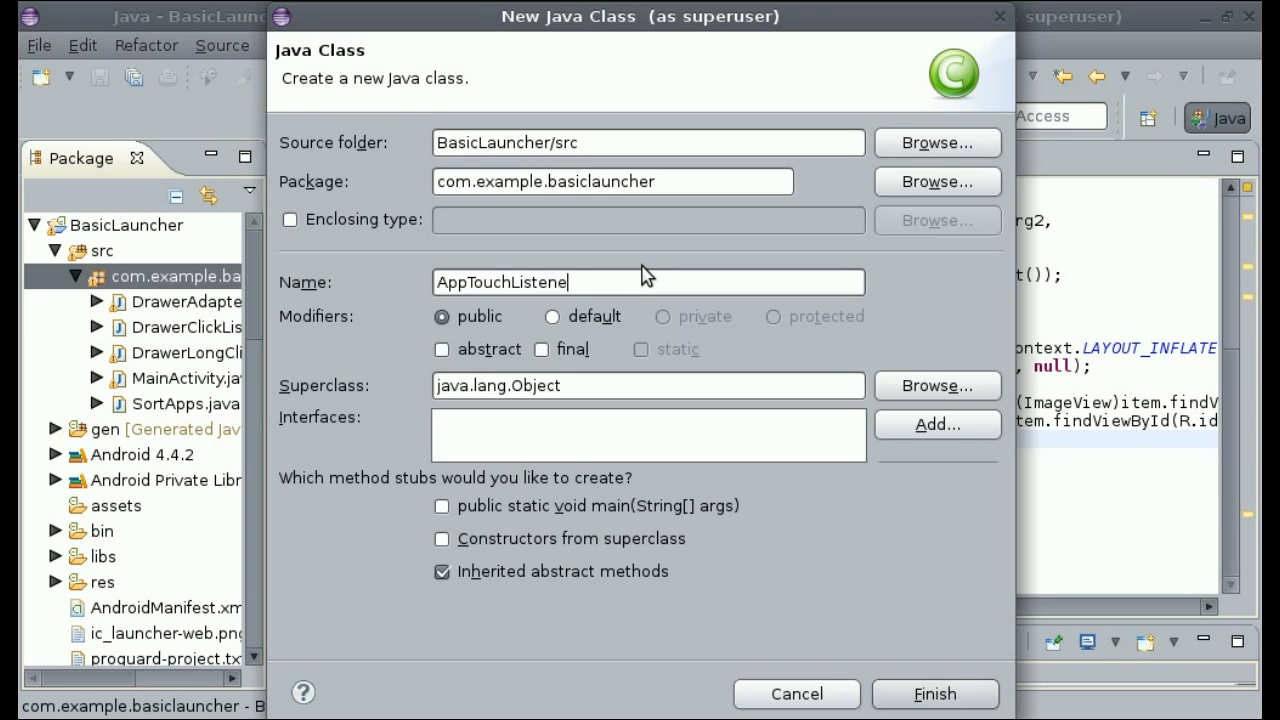
{"action": "left_click", "coordinate": [935, 693]}
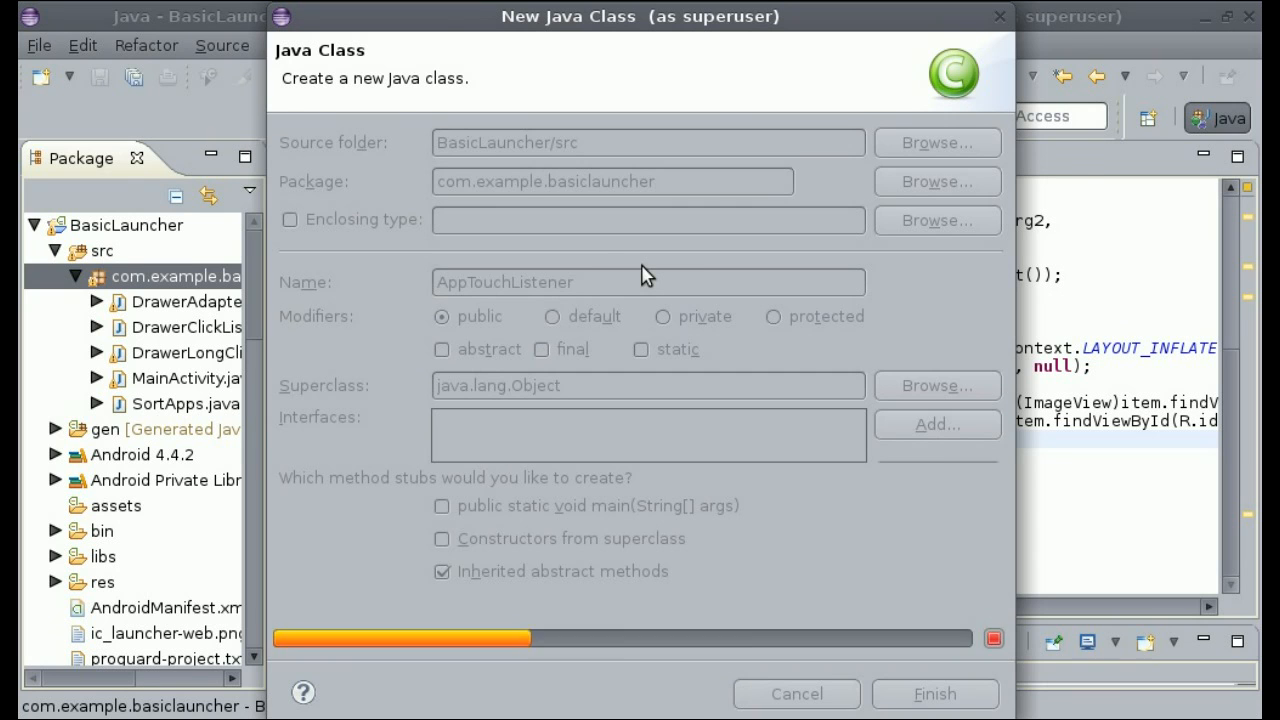
{"action": "left_click", "coordinate": [933, 693]}
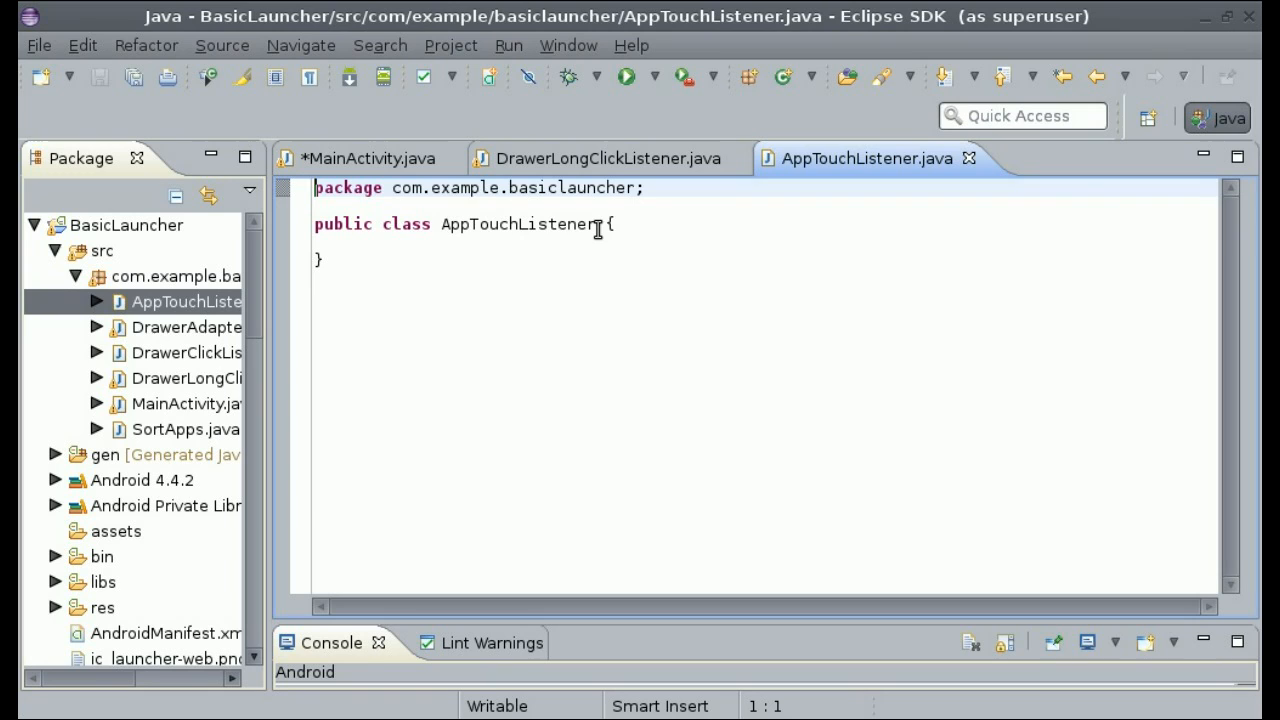
- Declare AppTouchListener implements OnTouchListener and add the unimplemented onTouch method
{"action": "type", "text": "imp"}
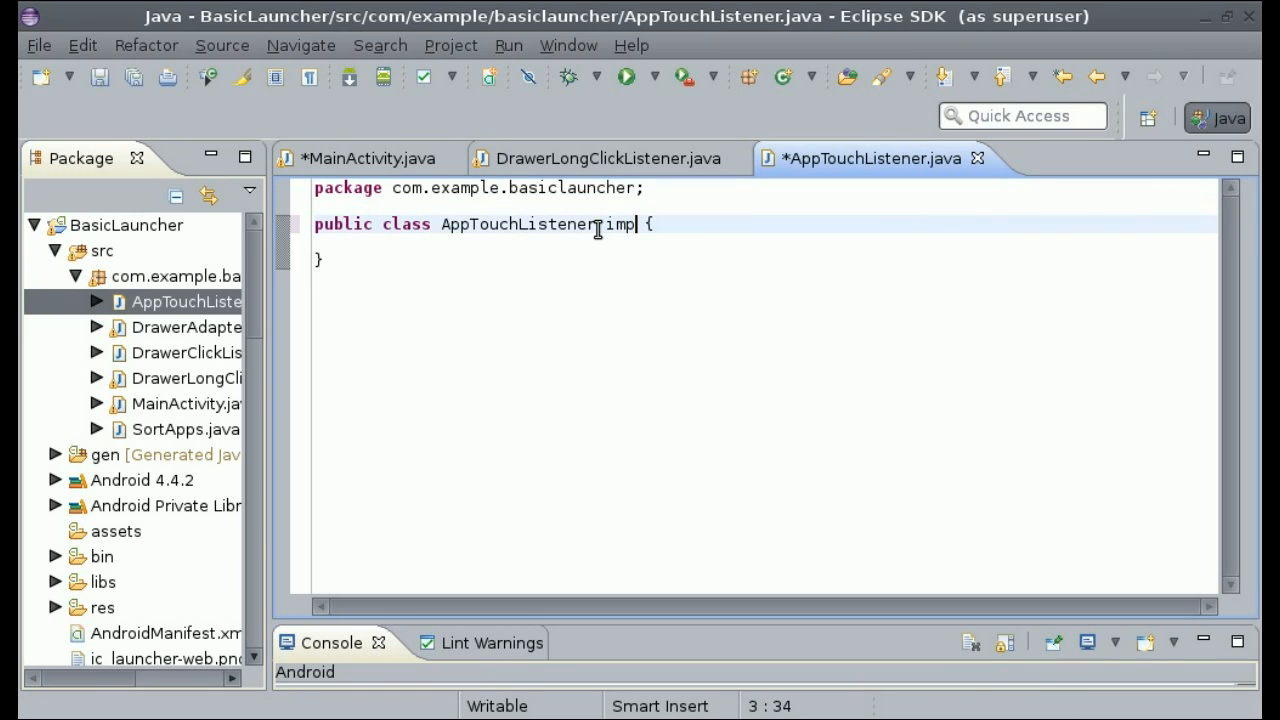
{"action": "type", "text": "lements"}
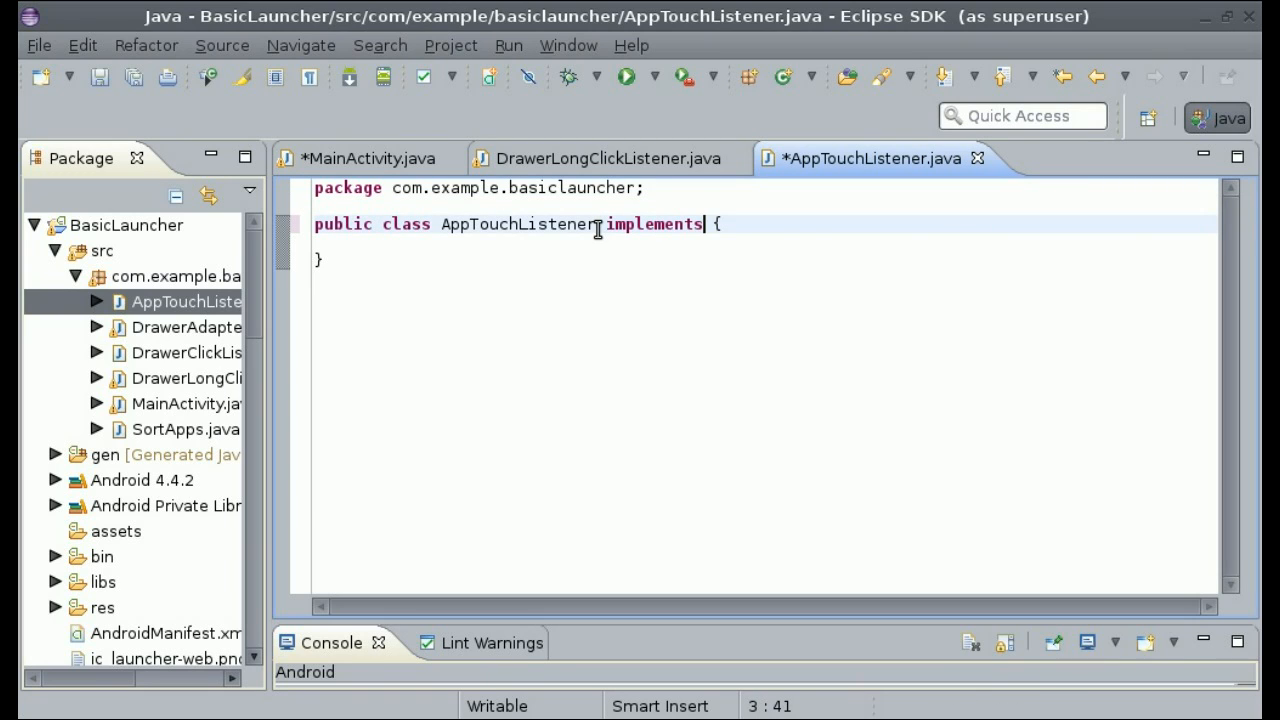
{"action": "type", "text": "Ont"}
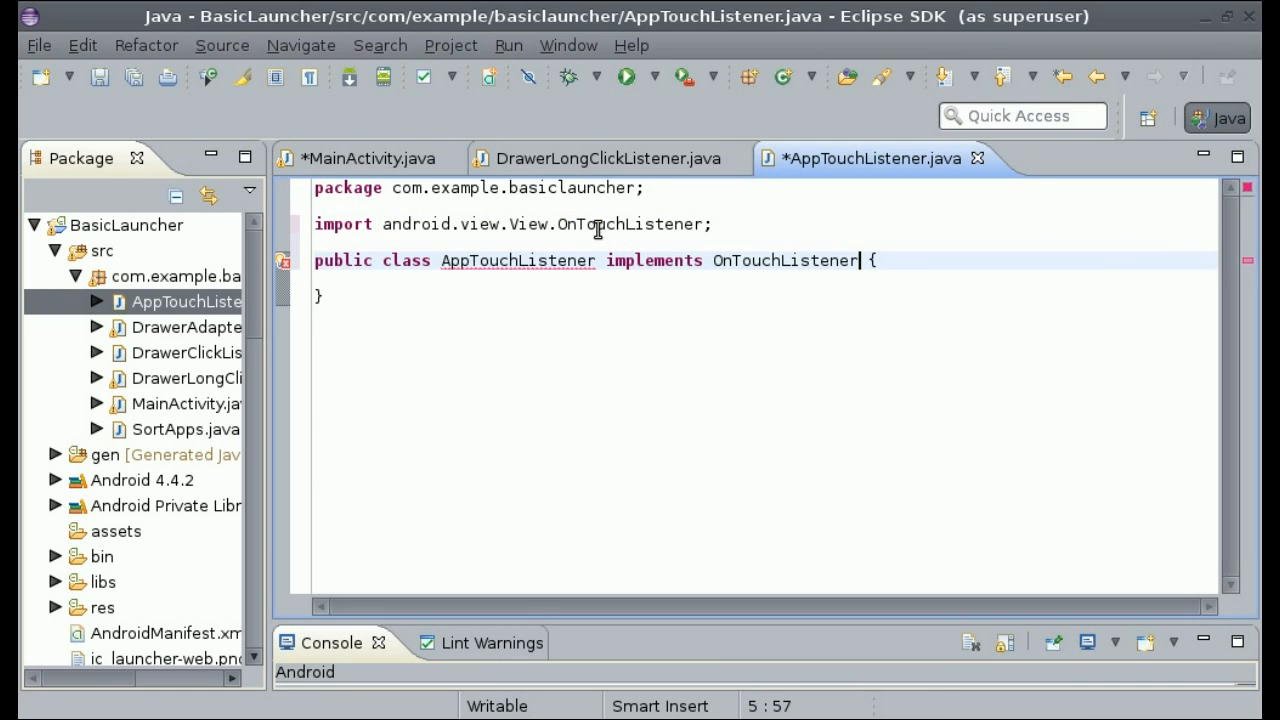
{"action": "mouse_move", "coordinate": [561, 260]}
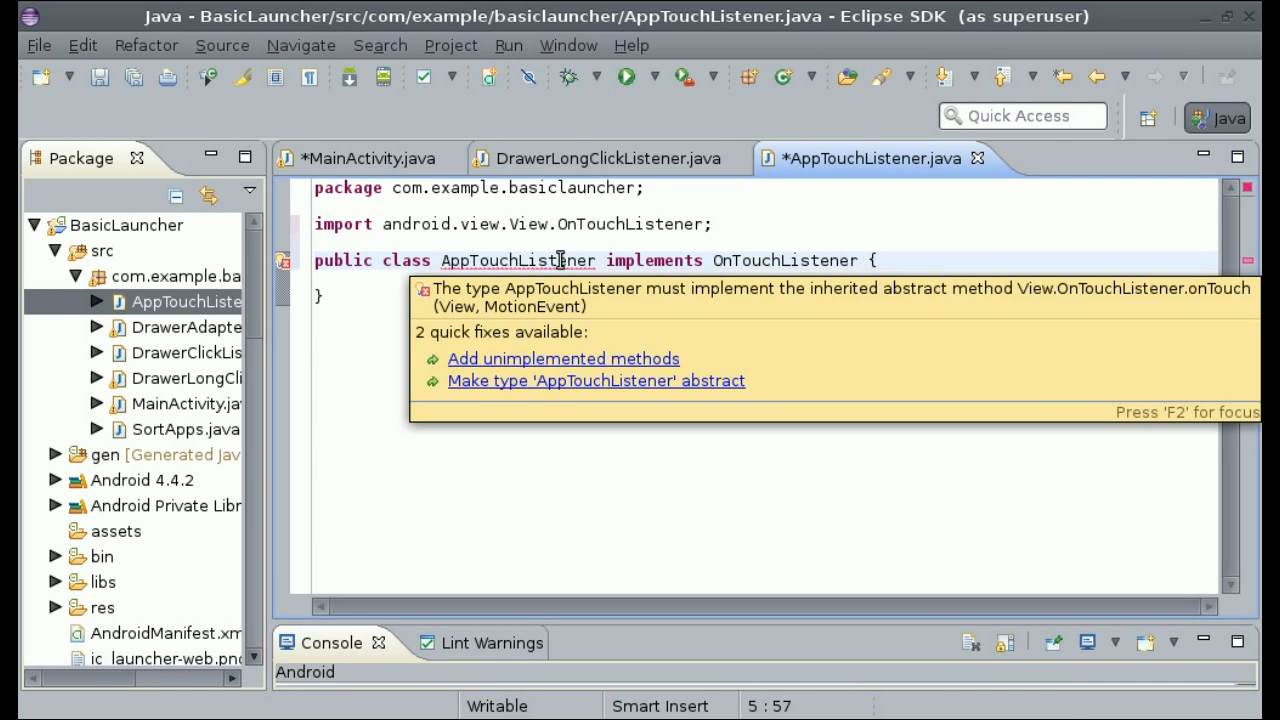
{"action": "left_click", "coordinate": [563, 358]}
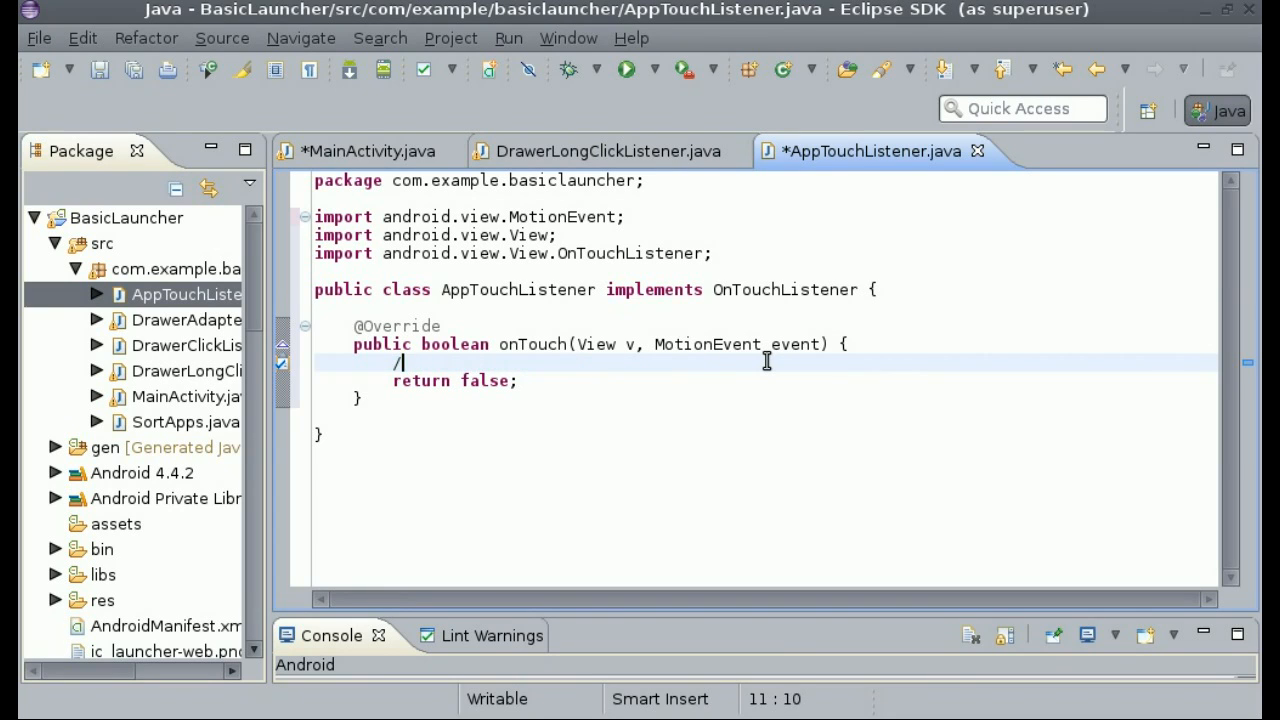
- Replace the onTouch body comment with switch (event.getAction()){}
{"action": "key", "text": "BackSpace"}
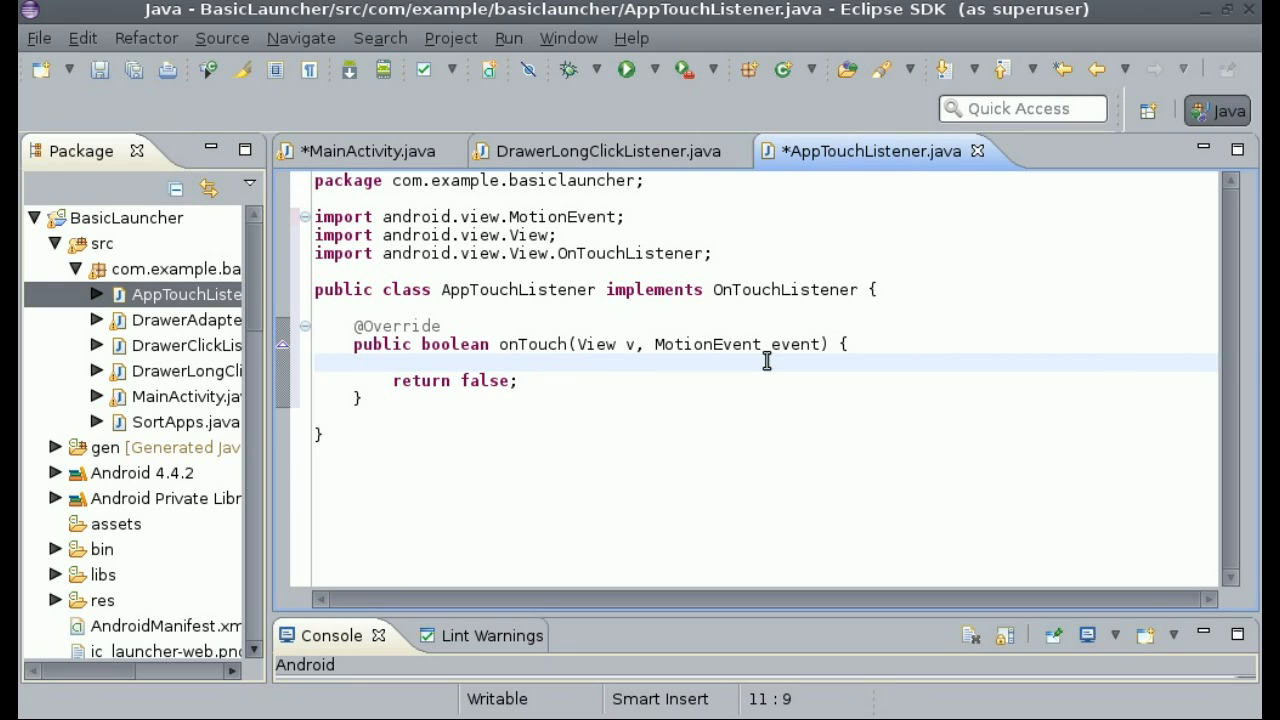
{"action": "type", "text": "swith"}
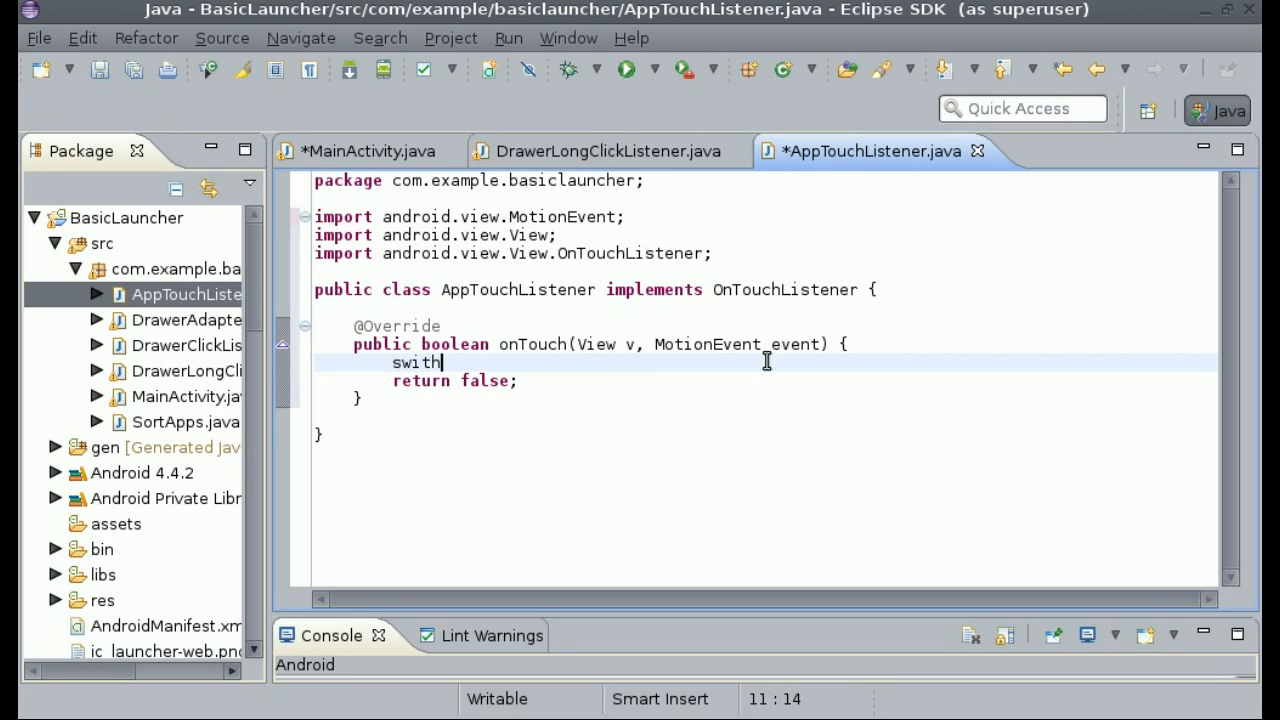
{"action": "key", "text": "BackSpace"}
{"action": "type", "text": "ch ("}
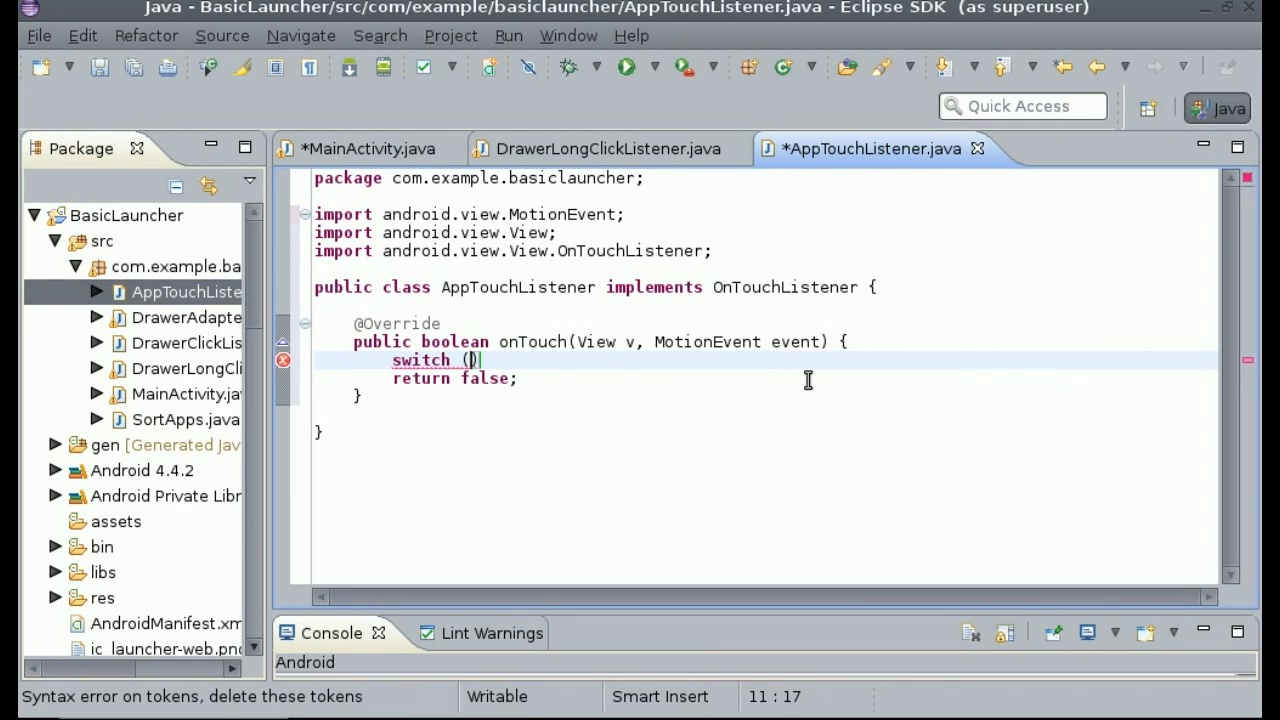
{"action": "type", "text": "event.getAction("}
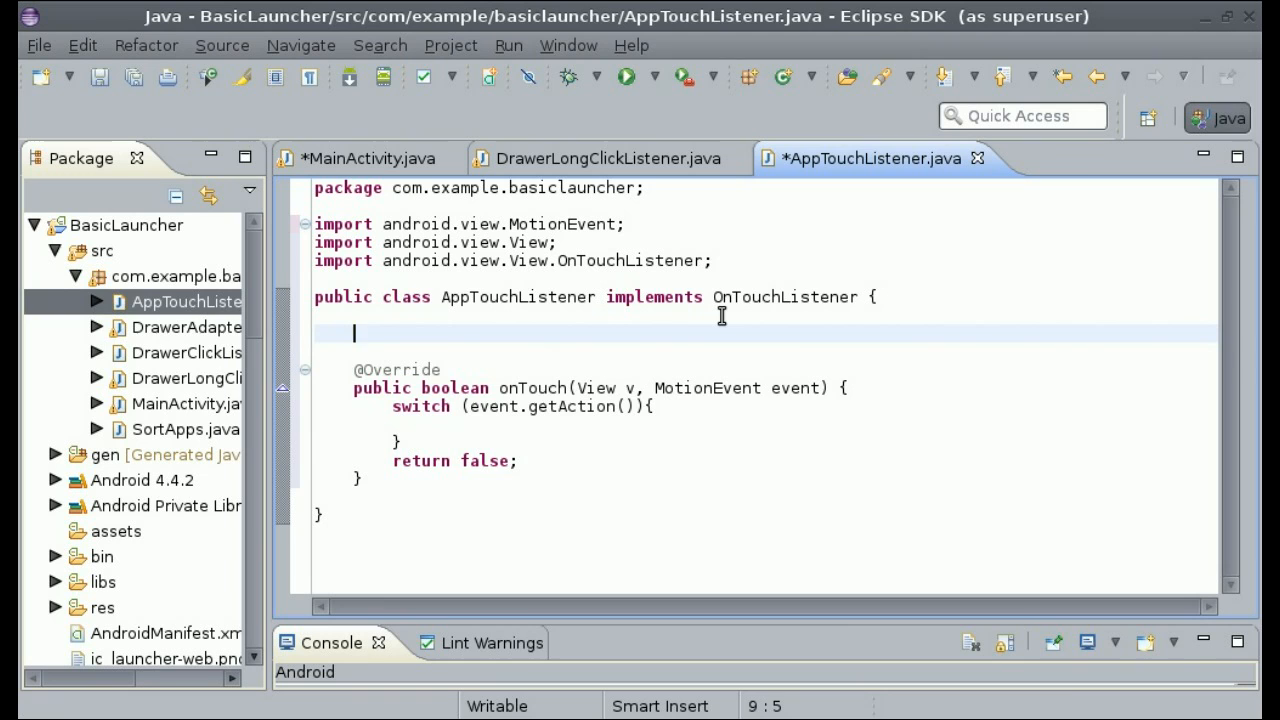
- Generate an AppTouchListener constructor and add an int iconSize; field
{"action": "type", "text": "AppTouchListener() {"}
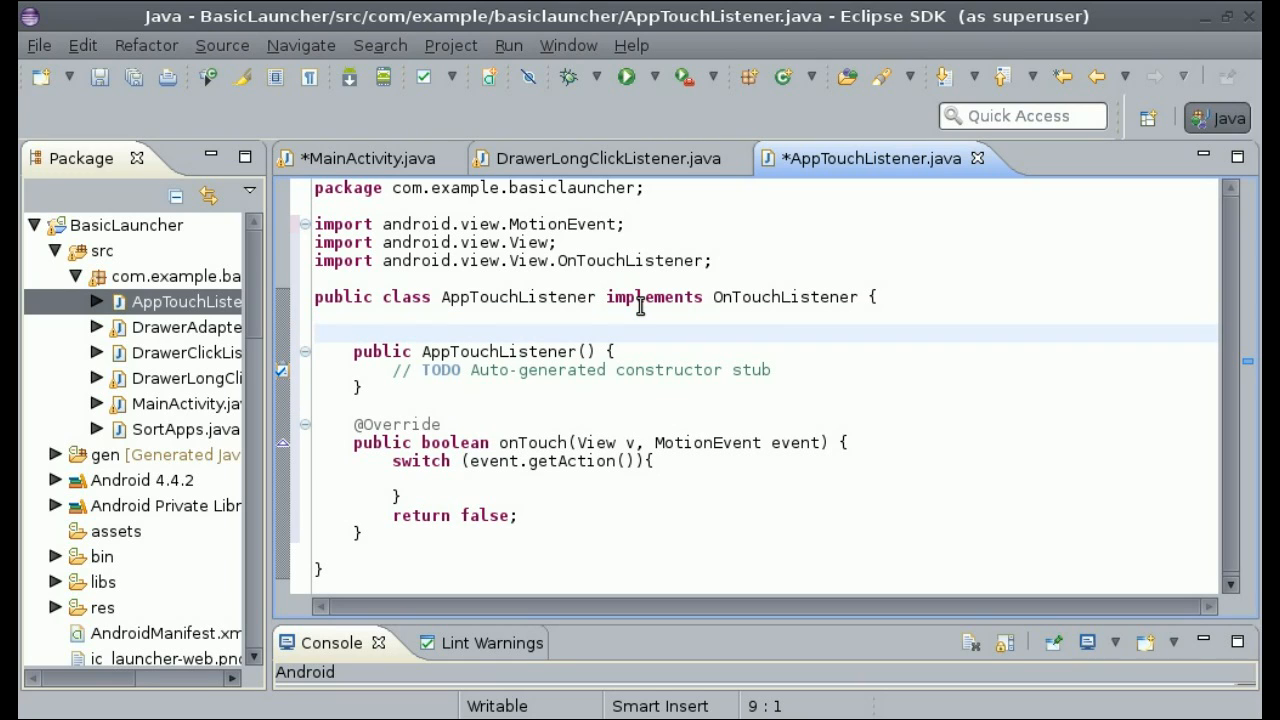
{"action": "left_click", "coordinate": [355, 315]}
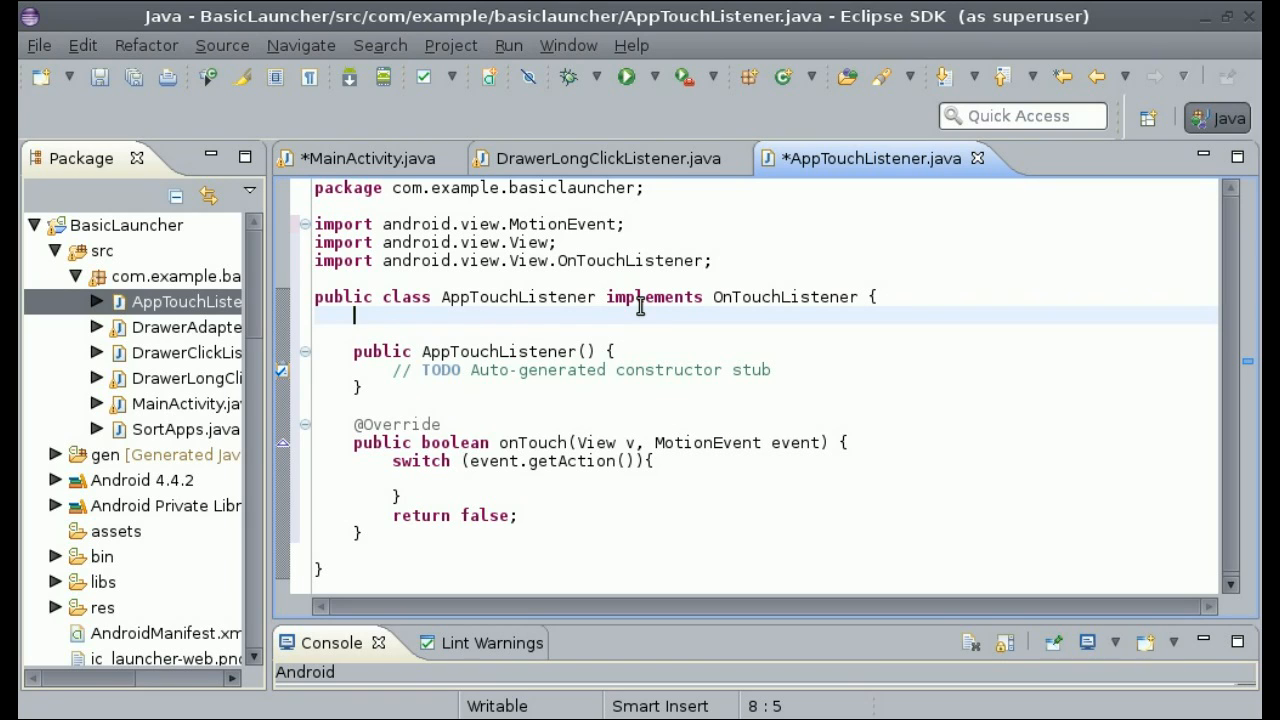
{"action": "type", "text": "i"}
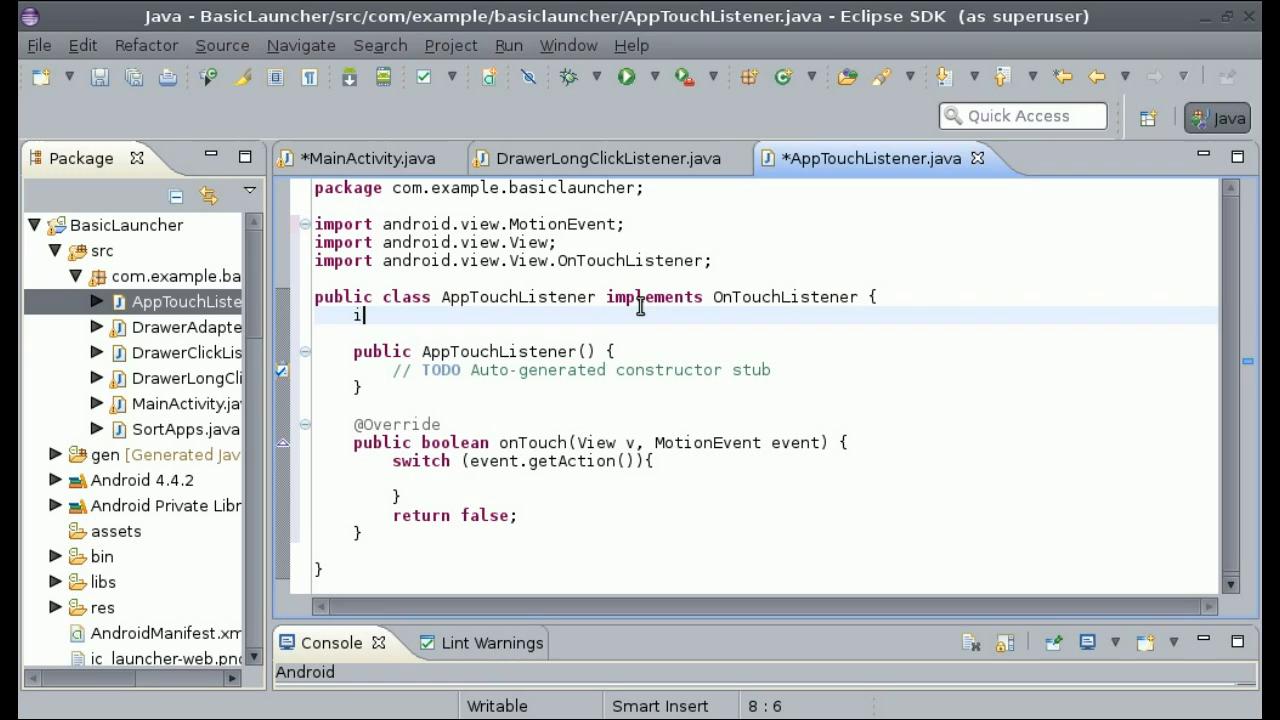
{"action": "type", "text": "nt"}
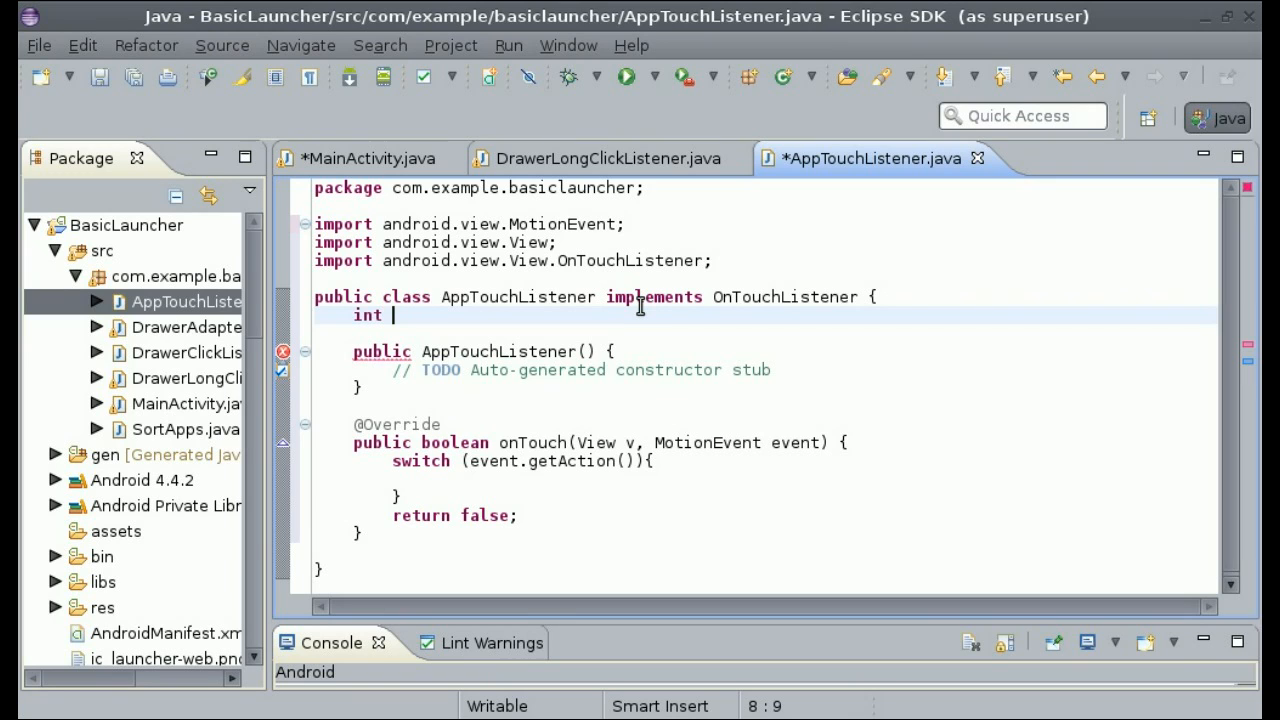
{"action": "type", "text": "siz"}
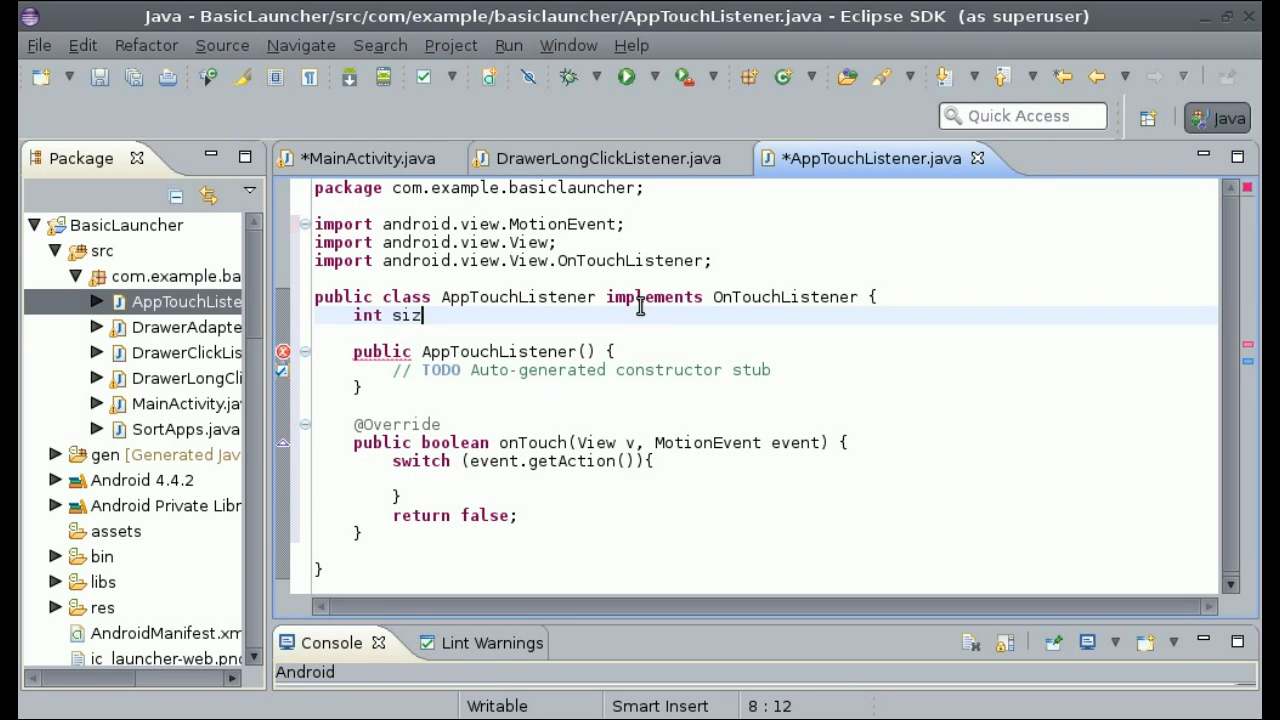
{"action": "type", "text": "ico"}
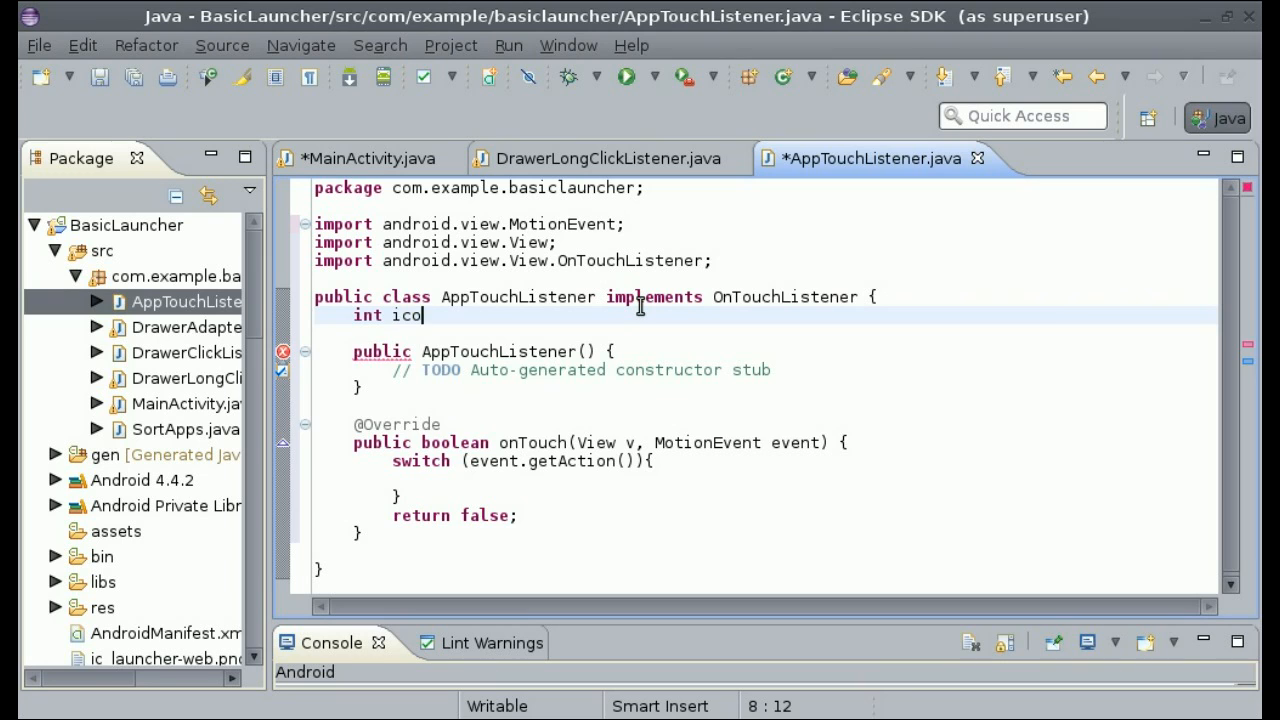
{"action": "type", "text": "nSize"}
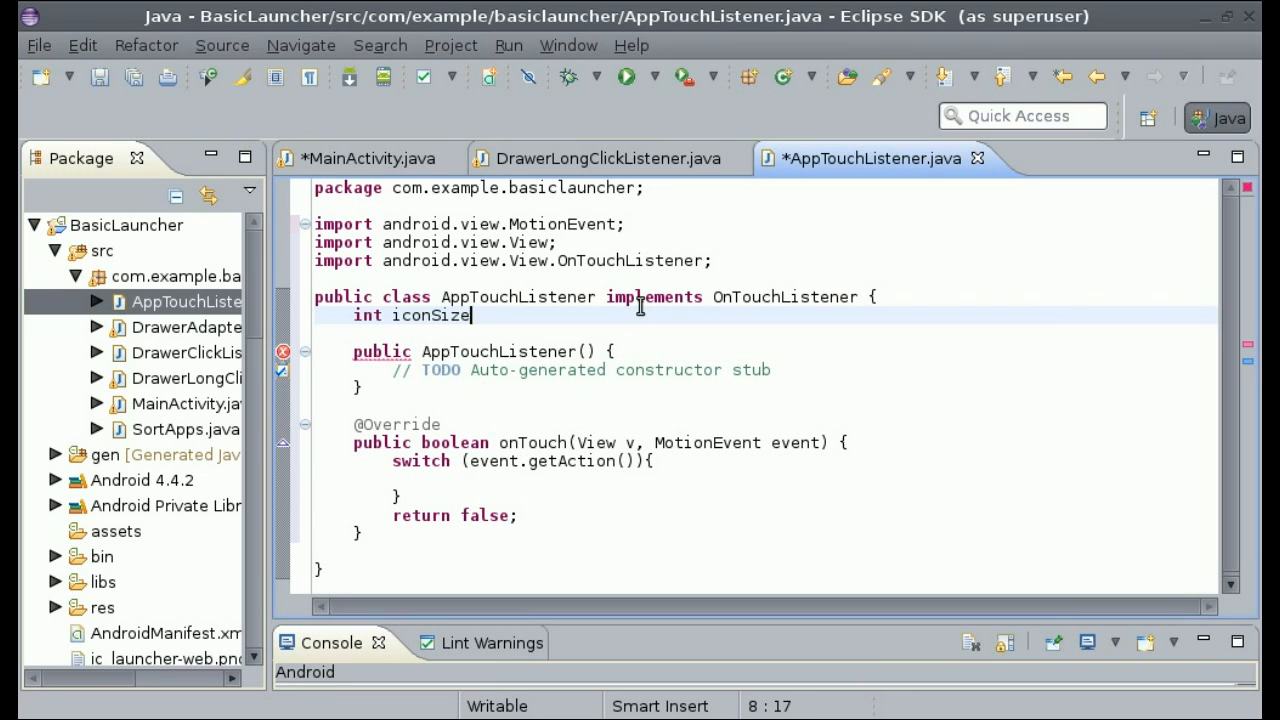
{"action": "type", "text": ";"}
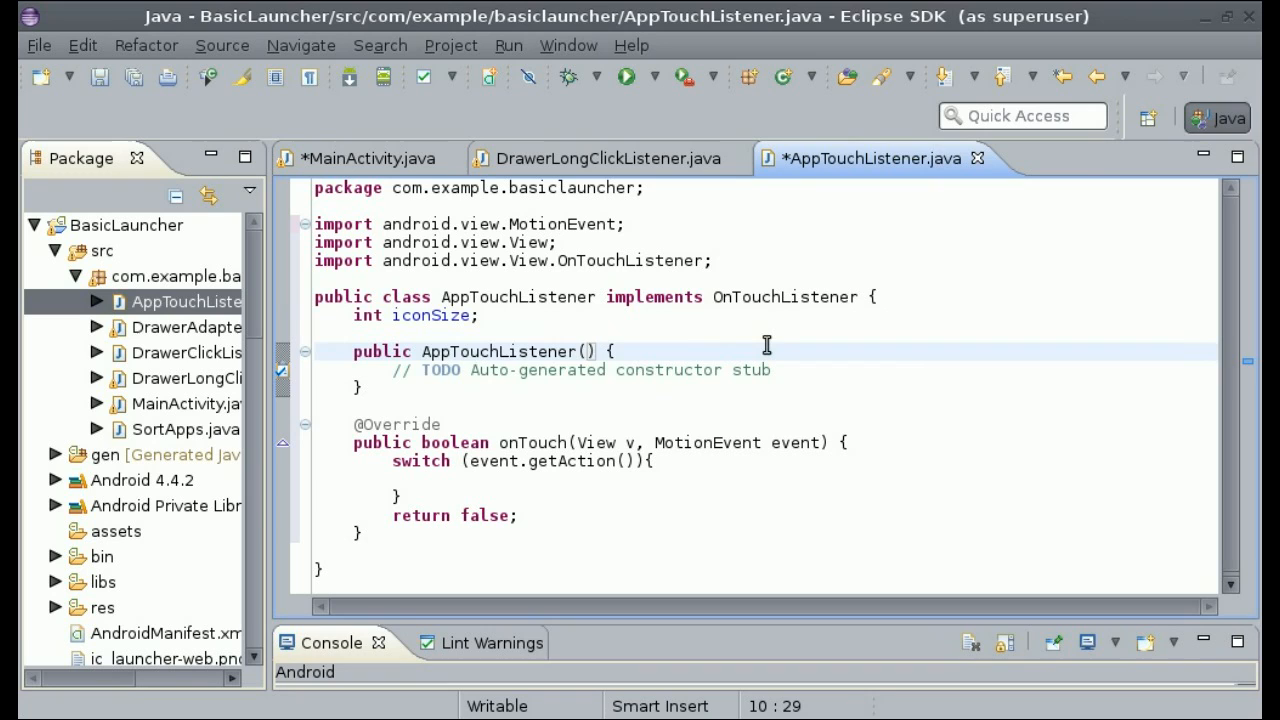
- Give the constructor an int size parameter that assigns iconSize = size;
{"action": "type", "text": "int"}
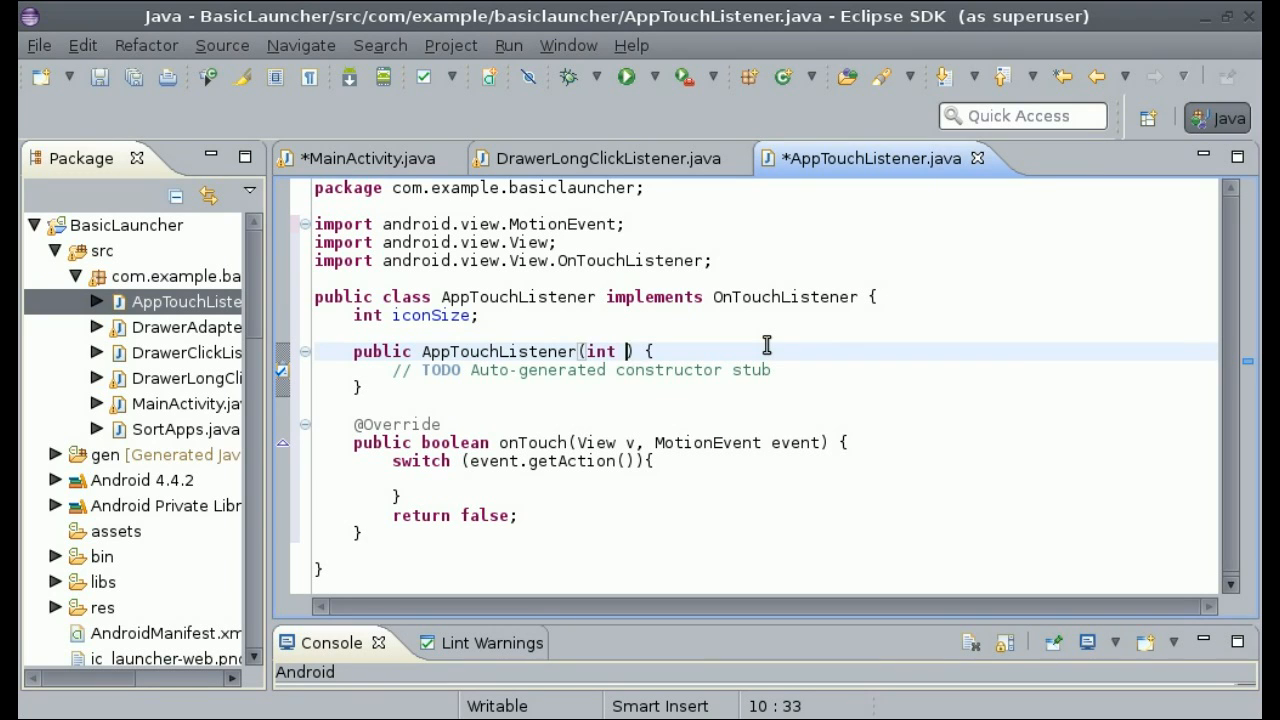
{"action": "type", "text": "si"}
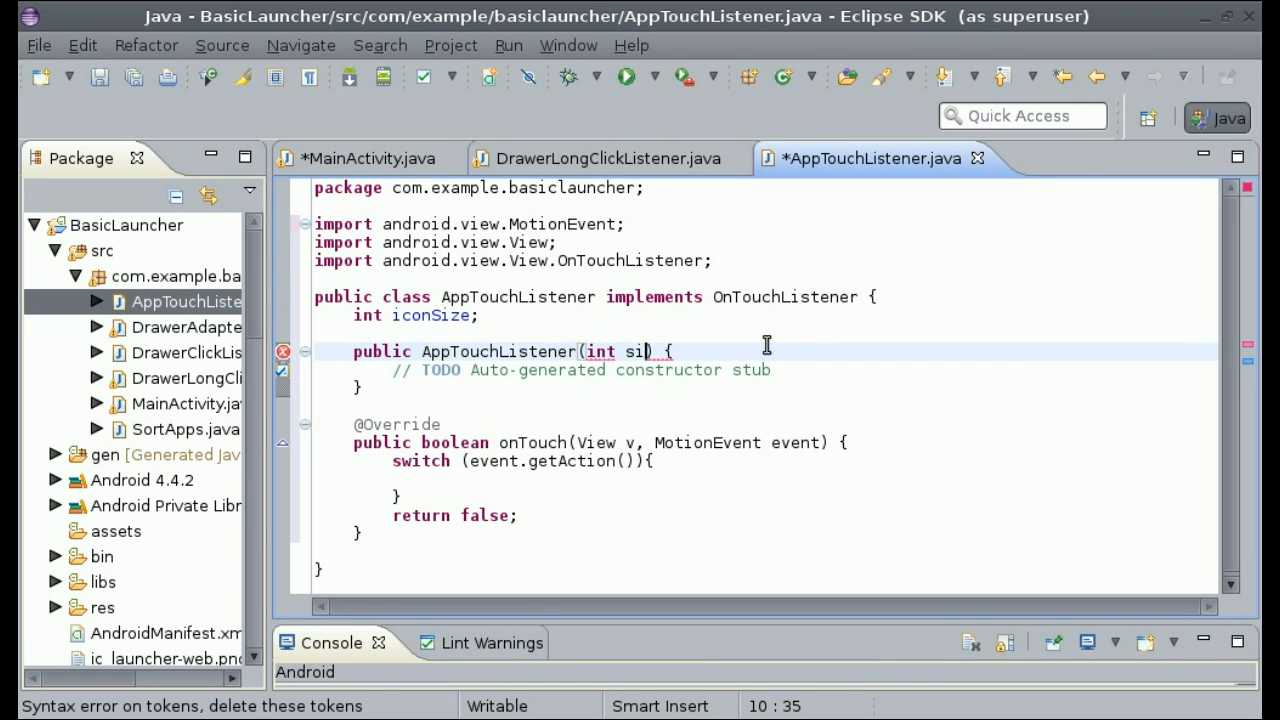
{"action": "type", "text": "ze"}
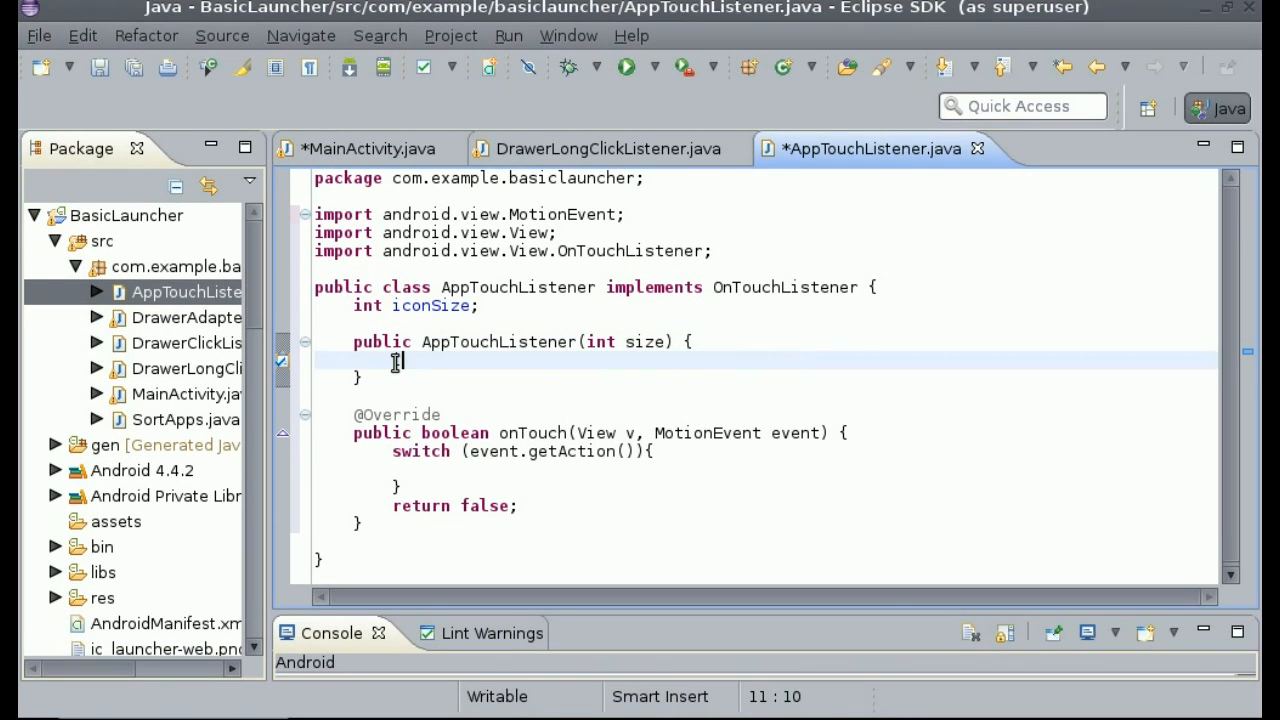
{"action": "type", "text": "iconSize = si"}
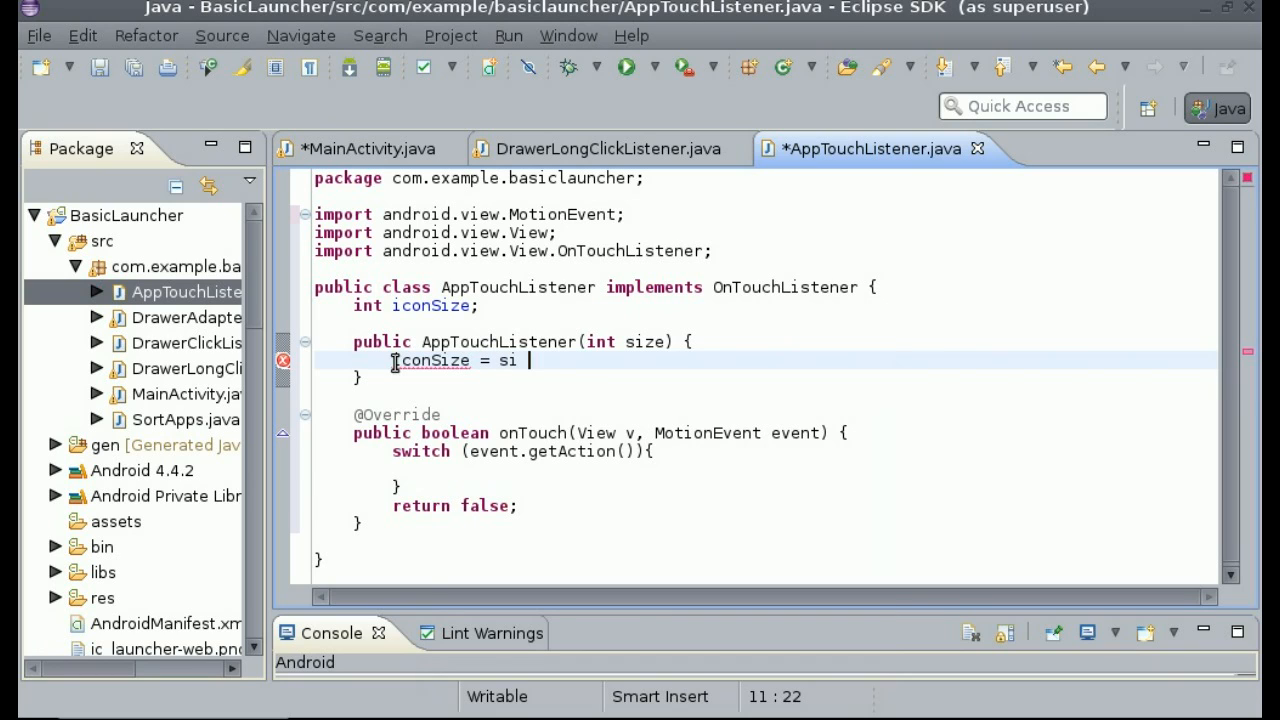
{"action": "type", "text": "ze;"}
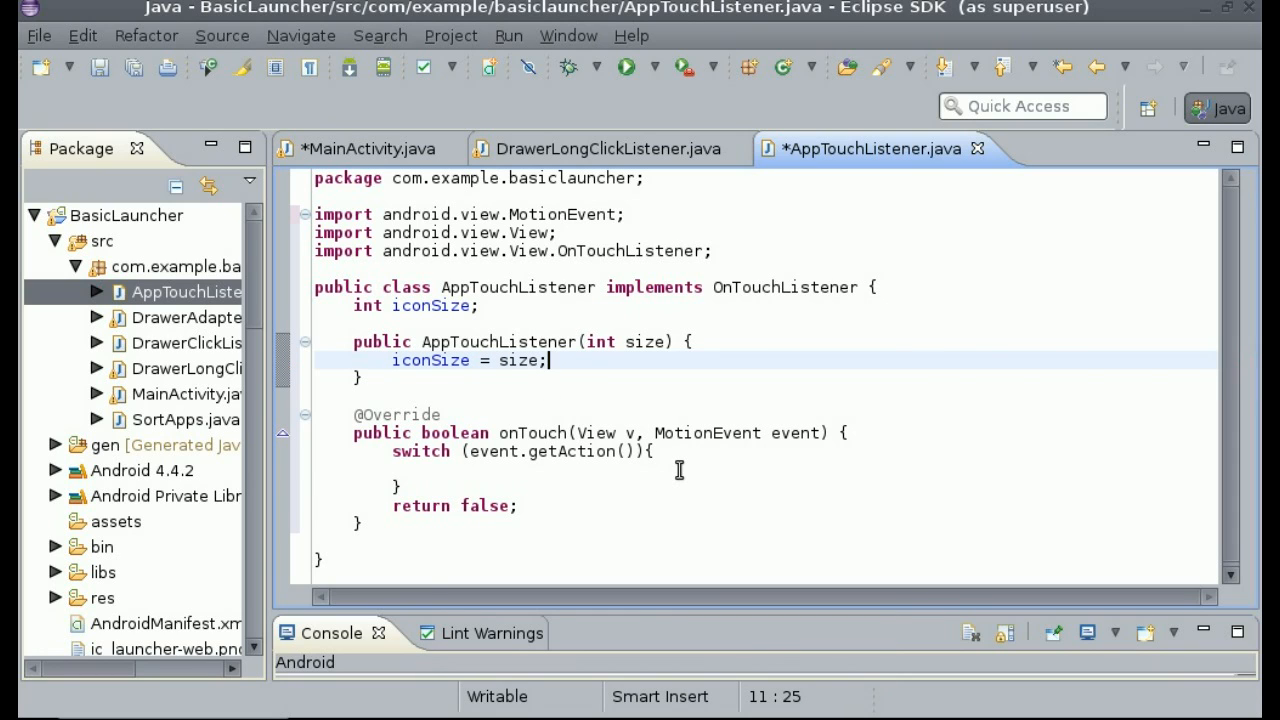
{"action": "mouse_move", "coordinate": [656, 432]}
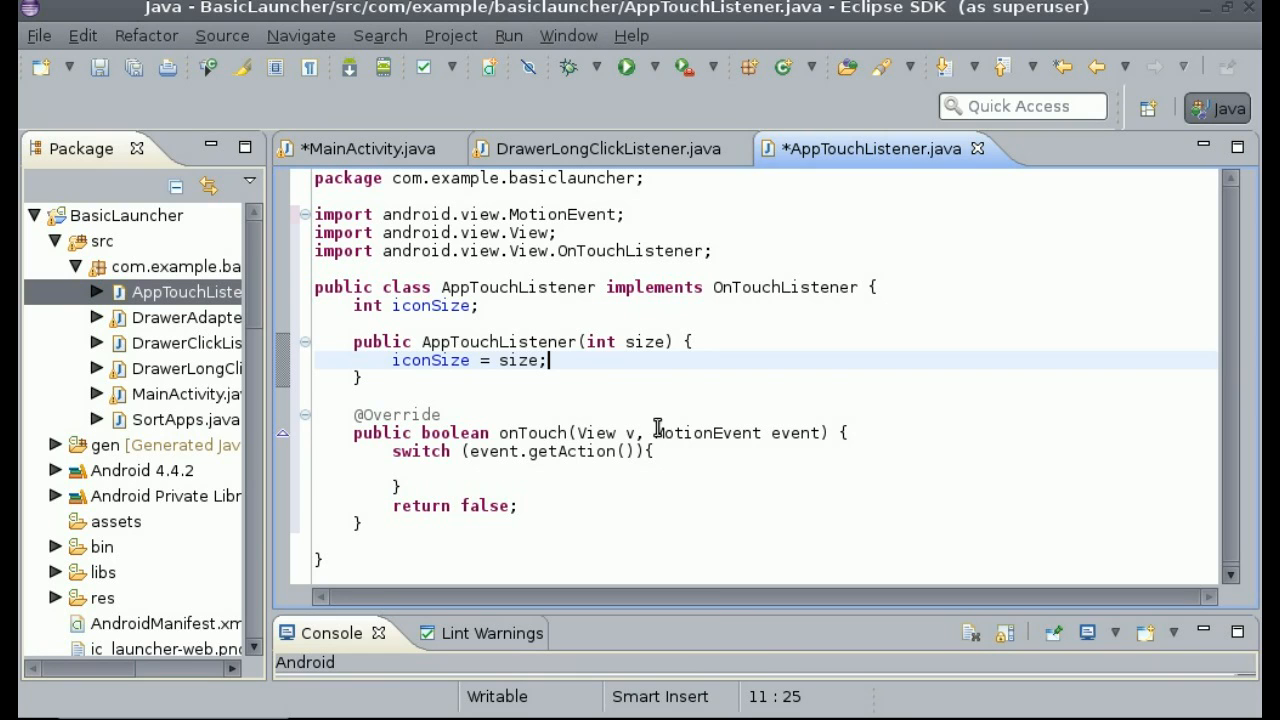
{"action": "mouse_move", "coordinate": [392, 386]}
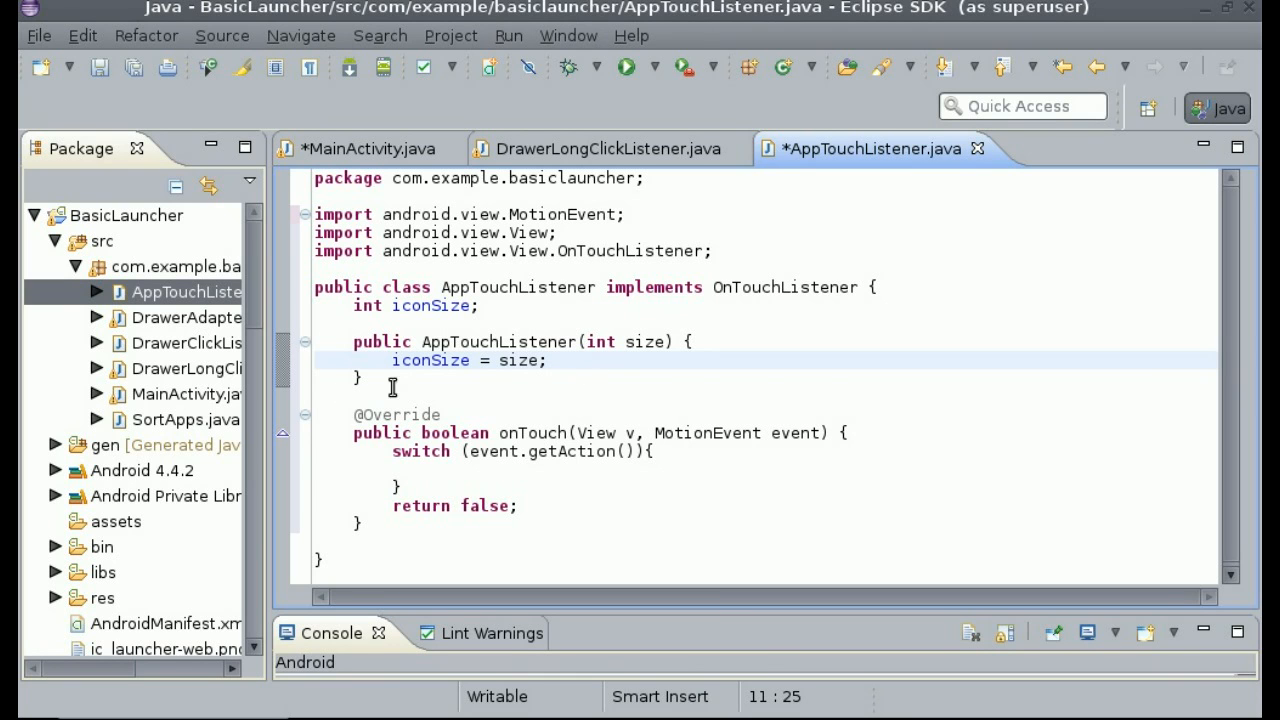
{"action": "mouse_move", "coordinate": [592, 158]}
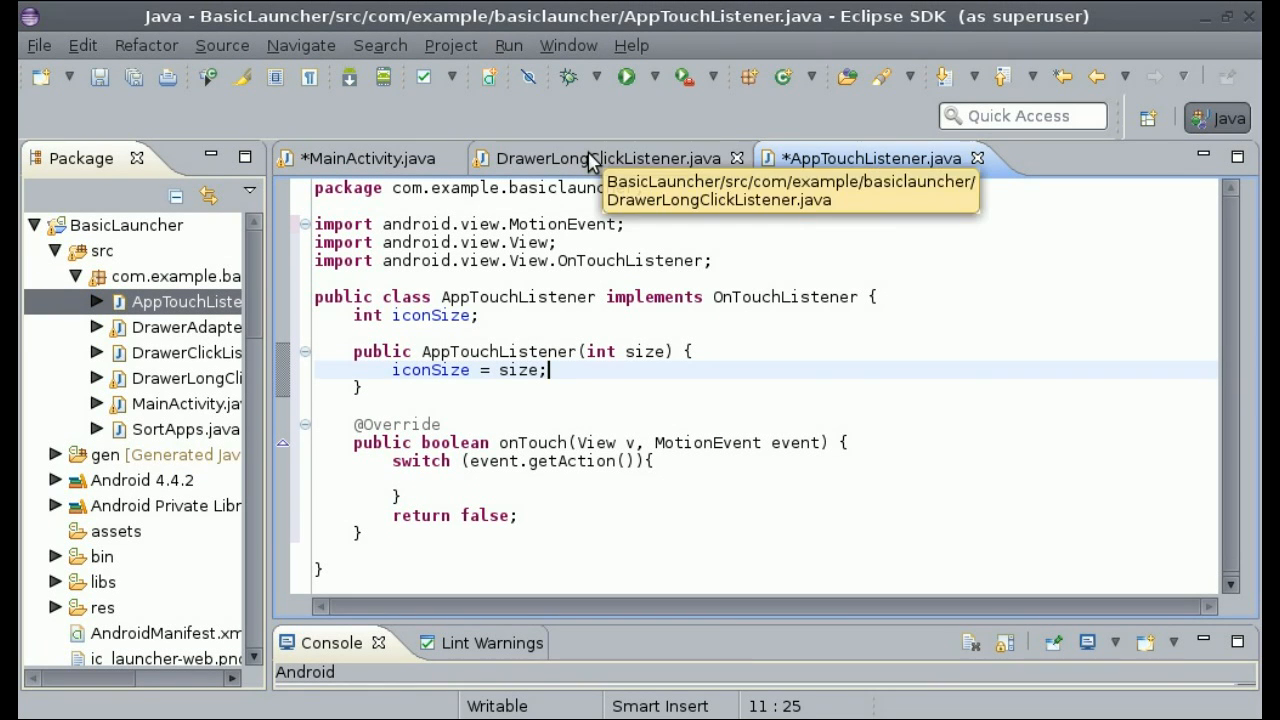
- In DrawerLongClickListener set ll.setOnTouchListener(new AppTouchListener(ll.getWidth()))
{"action": "left_click", "coordinate": [600, 158]}
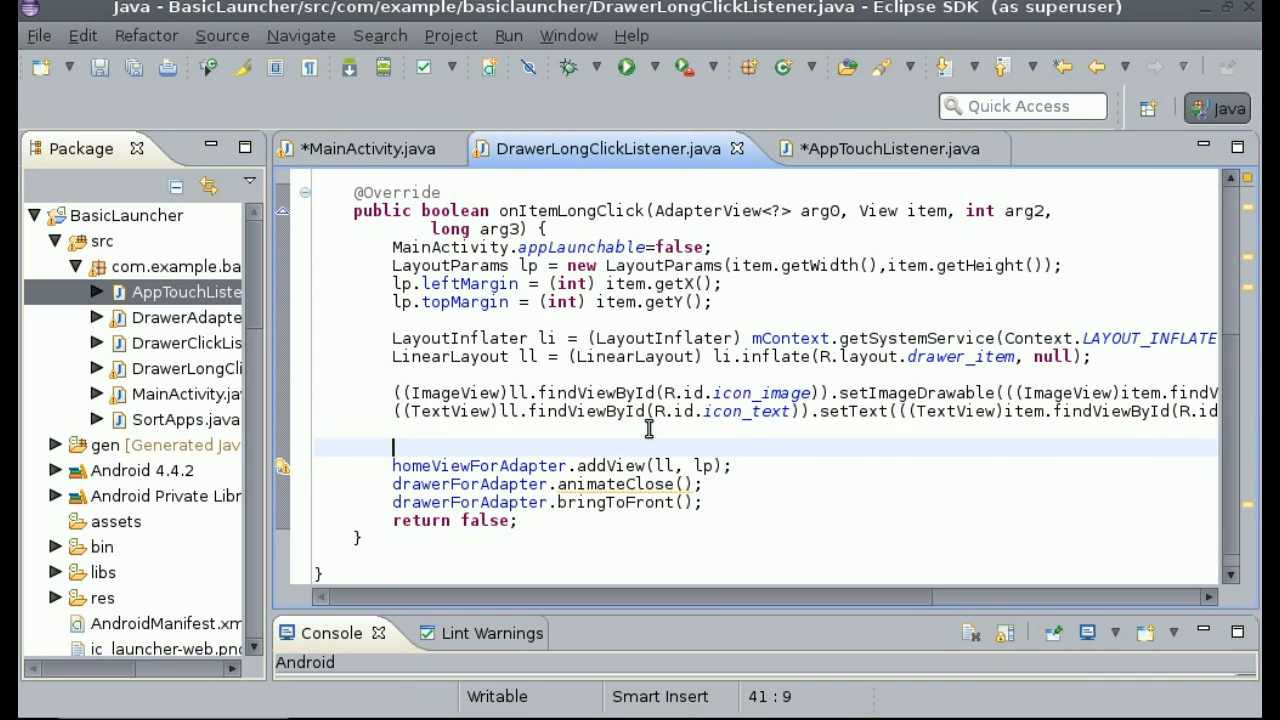
{"action": "type", "text": "ll"}
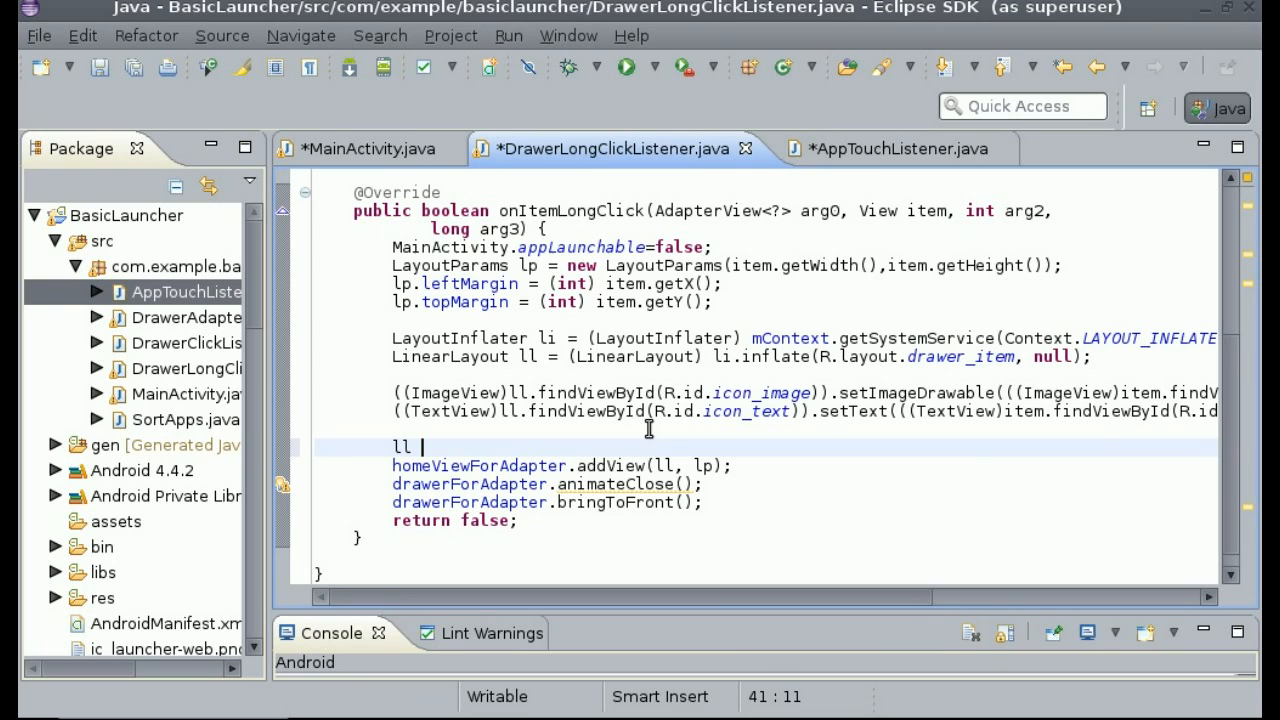
{"action": "type", "text": ".seton"}
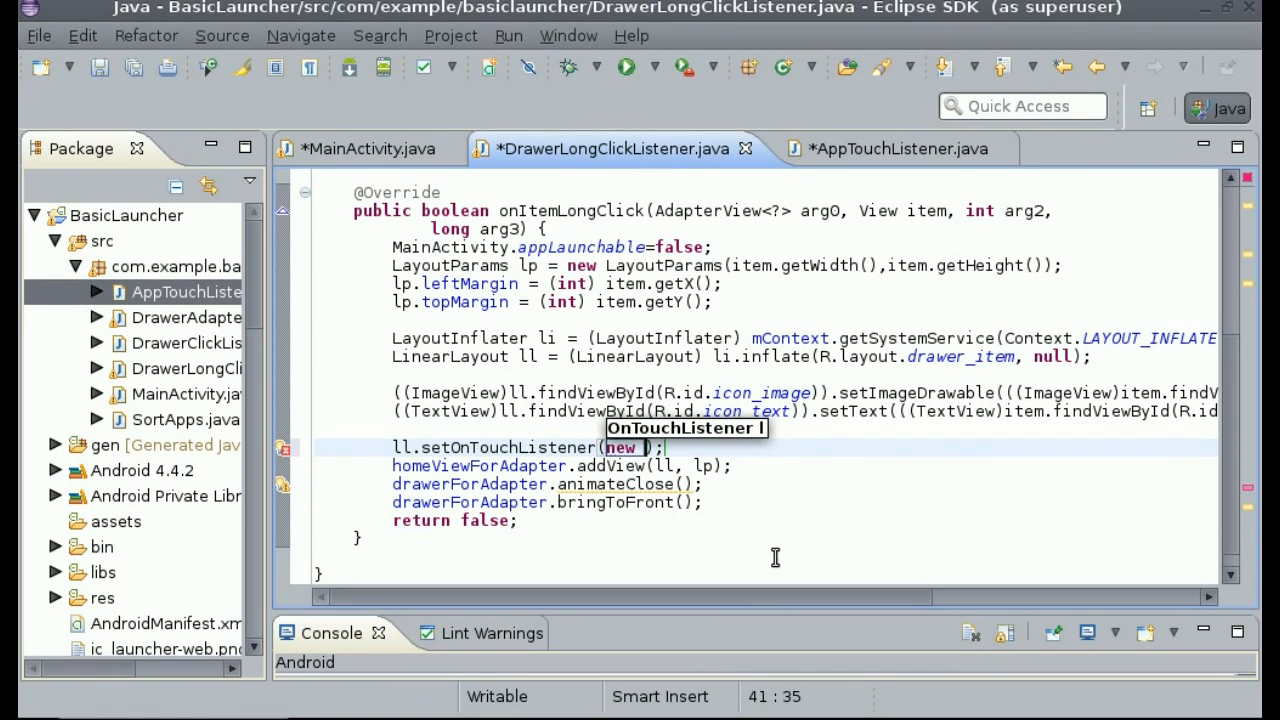
{"action": "type", "text": "AppTouchListener("}
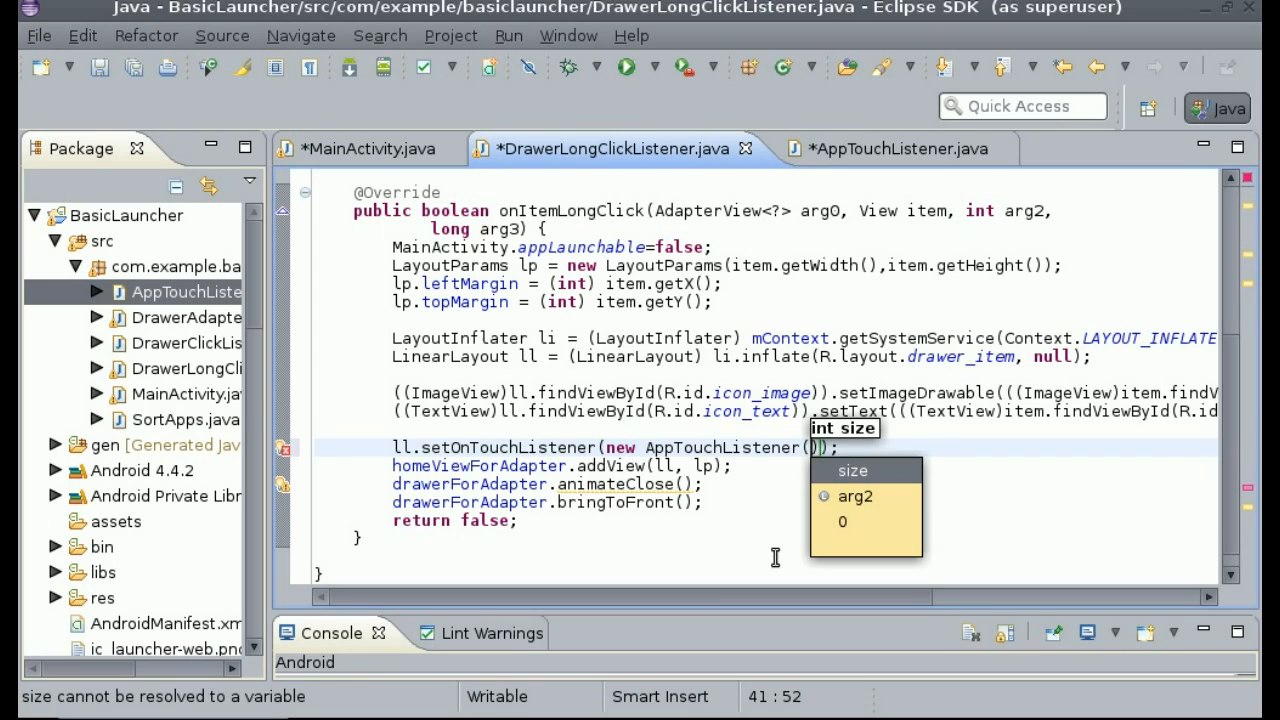
{"action": "type", "text": "ll.getWidth("}
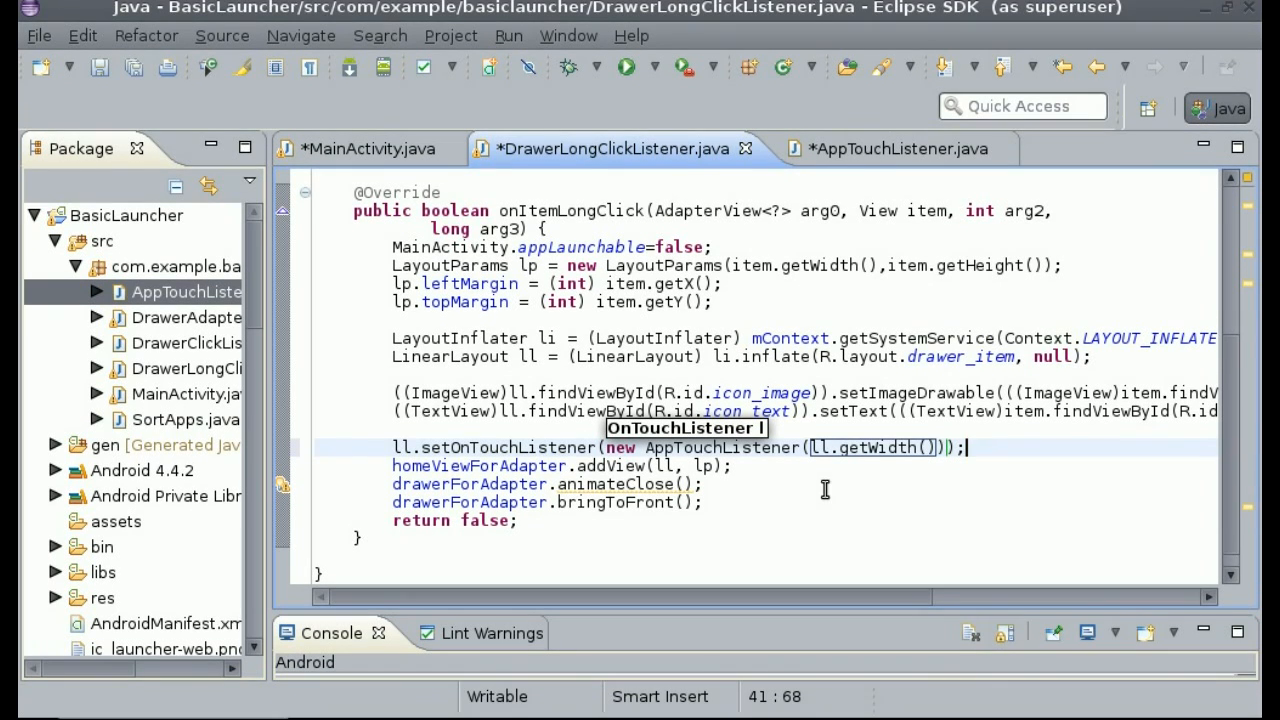
{"action": "left_click", "coordinate": [587, 392]}
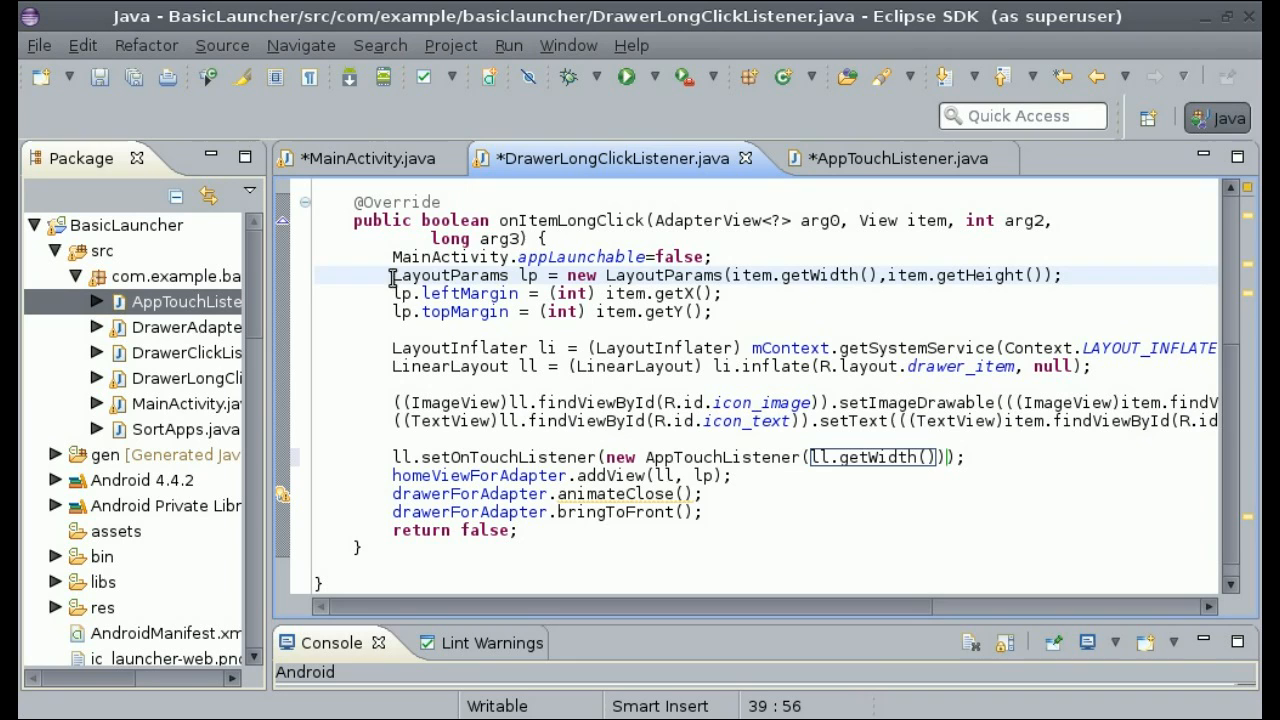
{"action": "mouse_move", "coordinate": [671, 275]}
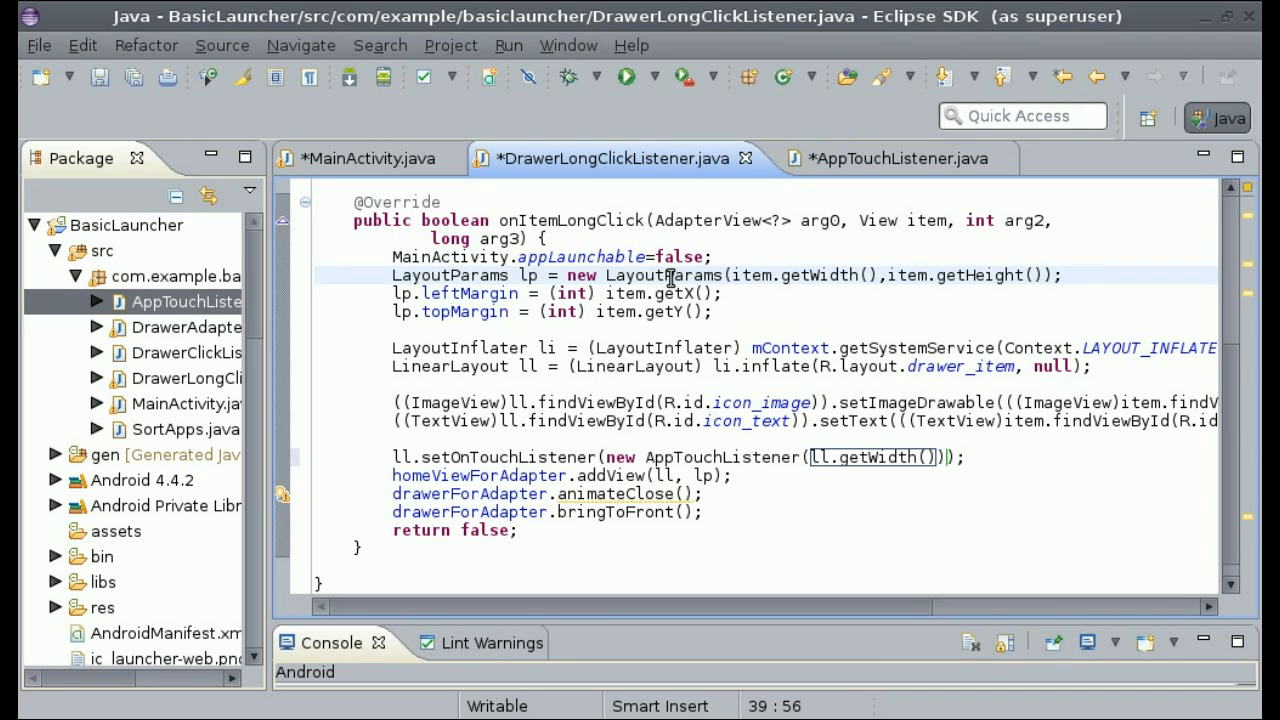
- Select the LayoutParams and margin lines for reuse in AppTouchListener
{"action": "left_click_drag", "start_coordinate": [393, 275], "coordinate": [712, 311]}
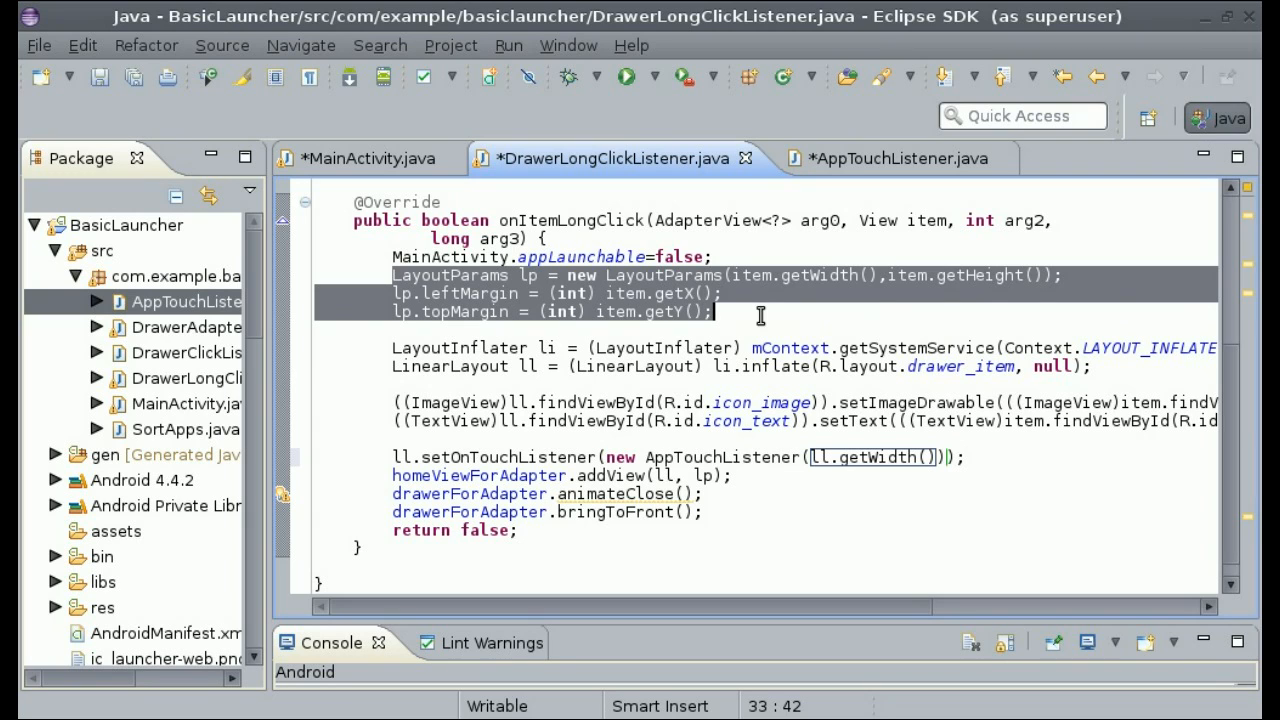
{"action": "mouse_move", "coordinate": [617, 331]}
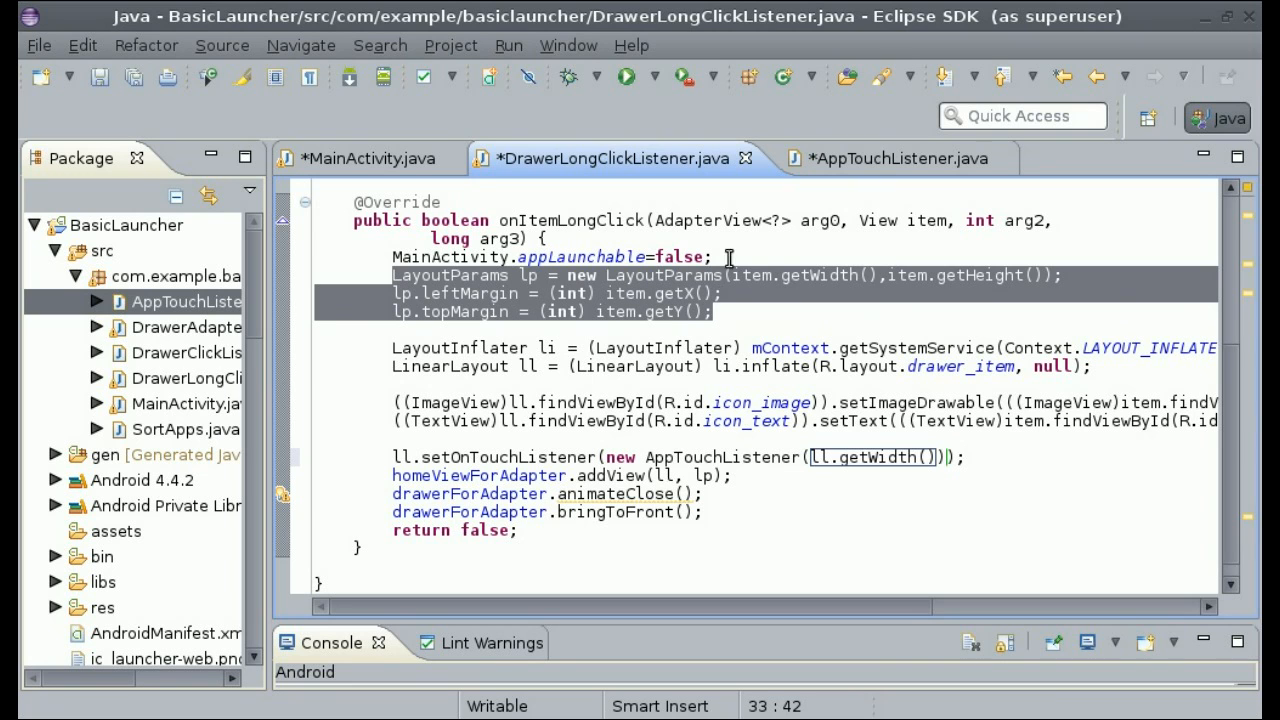
{"action": "left_click", "coordinate": [894, 158]}
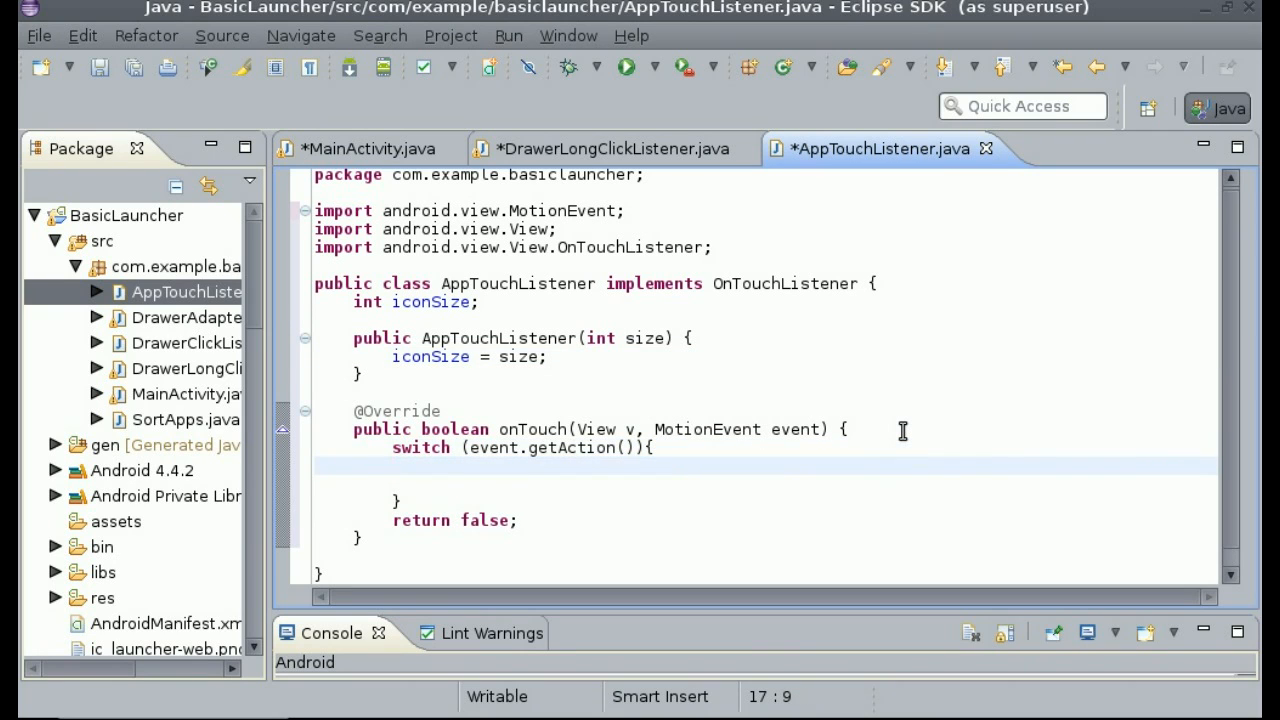
- Start a case label in onTouch's switch, discarding the mistyped event.g access
{"action": "type", "text": "CA"}
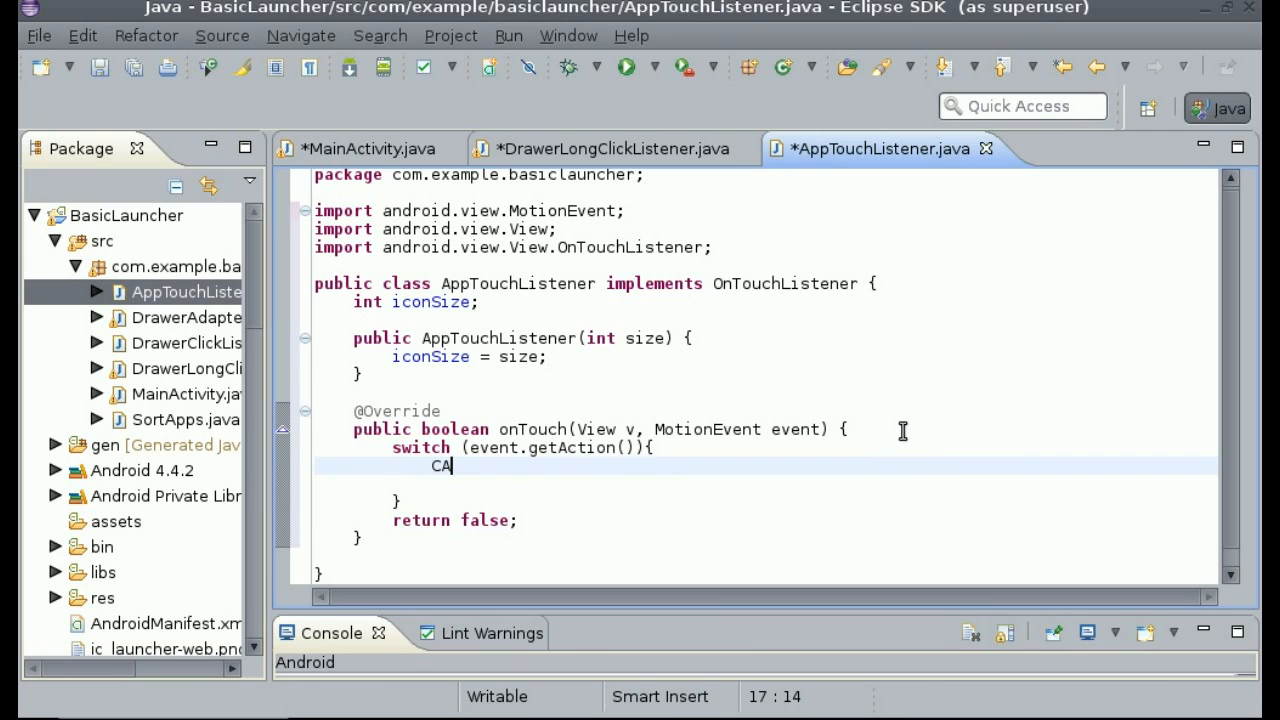
{"action": "key", "text": "BackSpace"}
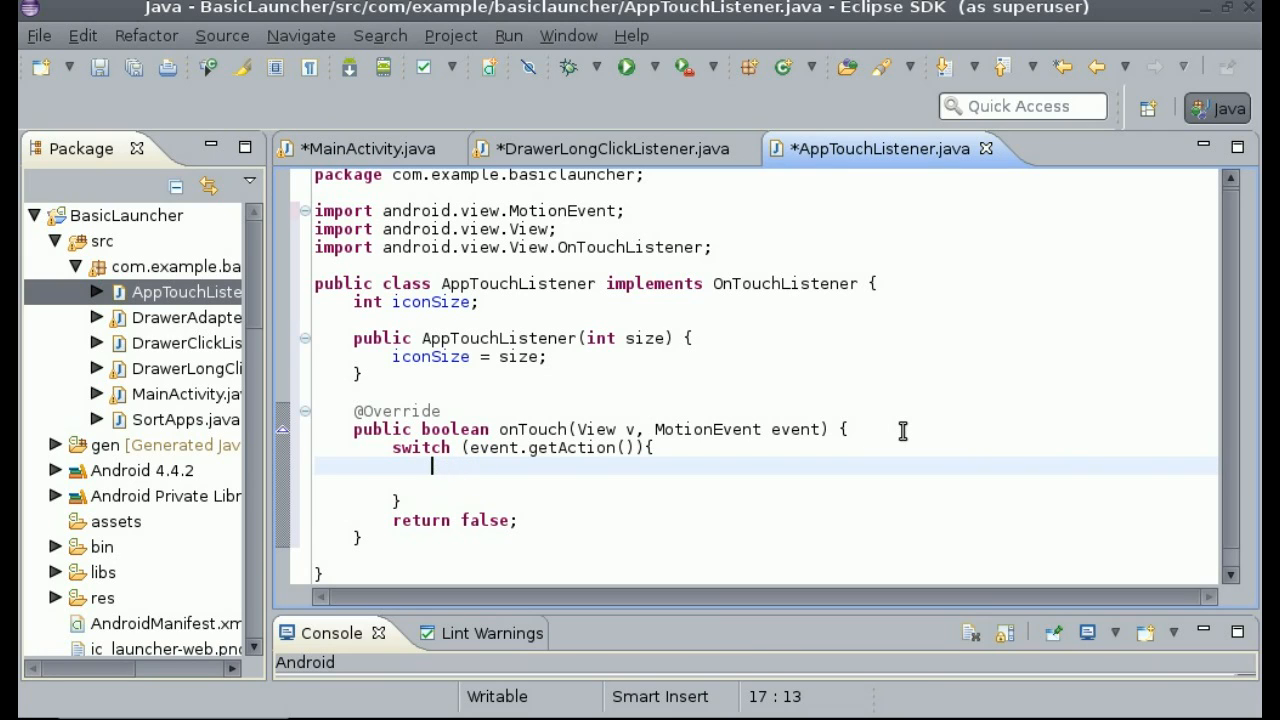
{"action": "type", "text": "case"}
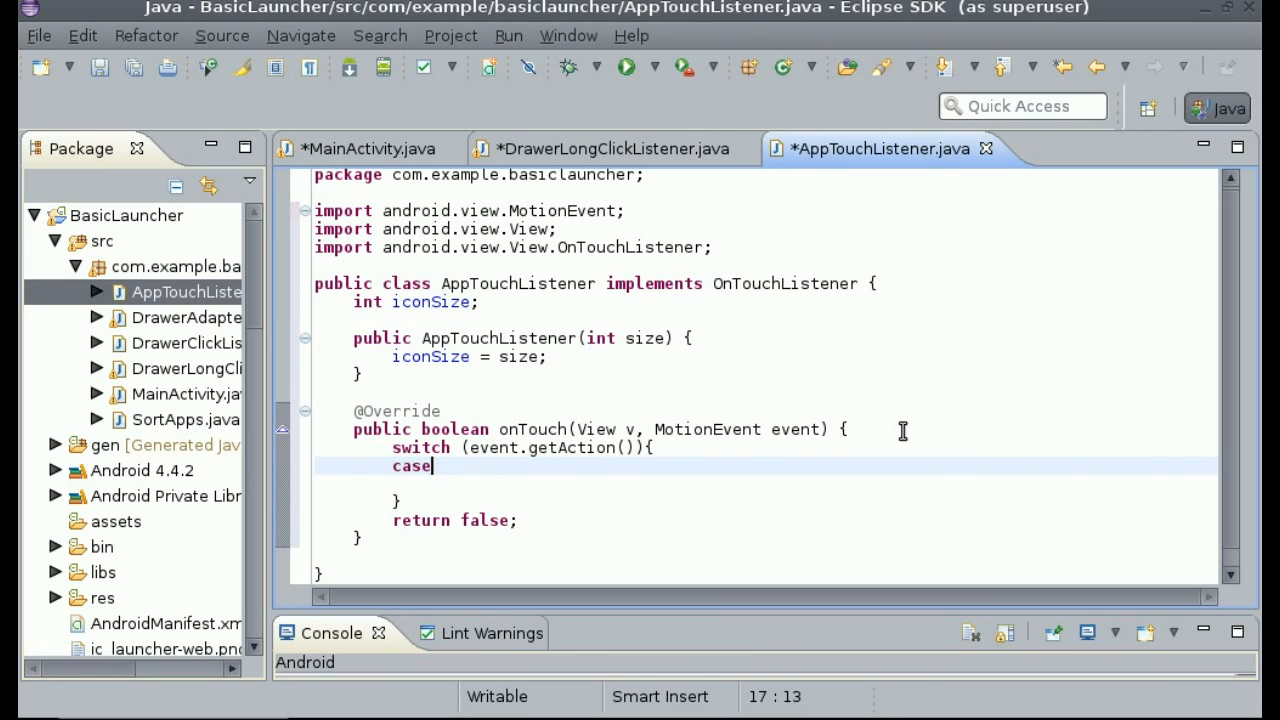
{"action": "type", "text": "event"}
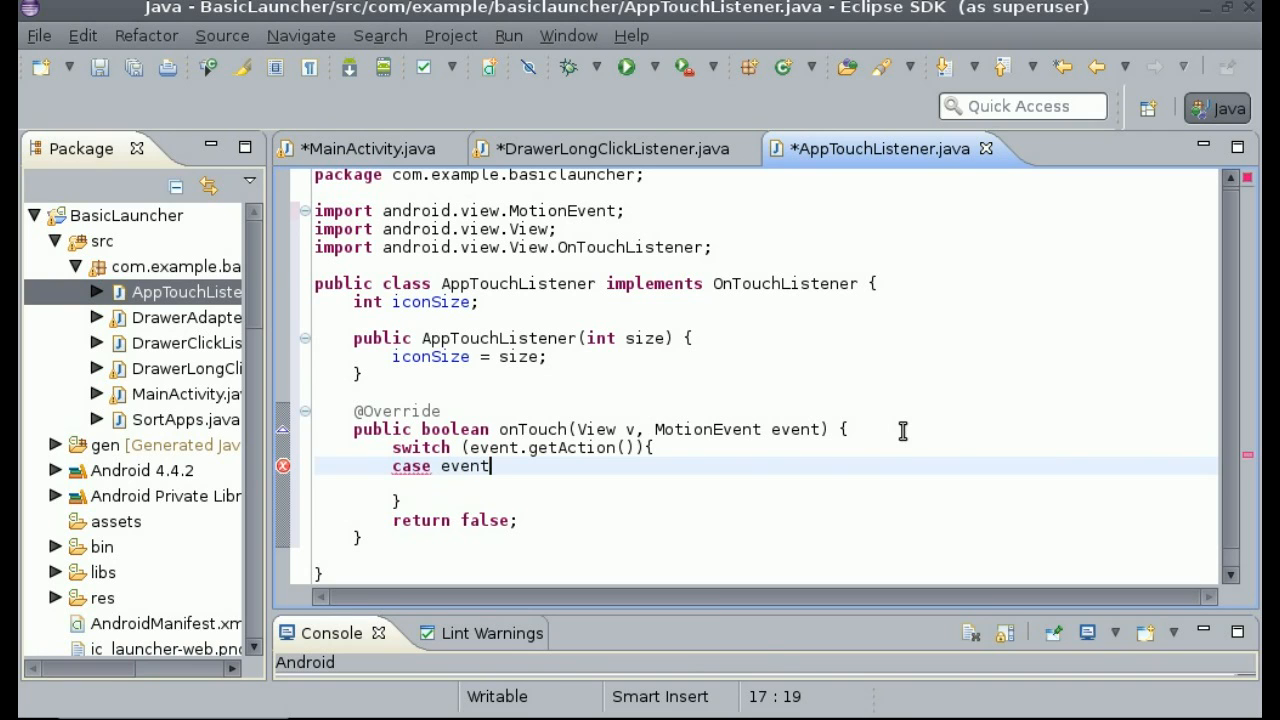
{"action": "type", "text": ".g"}
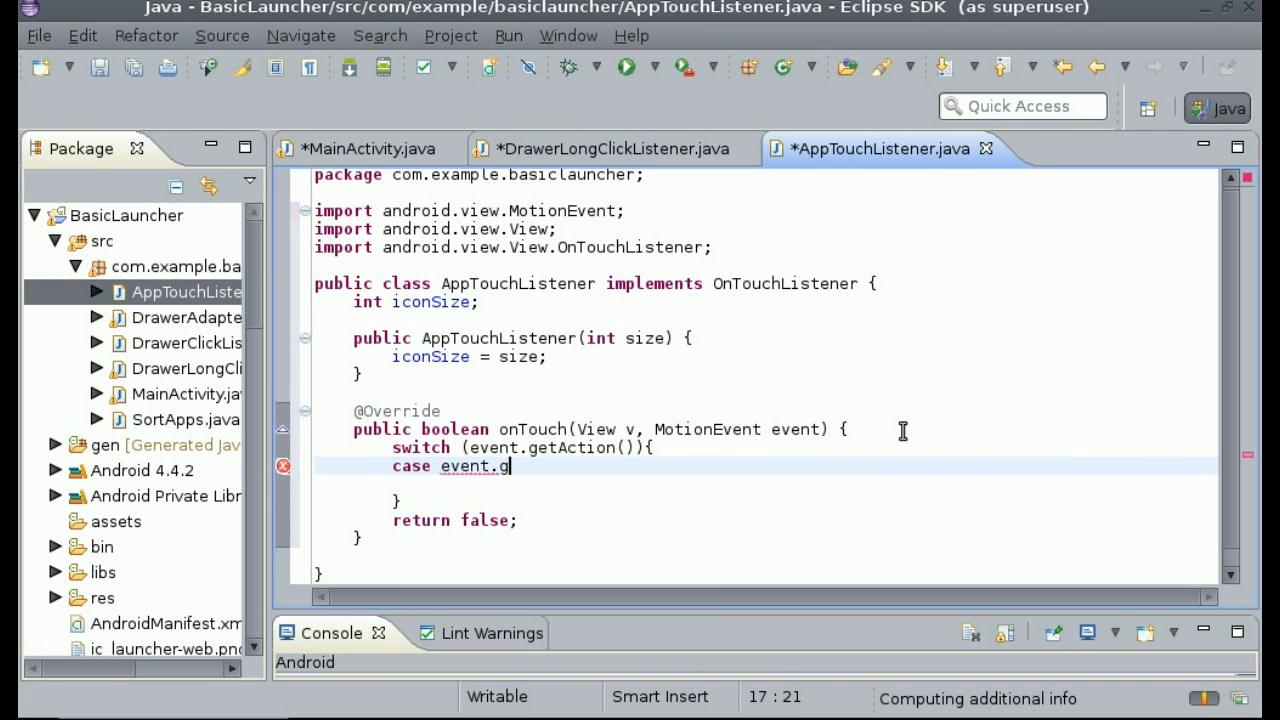
{"action": "key", "text": "BackSpace"}
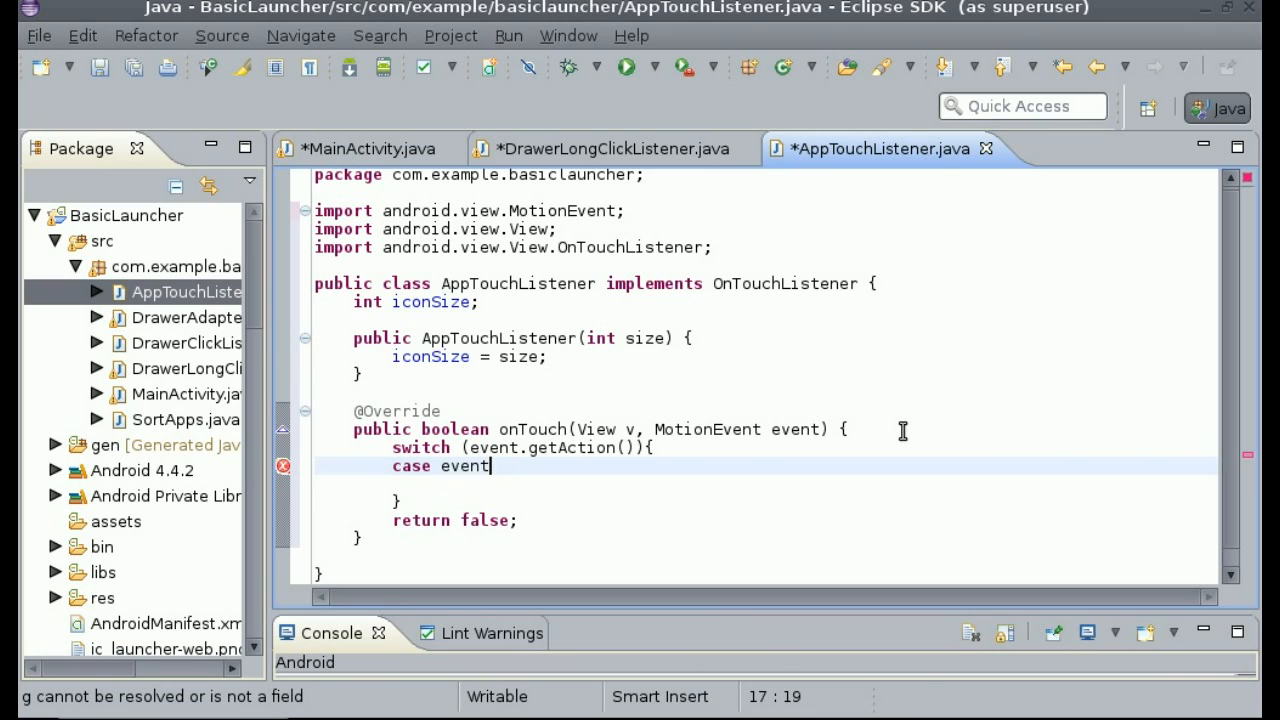
- Complete the label as case MotionEvent.ACTION_MOVE: via Ctrl+Space completion
{"action": "type", "text": "Mot"}
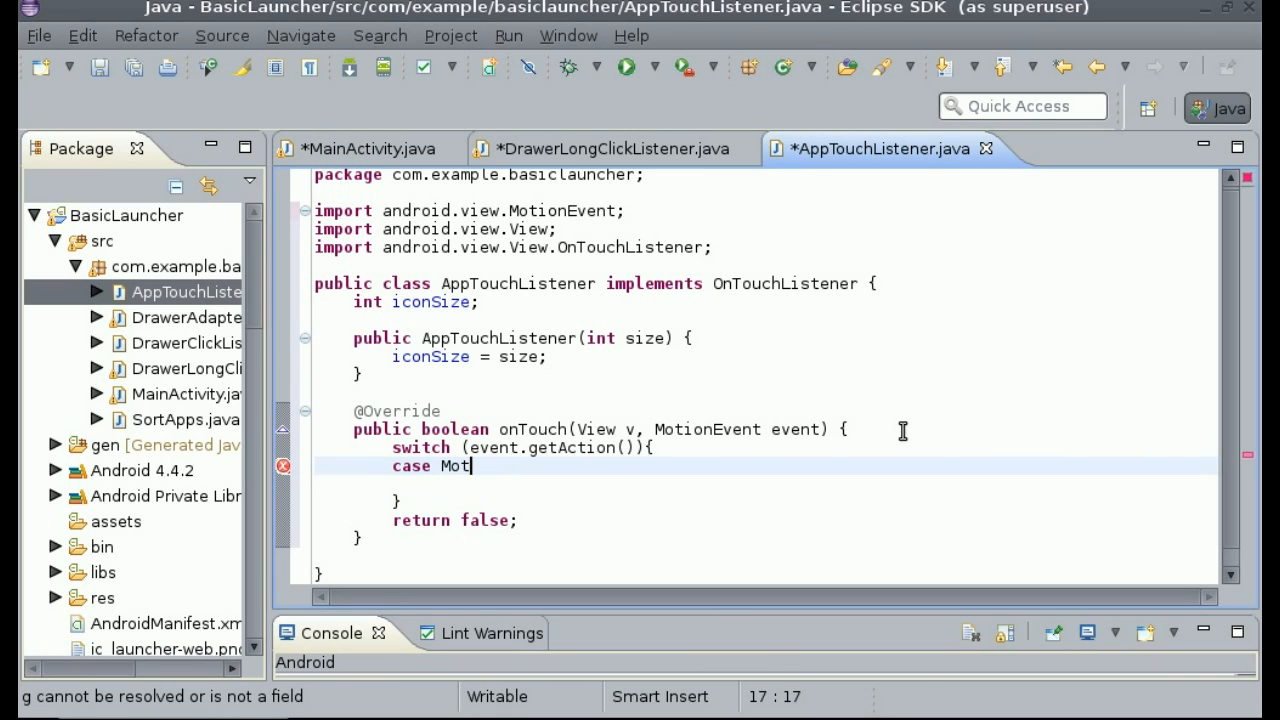
{"action": "type", "text": "ionEvent."}
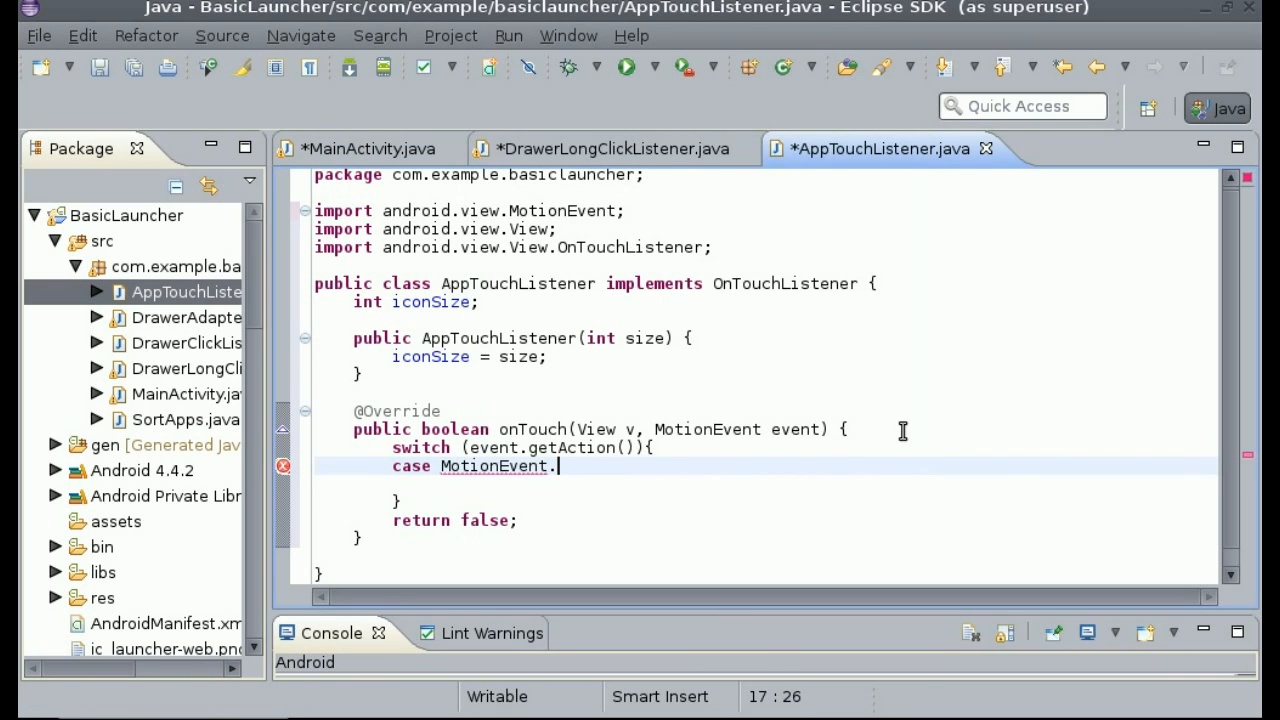
{"action": "type", "text": "A"}
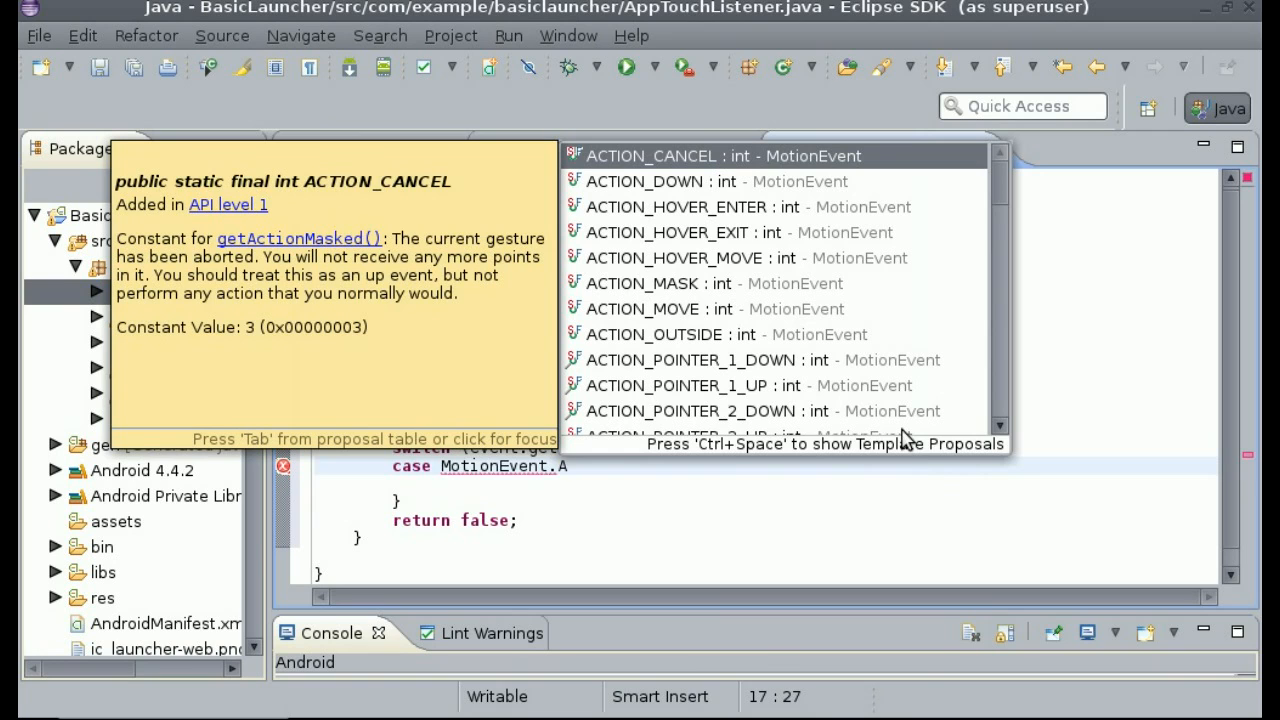
{"action": "key", "text": "Down"}
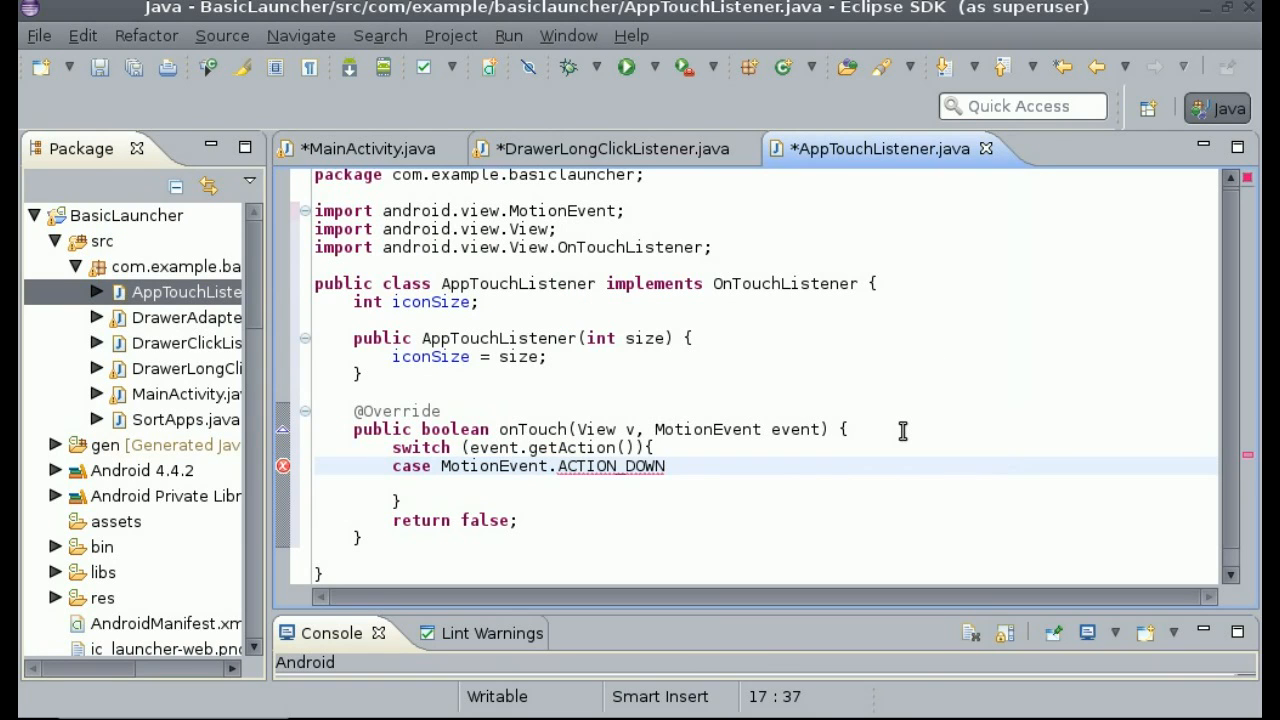
{"action": "key", "text": "BackSpace"}
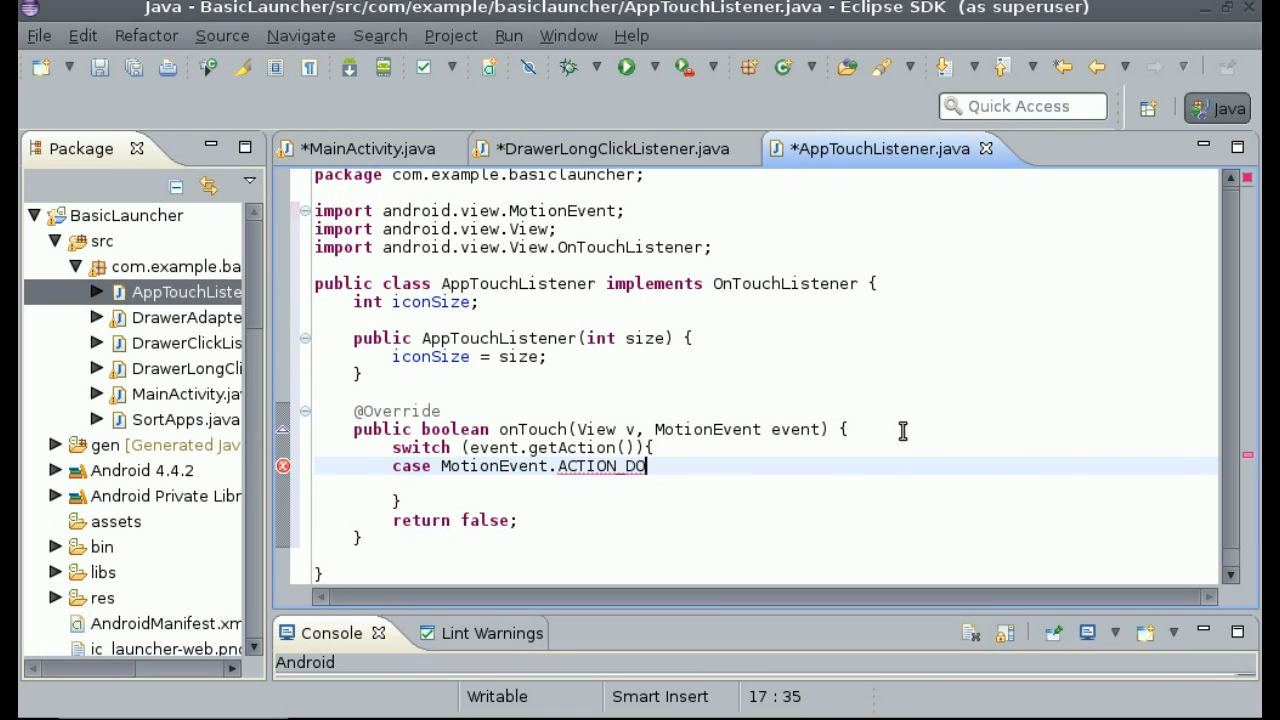
{"action": "type", "text": "MOVE:"}
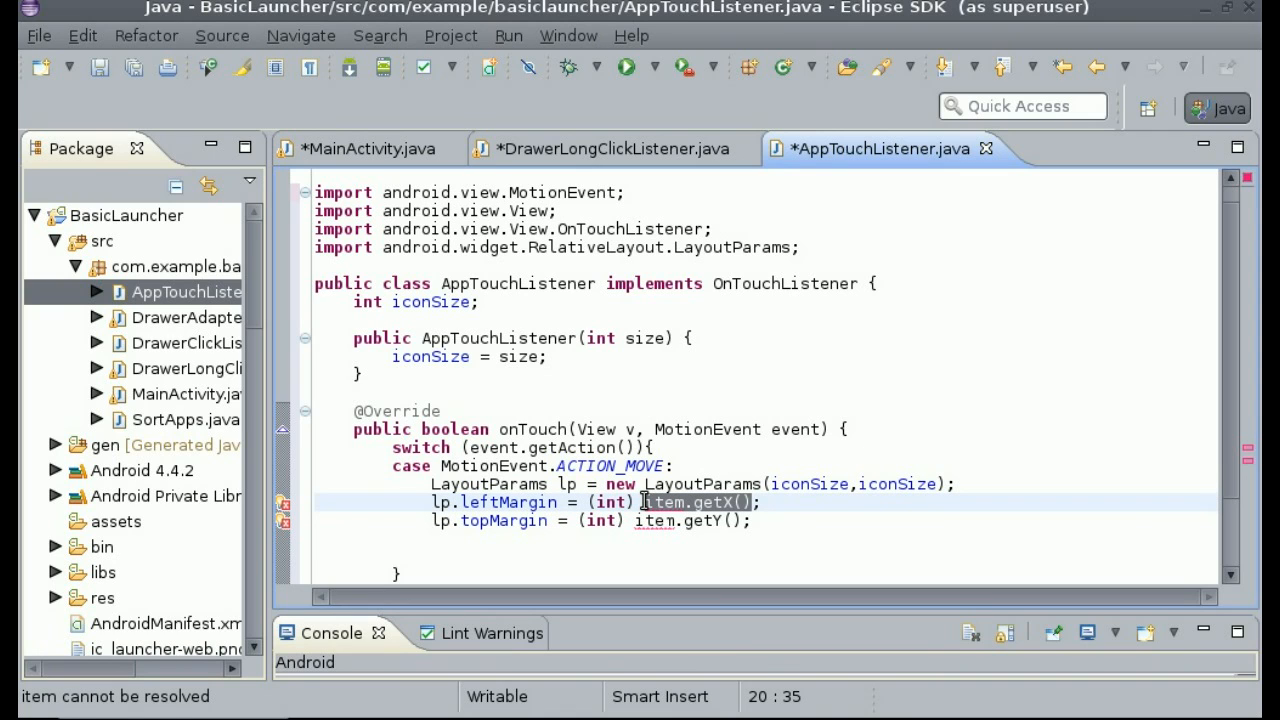
- Set leftMargin and topMargin to event.getRawX()-iconSize/2 and event.getRawY()-iconSize/2
{"action": "type", "text": "event"}
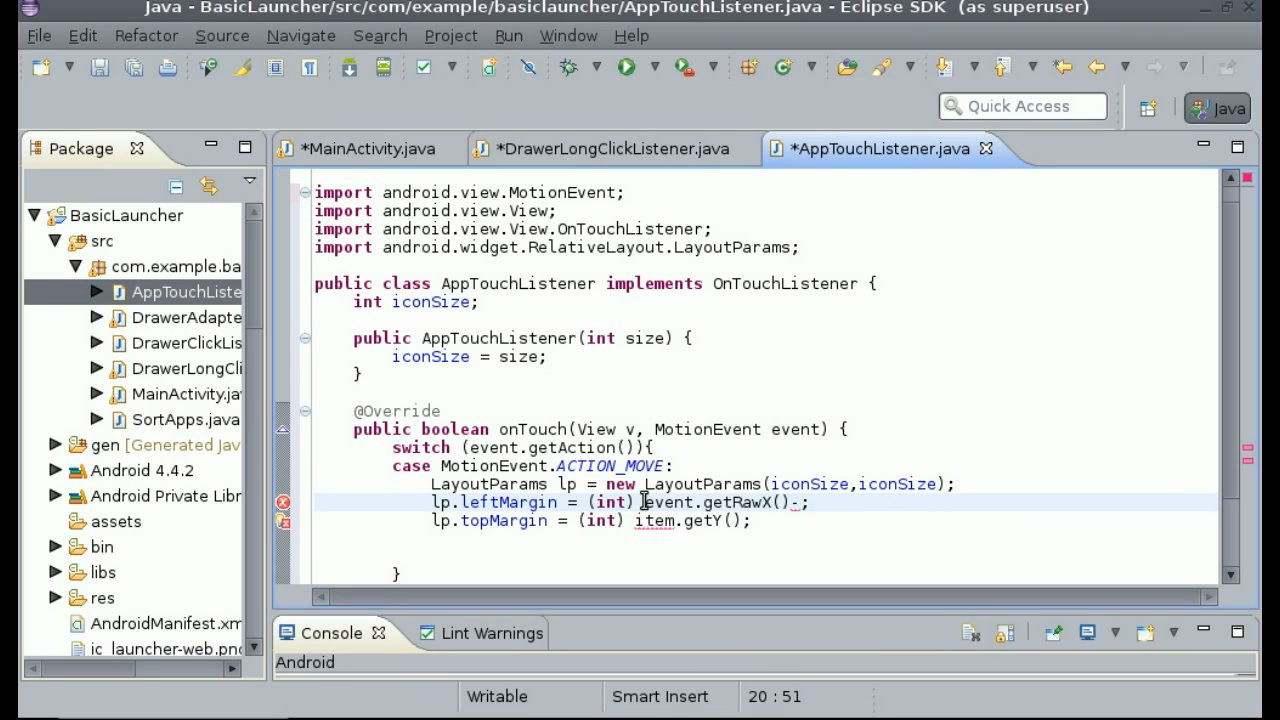
{"action": "type", "text": "iconSize/2"}
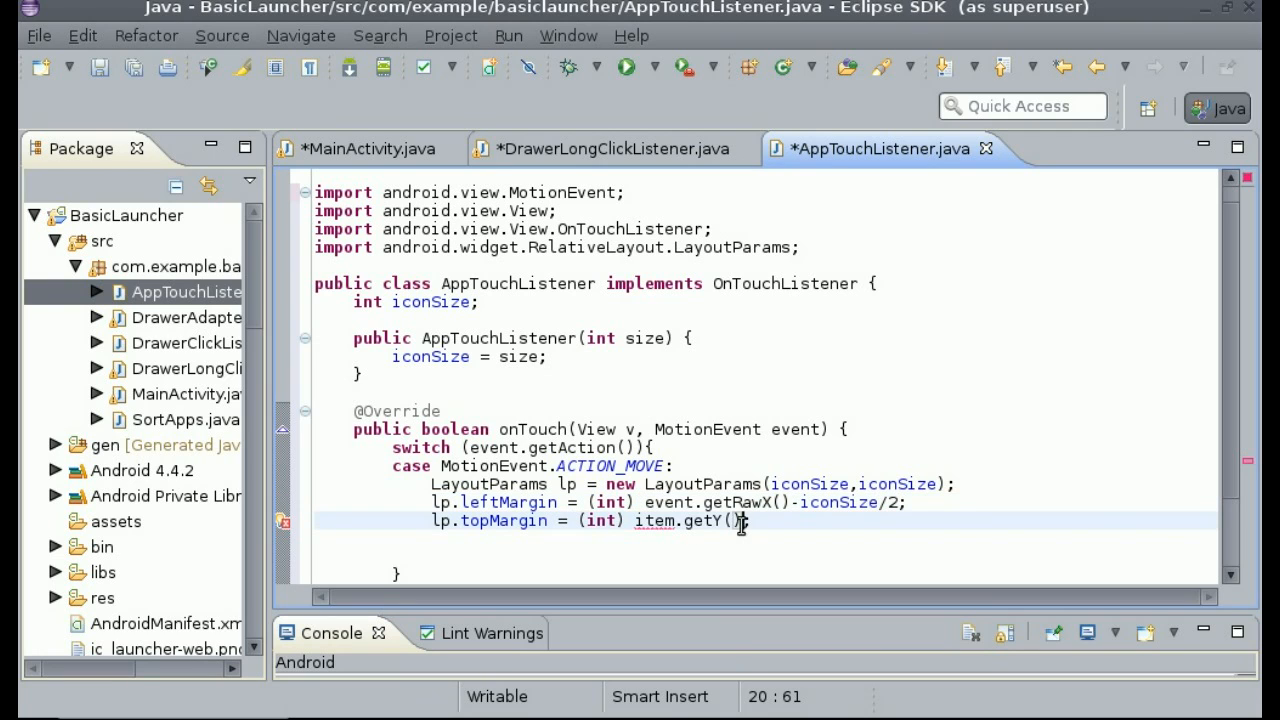
{"action": "double_click", "coordinate": [657, 521]}
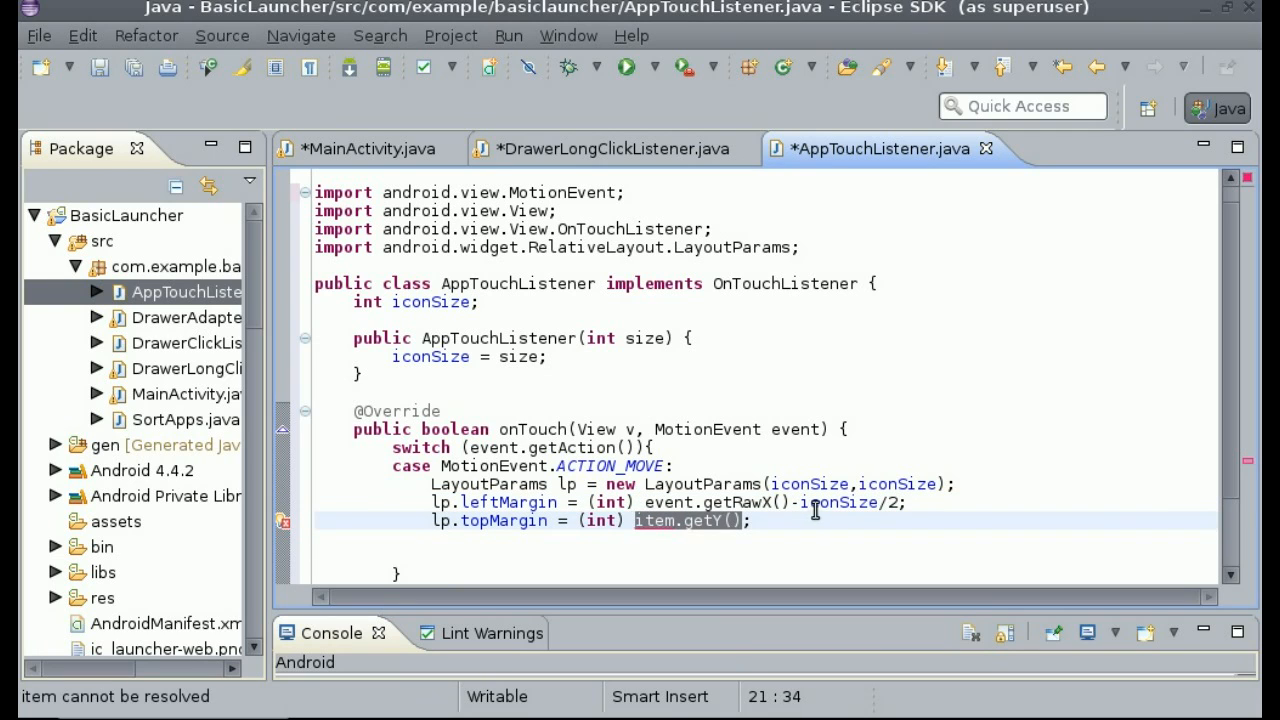
{"action": "type", "text": "even"}
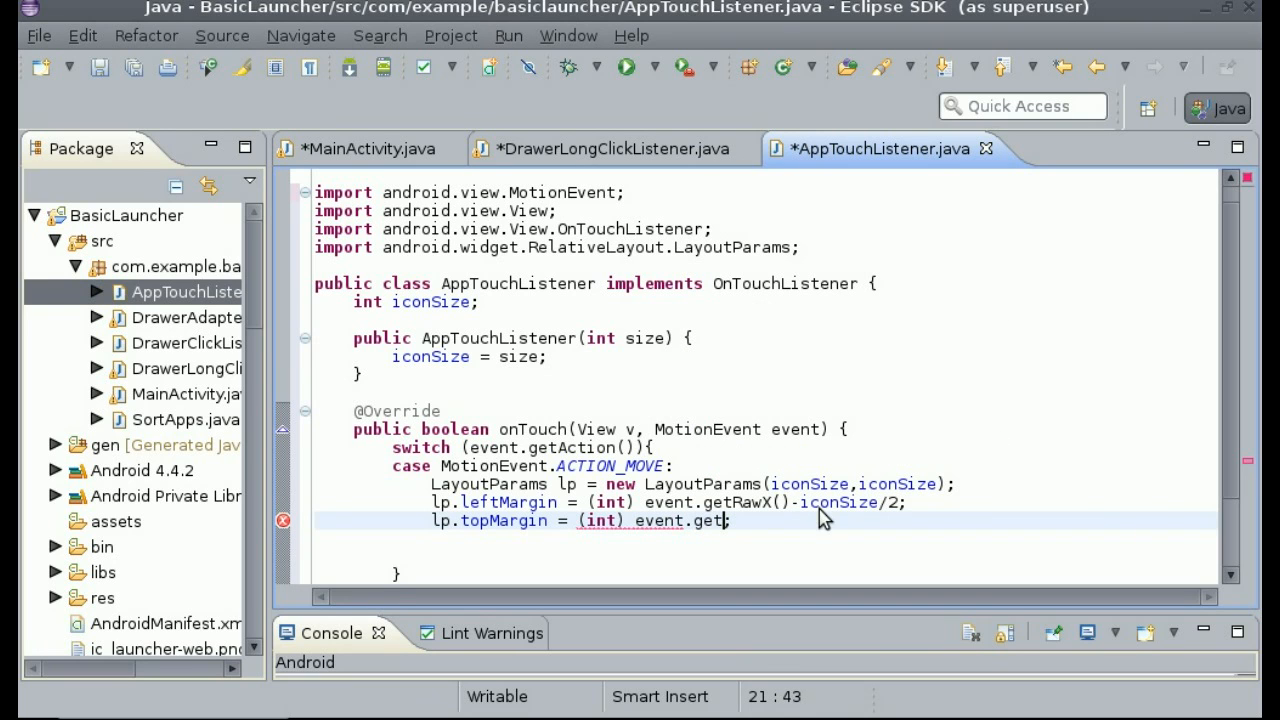
{"action": "type", "text": "r"}
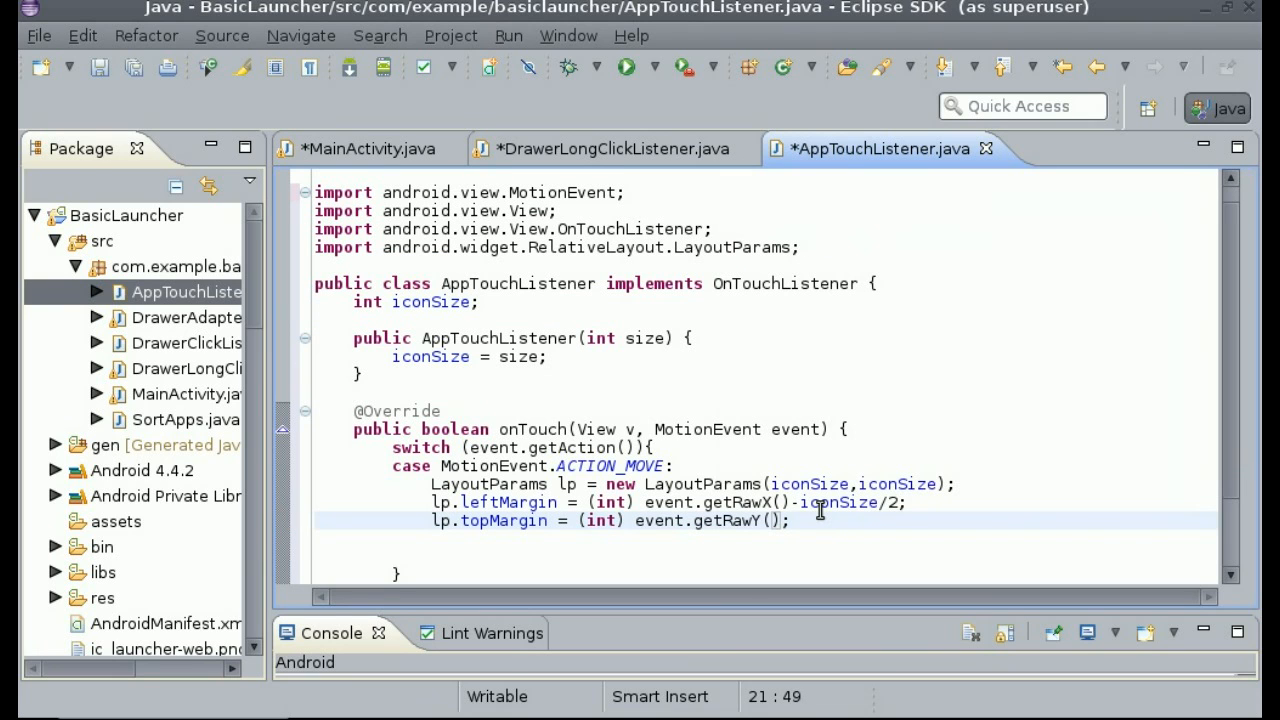
{"action": "type", "text": "-ico"}
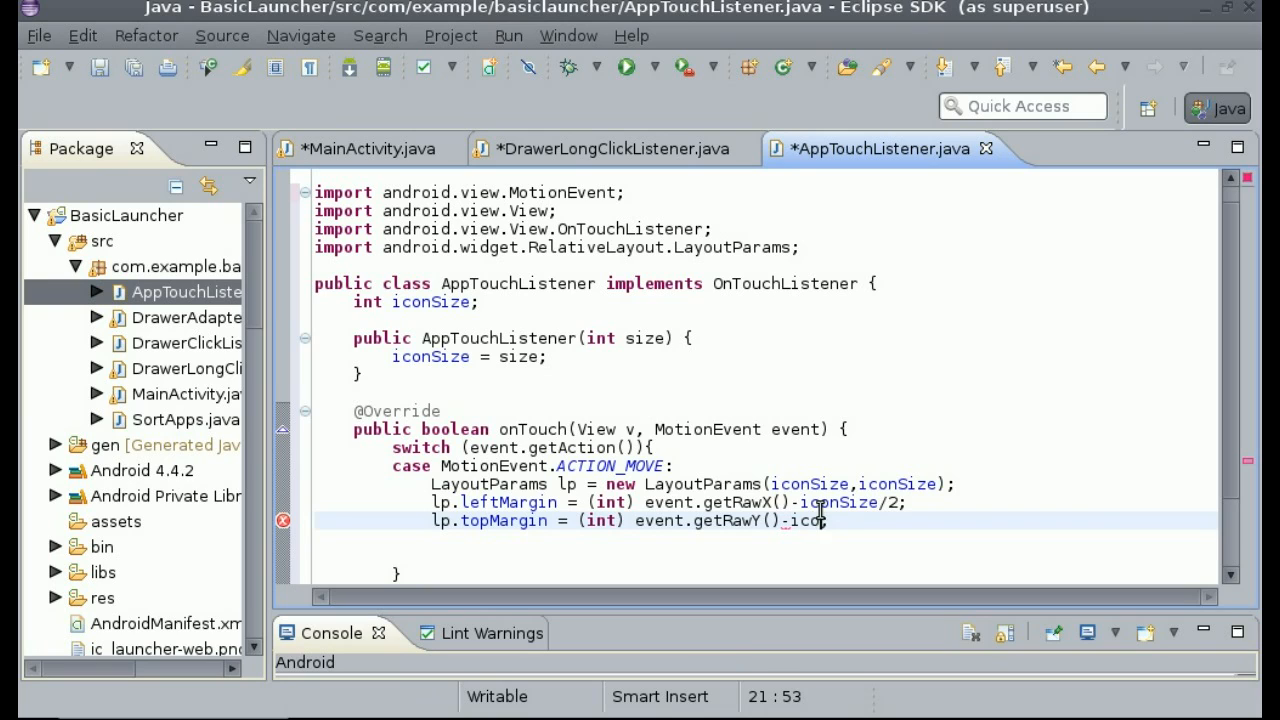
{"action": "type", "text": "nSize;"}
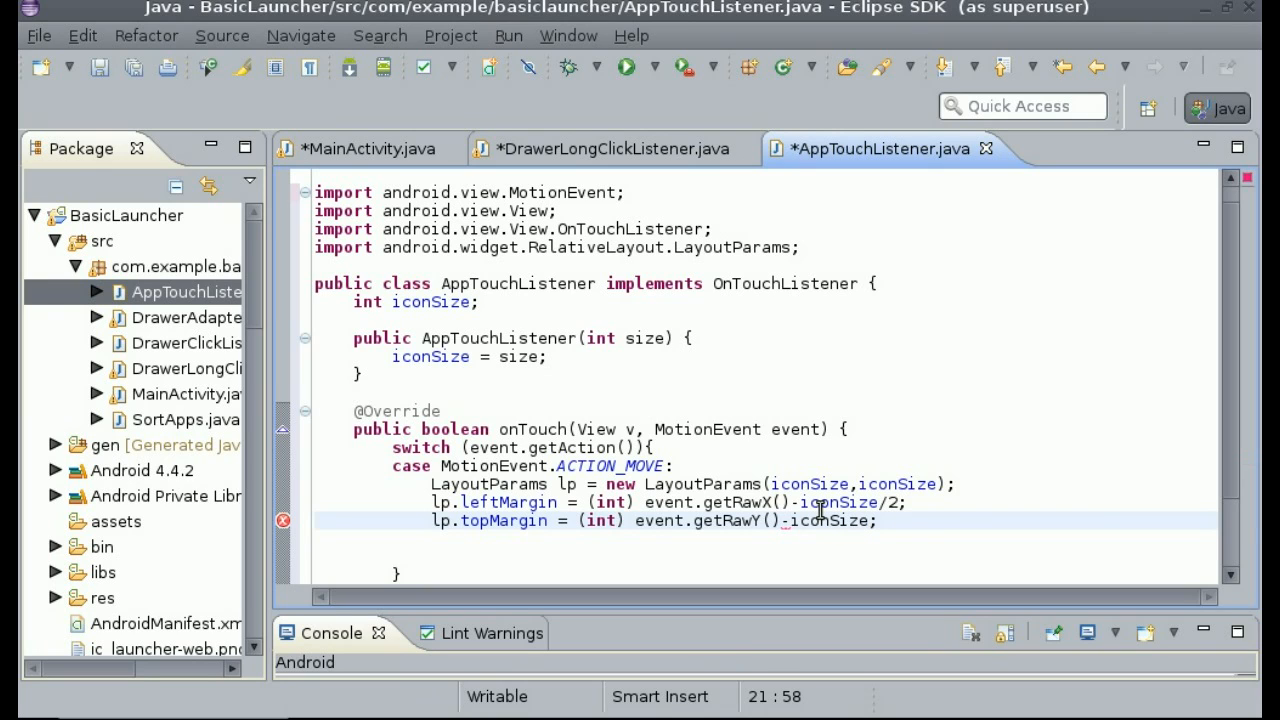
{"action": "type", "text": "/2;"}
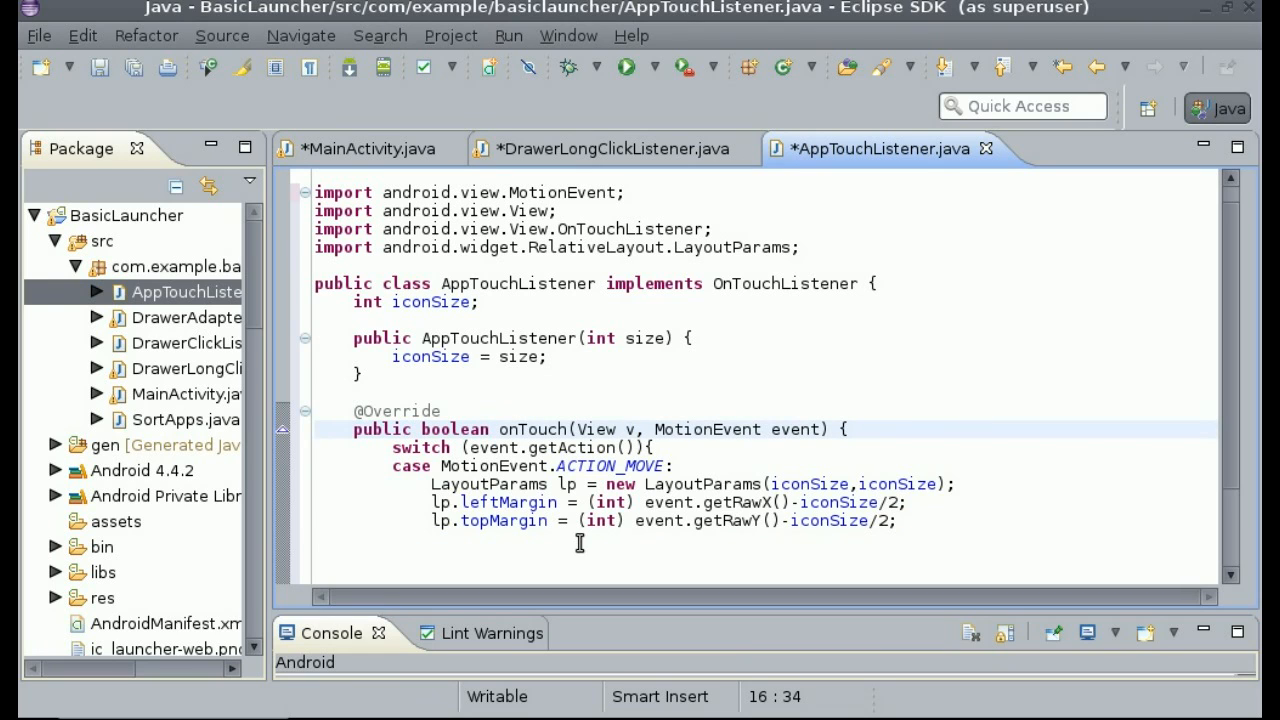
- Apply the parameters with v.setLayoutParams(lp)
{"action": "type", "text": "v.set"}
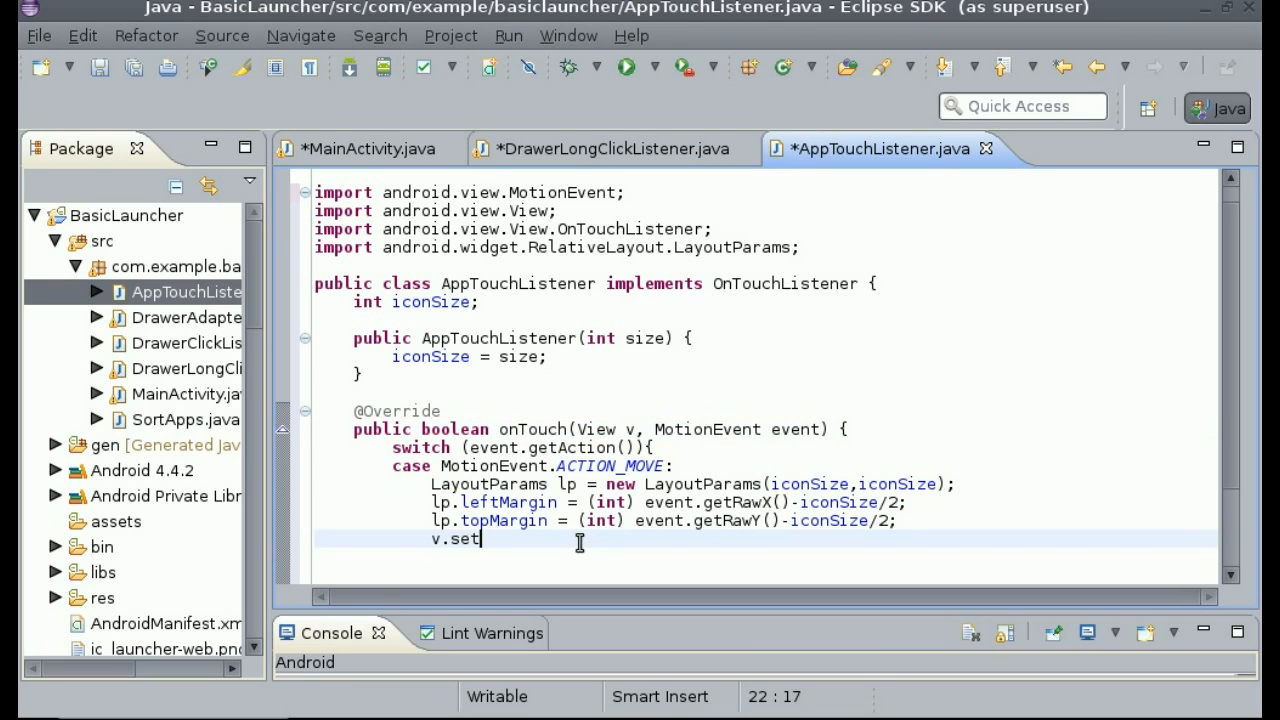
{"action": "type", "text": "L"}
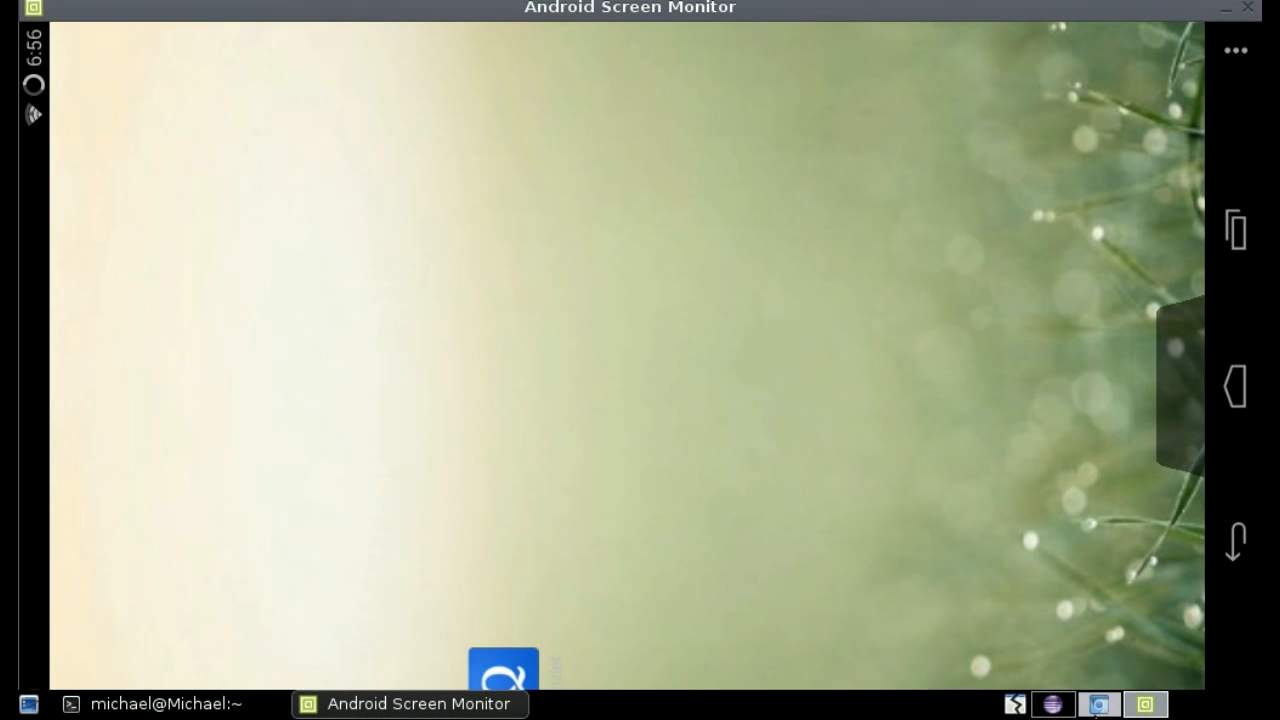
- Make onTouch return true, then start retyping the listener's size argument as ll. in DrawerLongClickListener
{"action": "left_click", "coordinate": [1100, 701]}
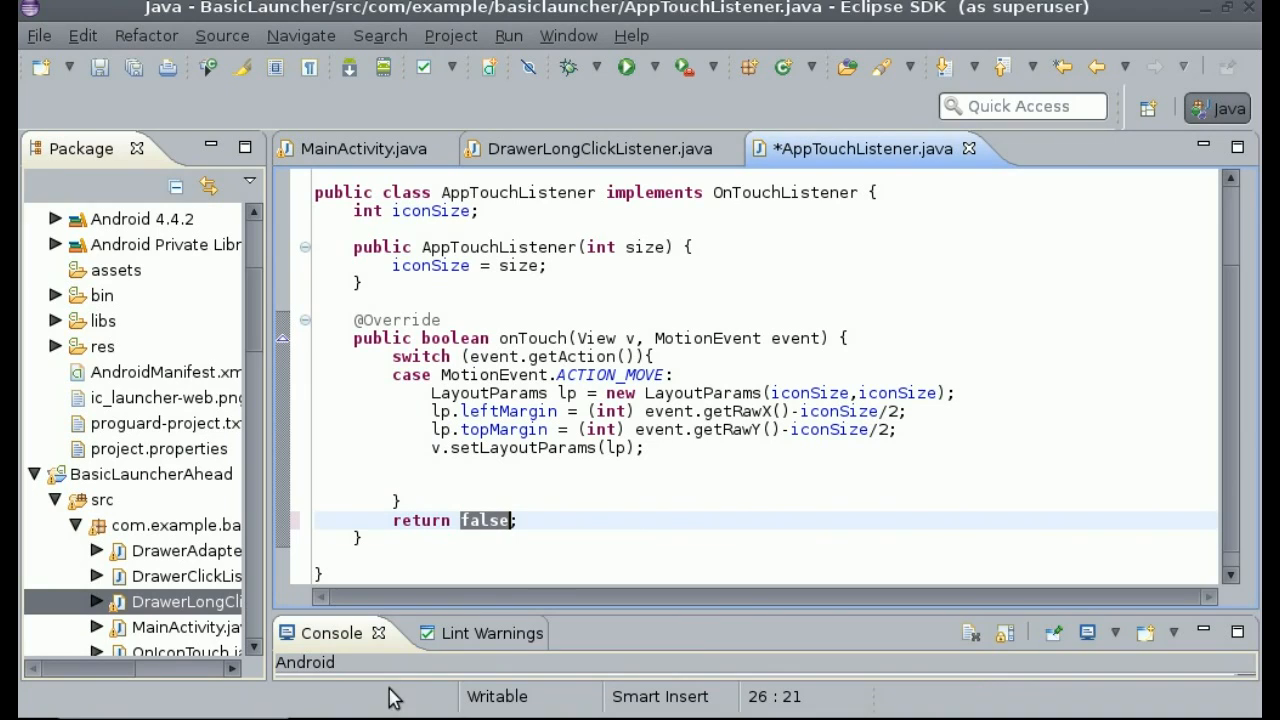
{"action": "mouse_move", "coordinate": [500, 530]}
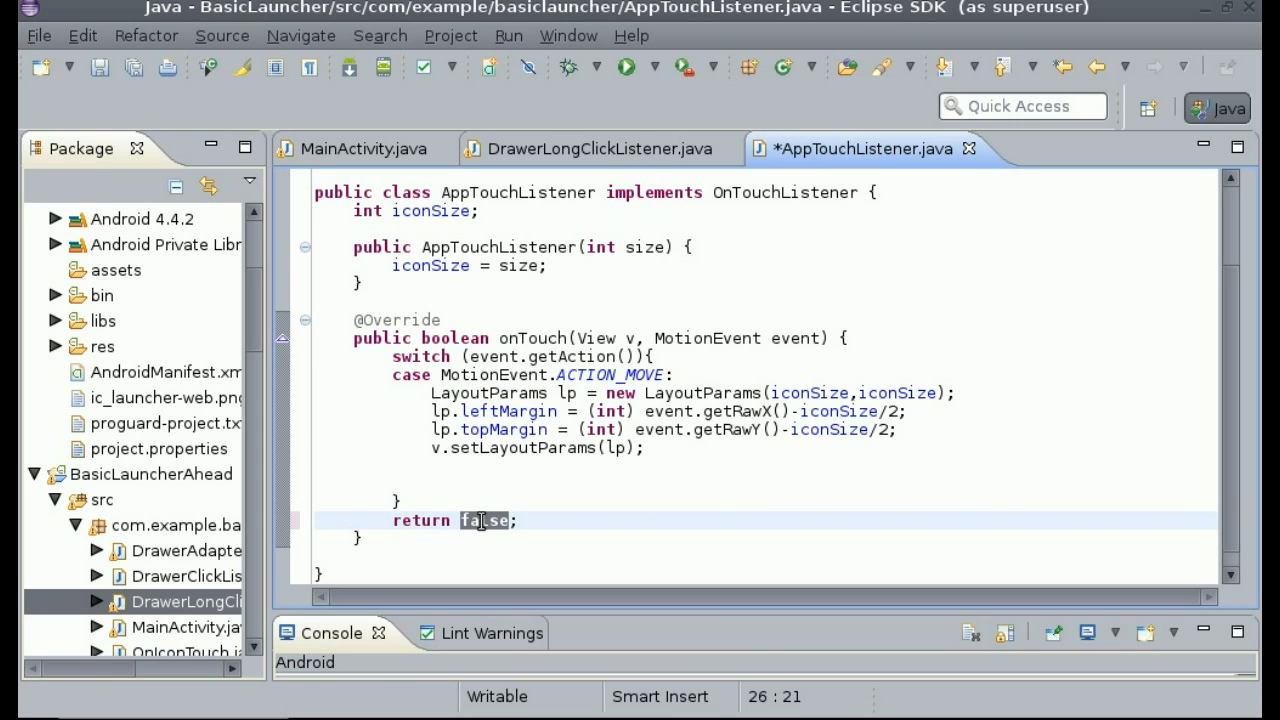
{"action": "type", "text": "true"}
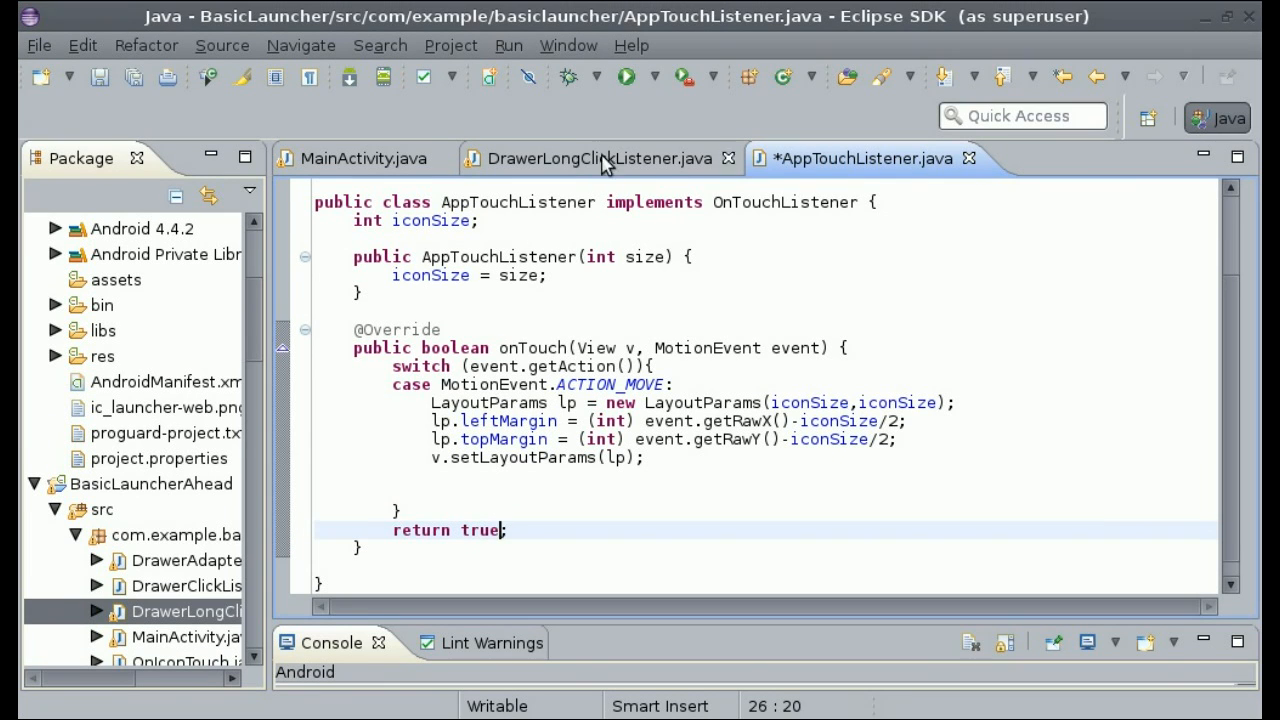
{"action": "left_click", "coordinate": [596, 158]}
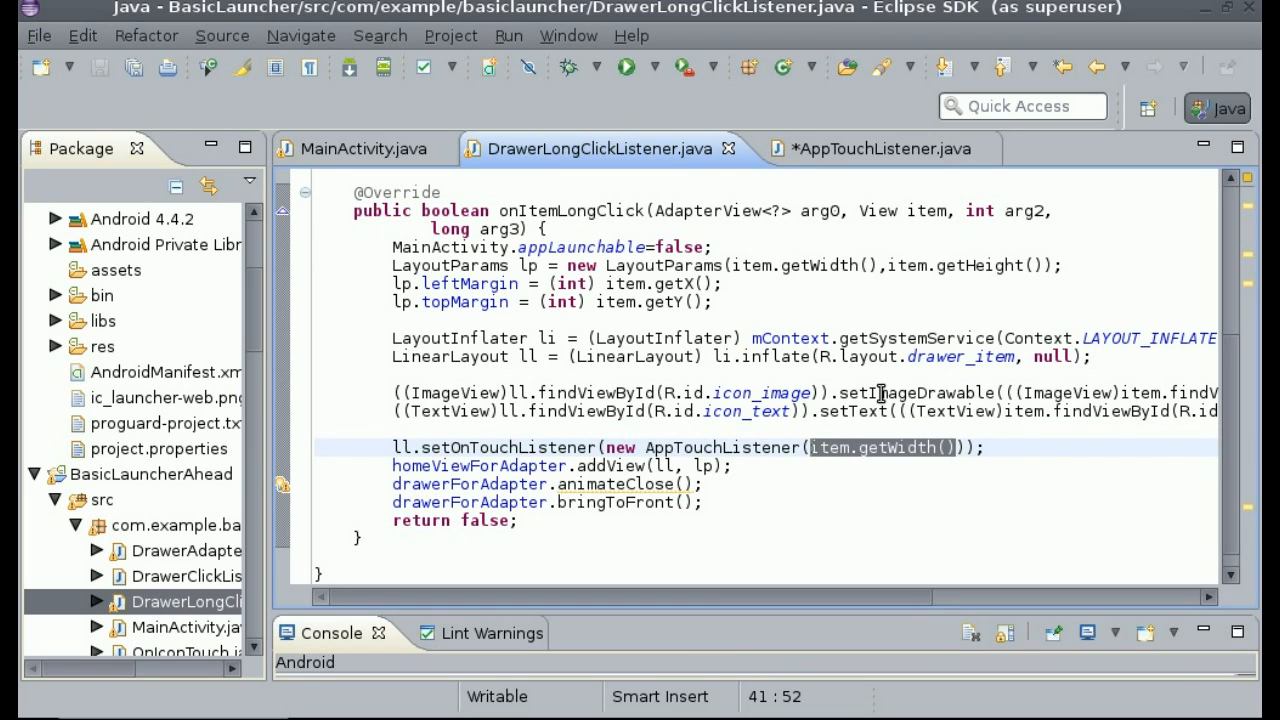
{"action": "type", "text": "ll."}
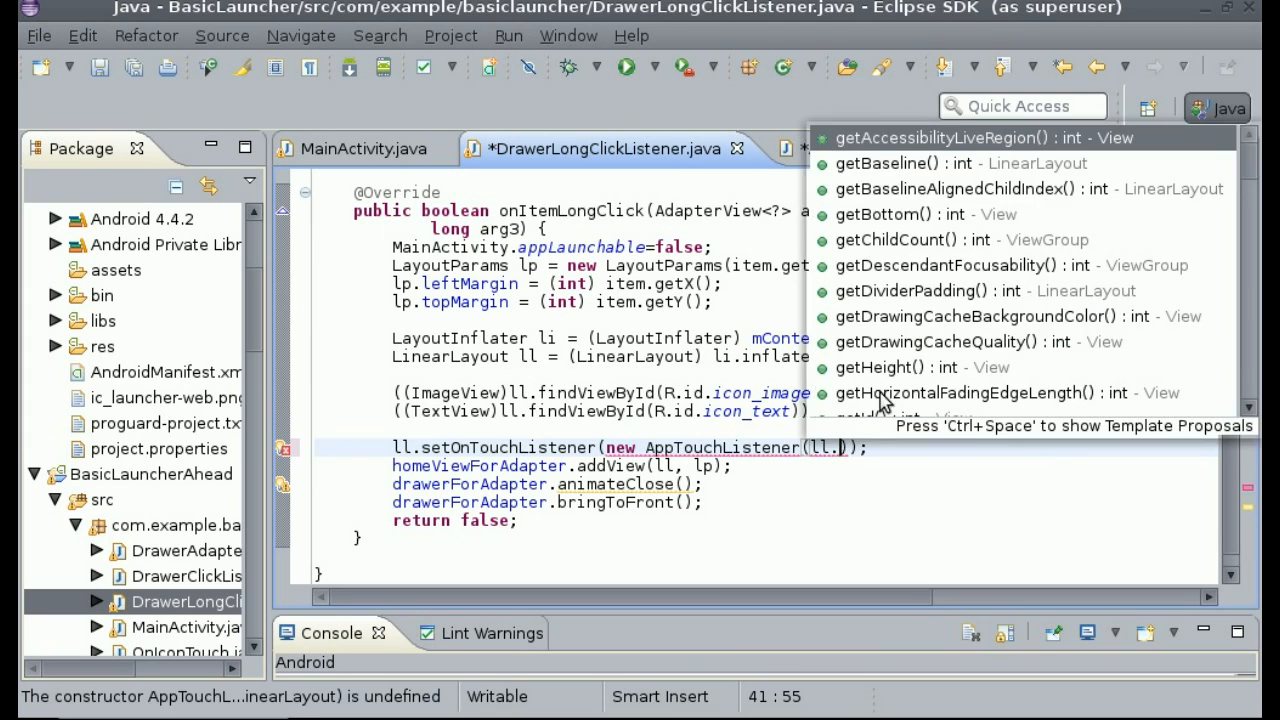